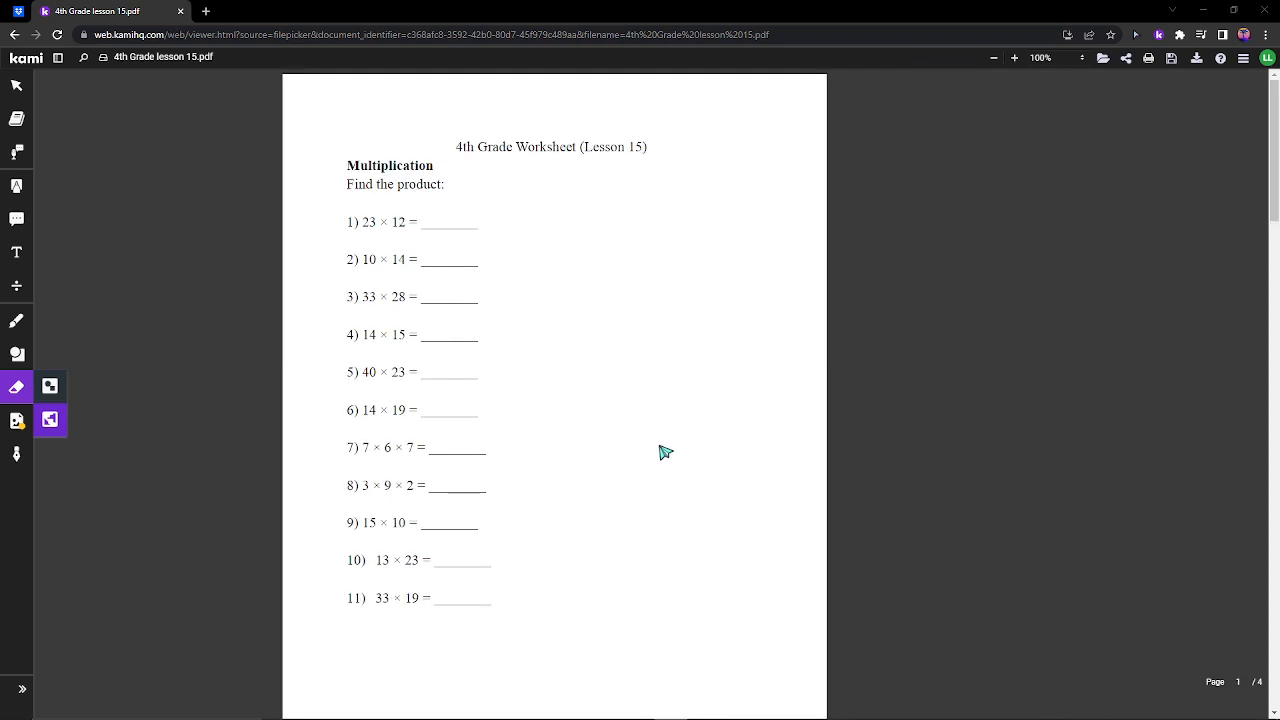
pyautogui.moveTo(660, 442)
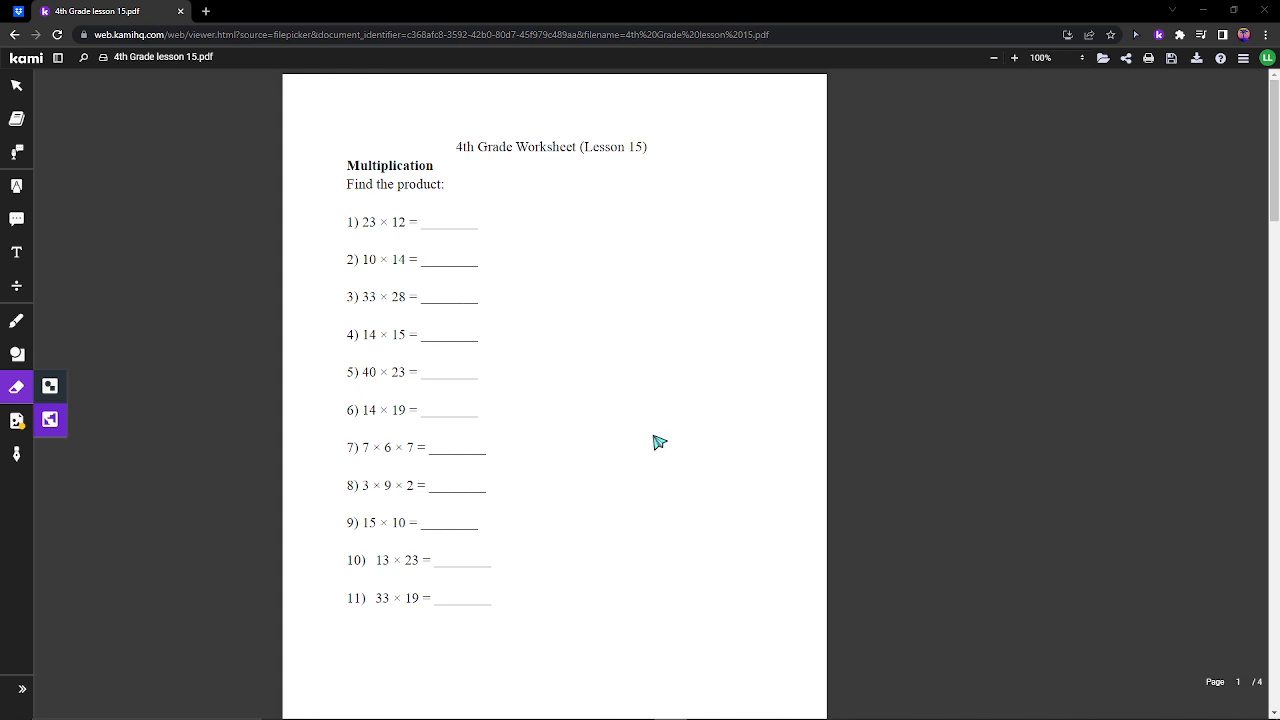
pyautogui.moveTo(355, 260)
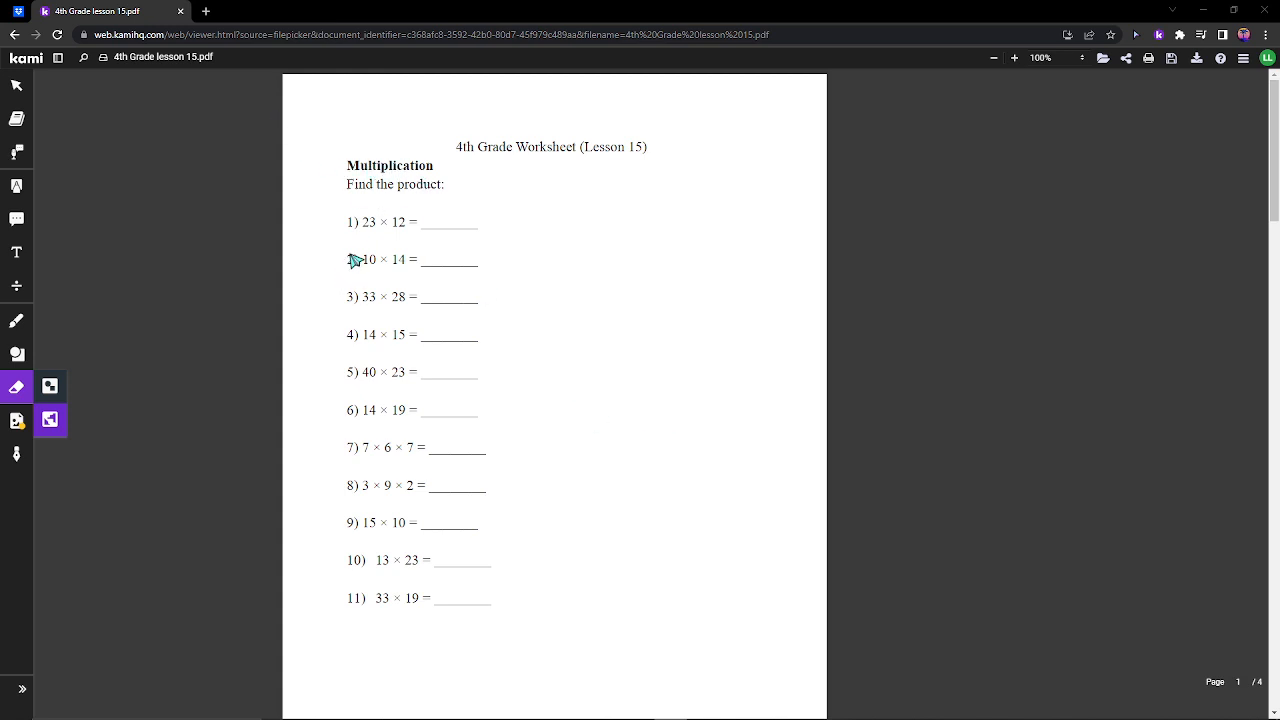
# - Scroll through the four worksheet pages, then back up toward the multiplication problems
pyautogui.scroll(-3)
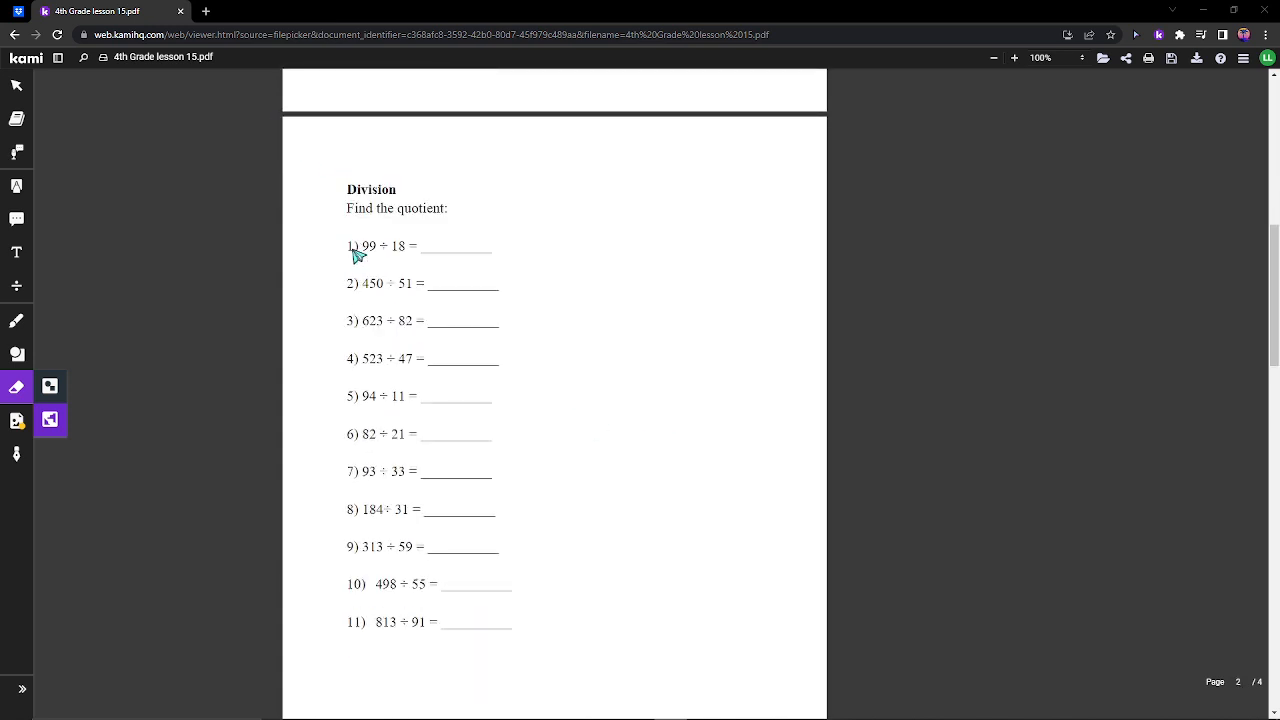
pyautogui.scroll(-3)
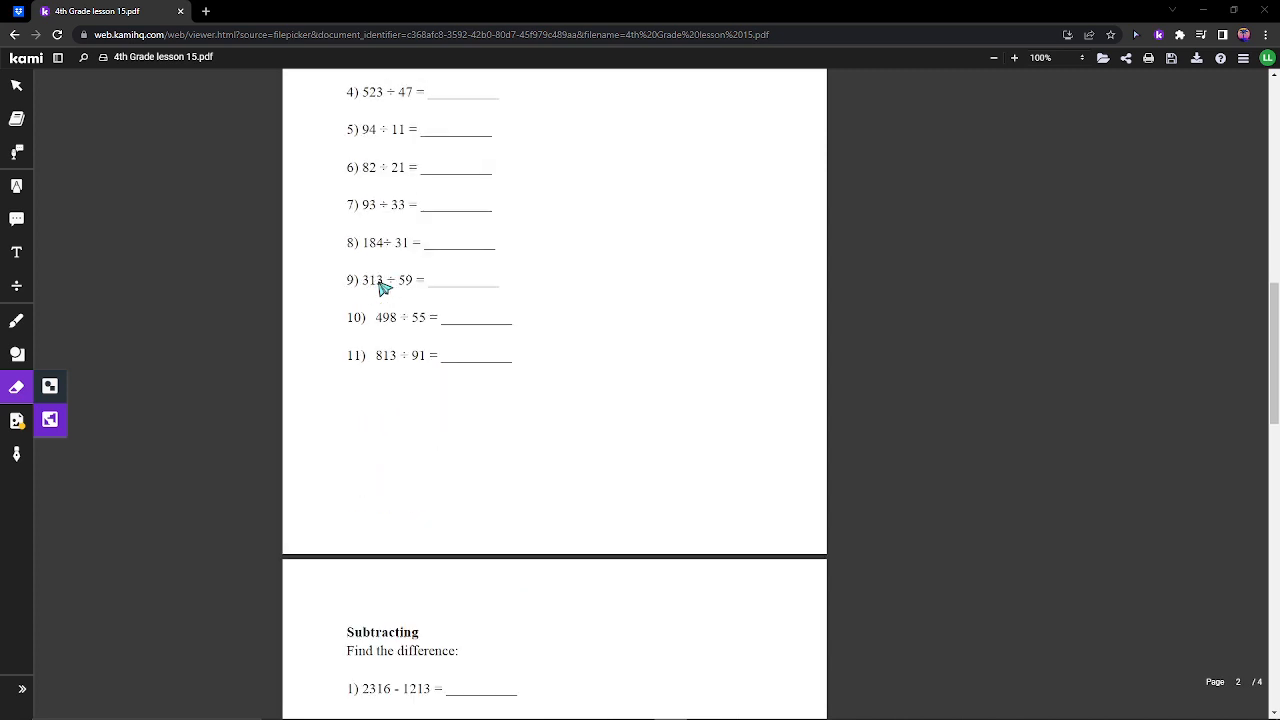
pyautogui.scroll(-3)
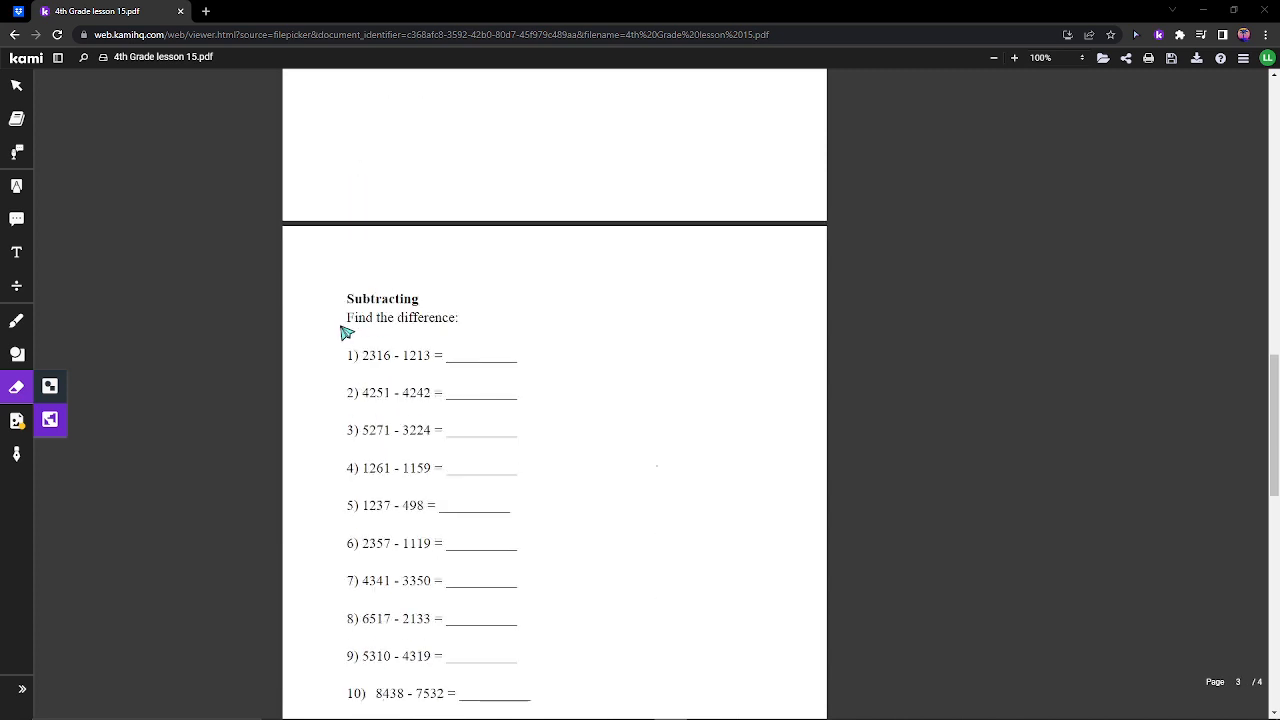
pyautogui.scroll(-3)
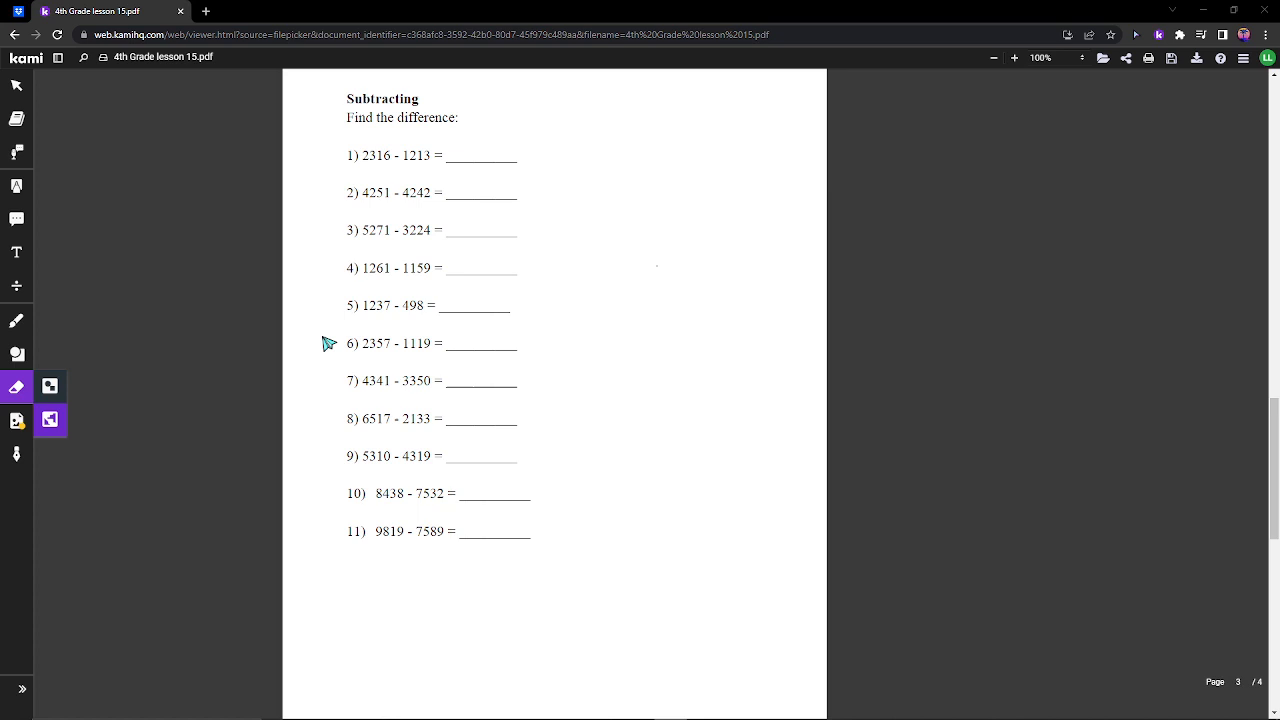
pyautogui.moveTo(380, 343)
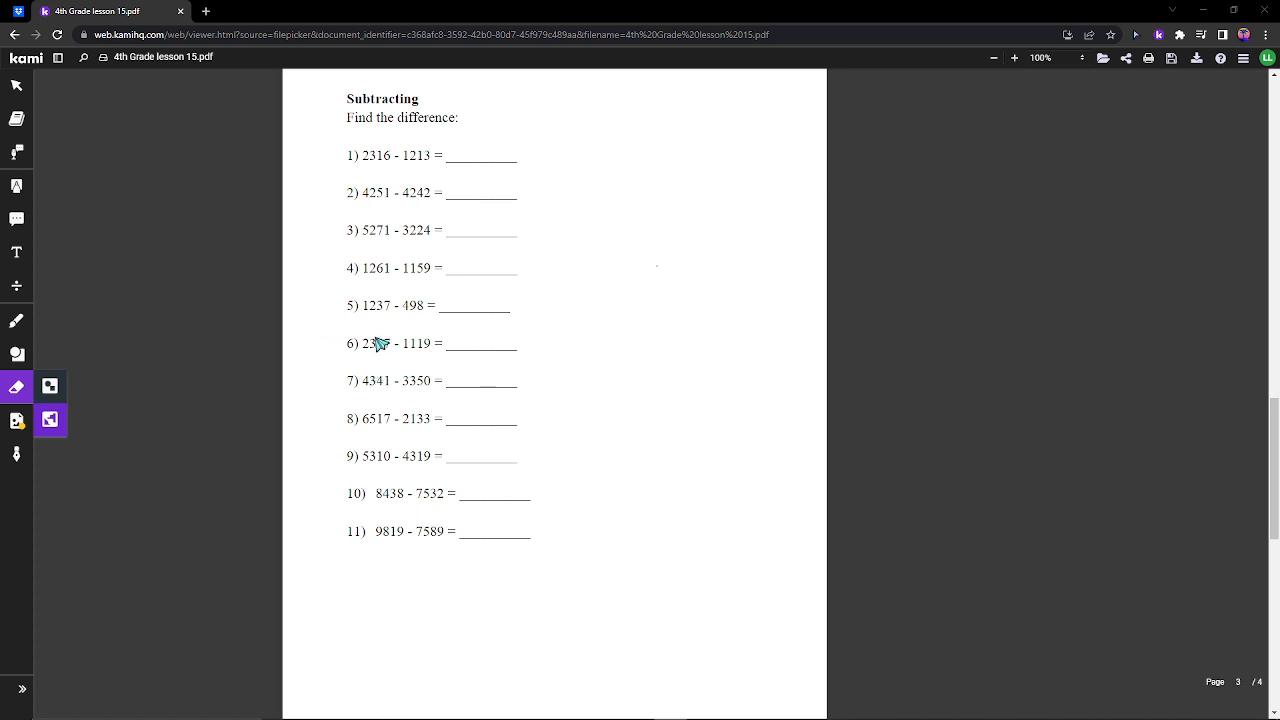
pyautogui.scroll(-3)
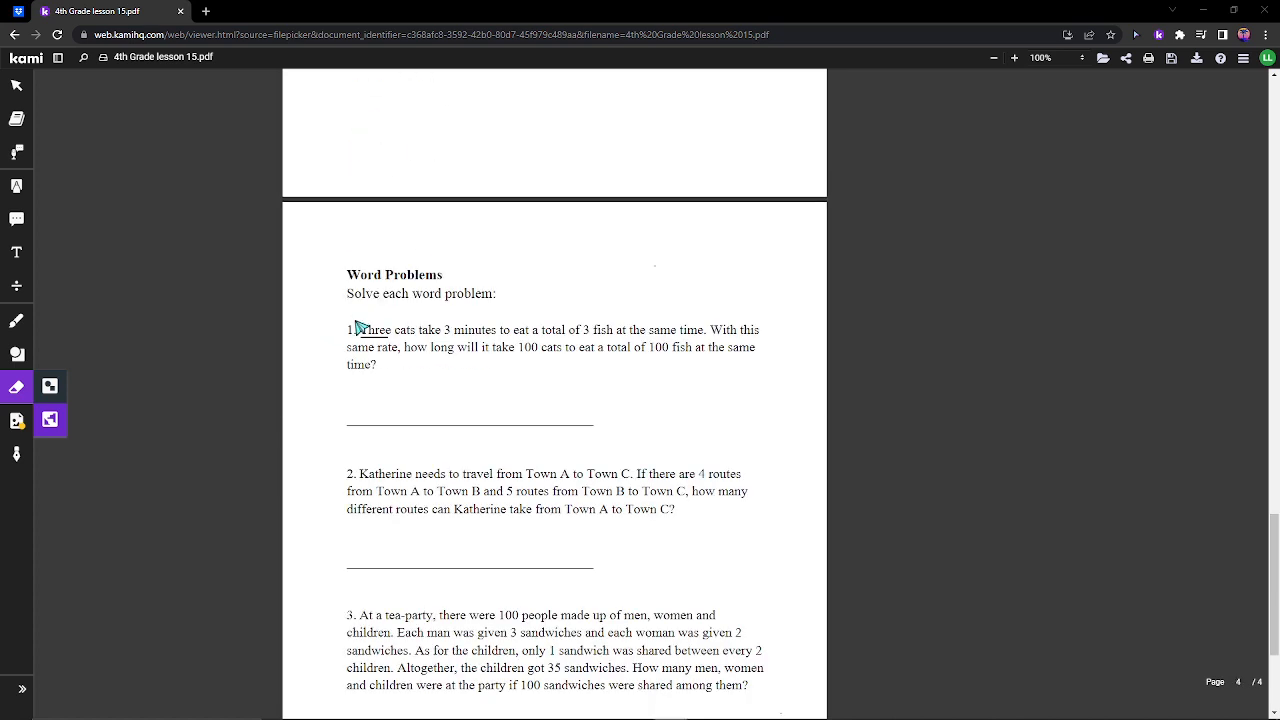
pyautogui.scroll(3)
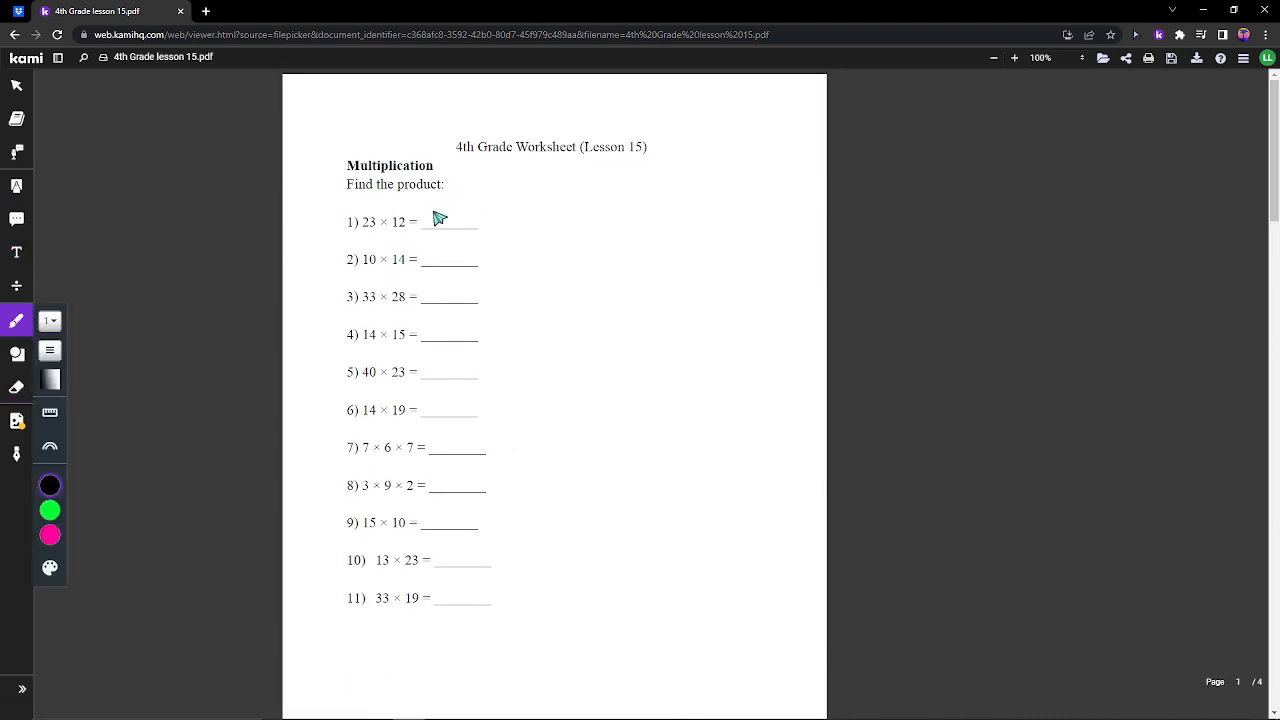
# - Handwrite 23 × 12 with partial products 46 and 230, total 276, and answer 276
pyautogui.moveTo(570, 205); pyautogui.dragTo(582, 235)
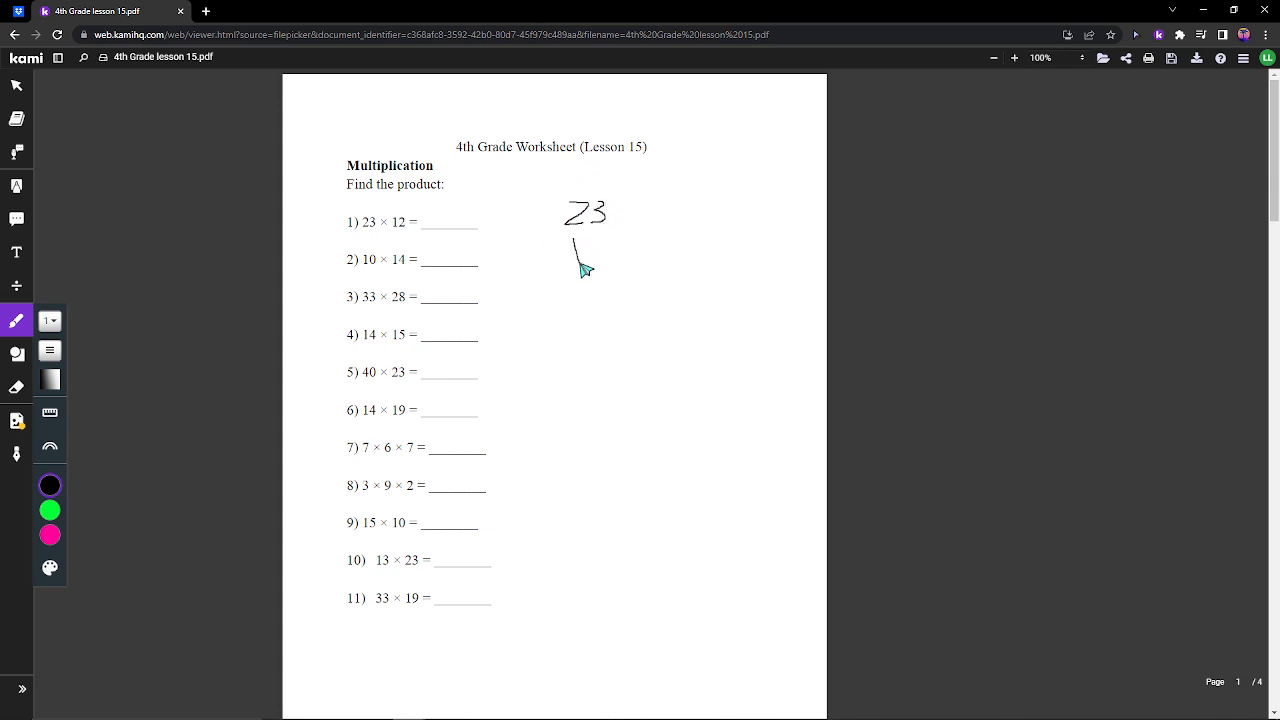
pyautogui.moveTo(575, 245); pyautogui.dragTo(630, 275)
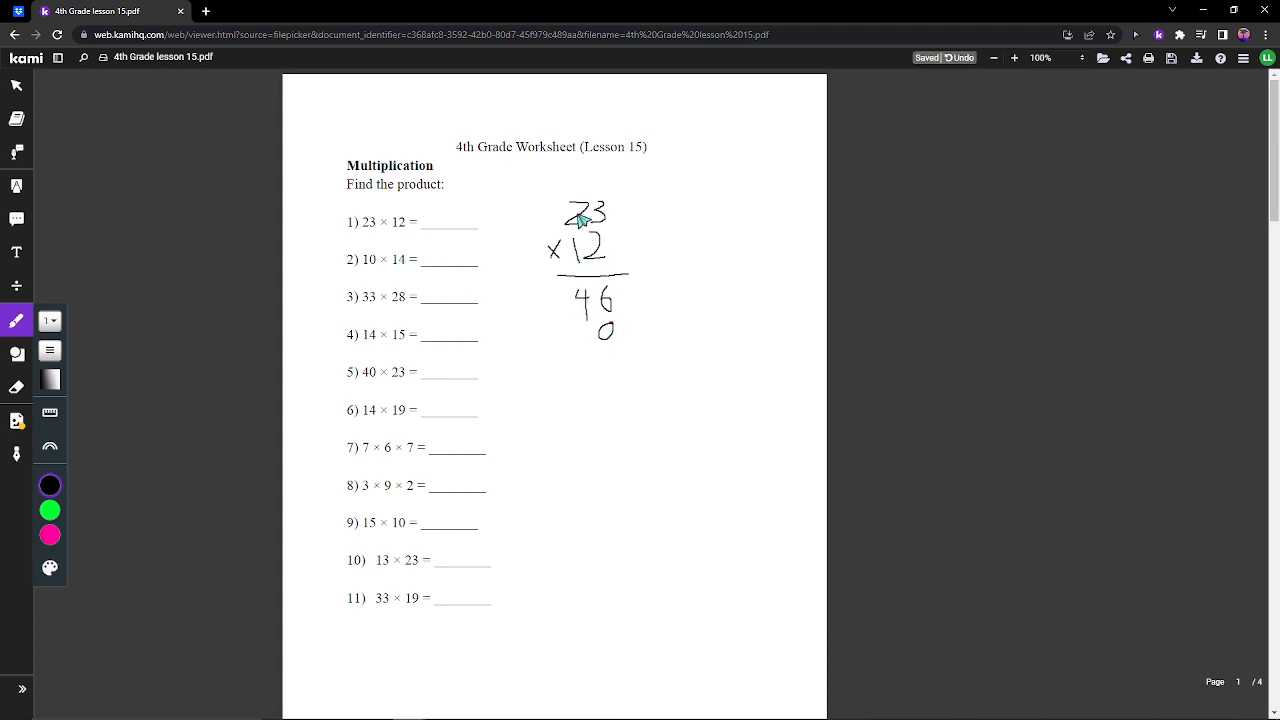
pyautogui.moveTo(575, 278)
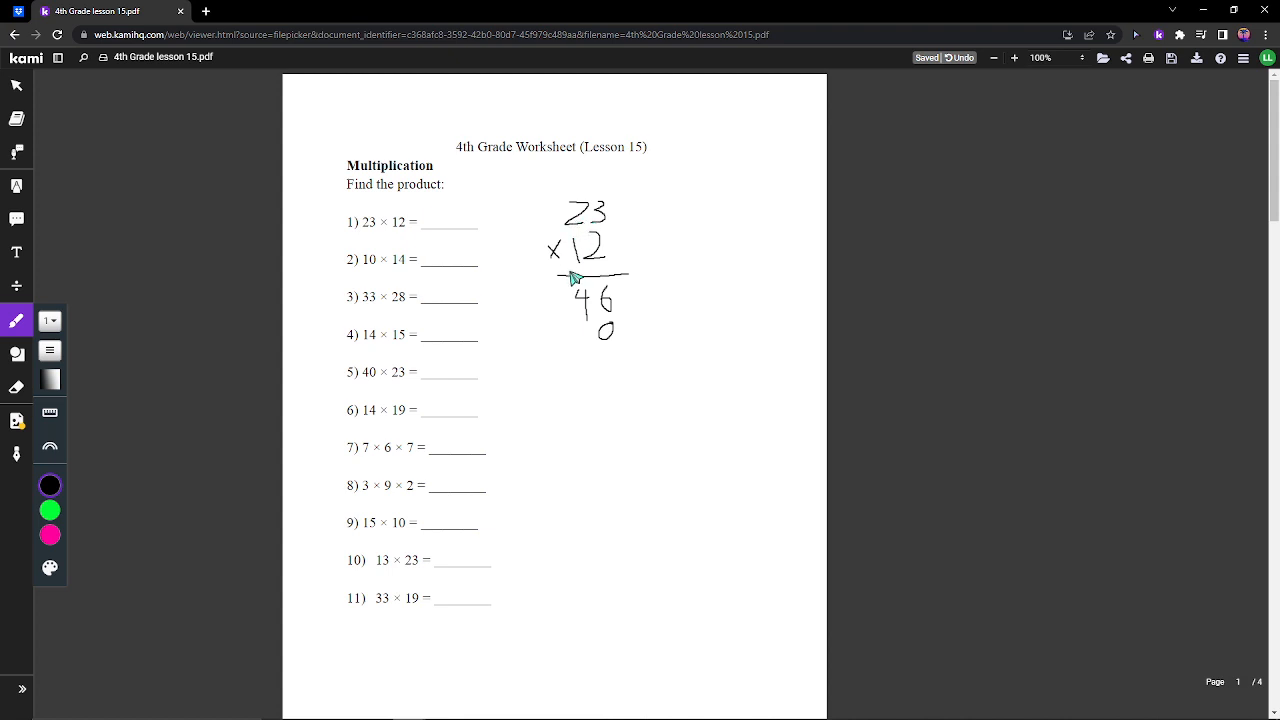
pyautogui.moveTo(550, 340); pyautogui.dragTo(580, 345)
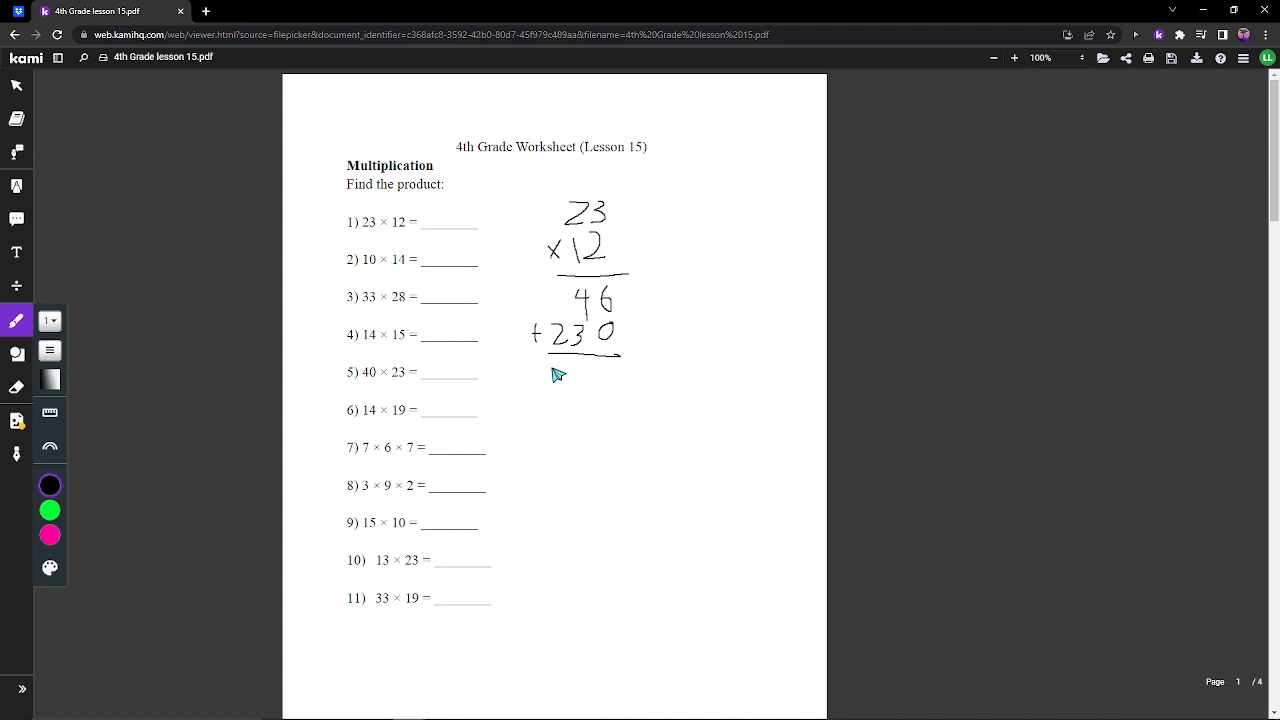
pyautogui.moveTo(550, 375); pyautogui.dragTo(615, 380)
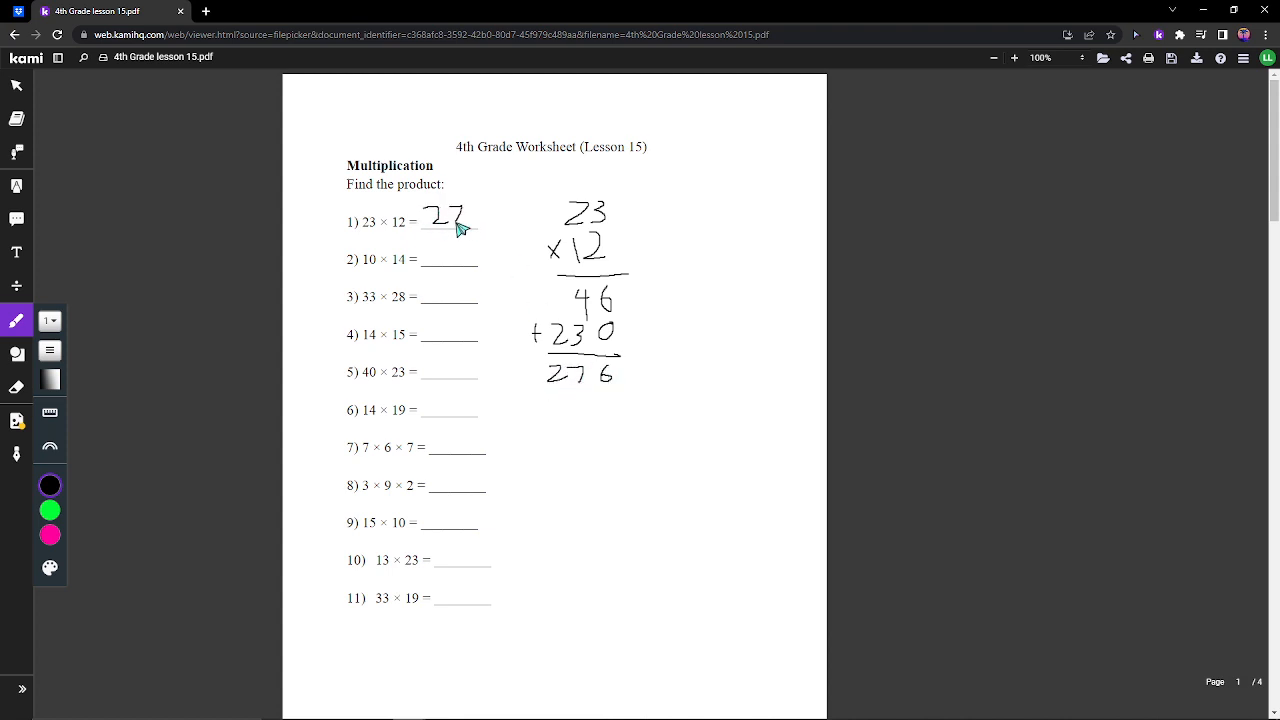
pyautogui.moveTo(455, 221); pyautogui.dragTo(475, 221)
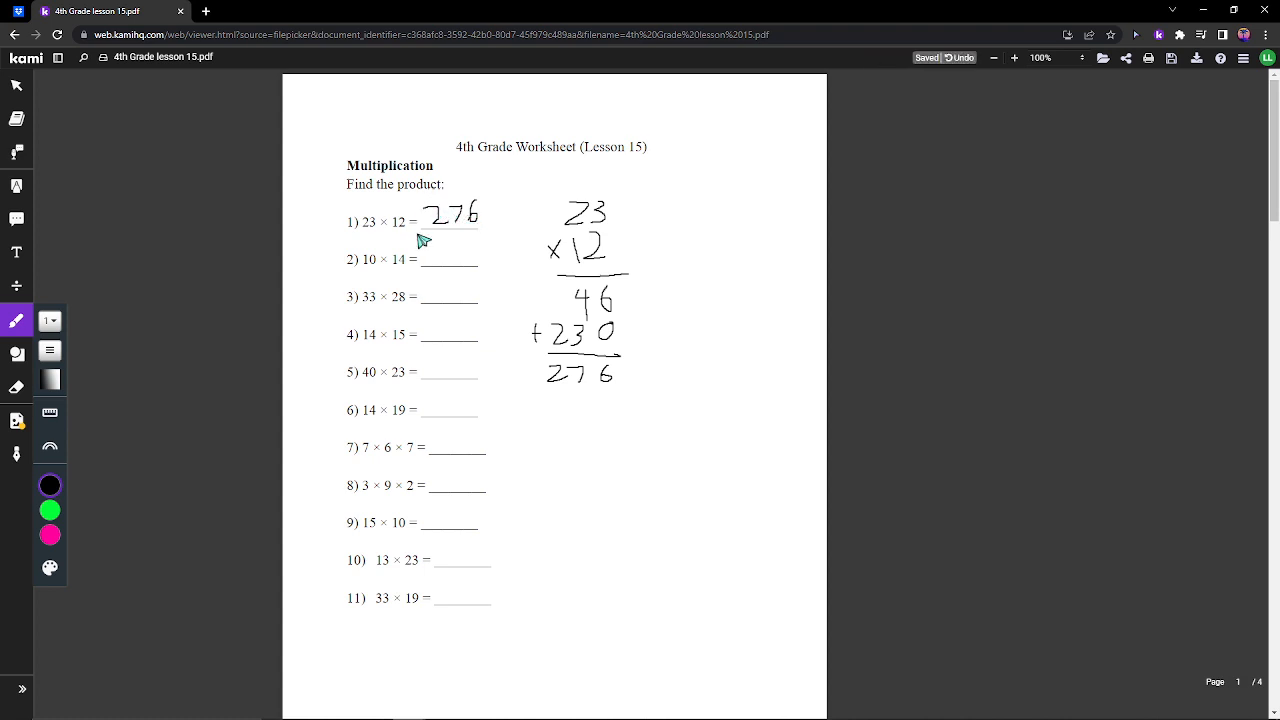
pyautogui.moveTo(420, 328)
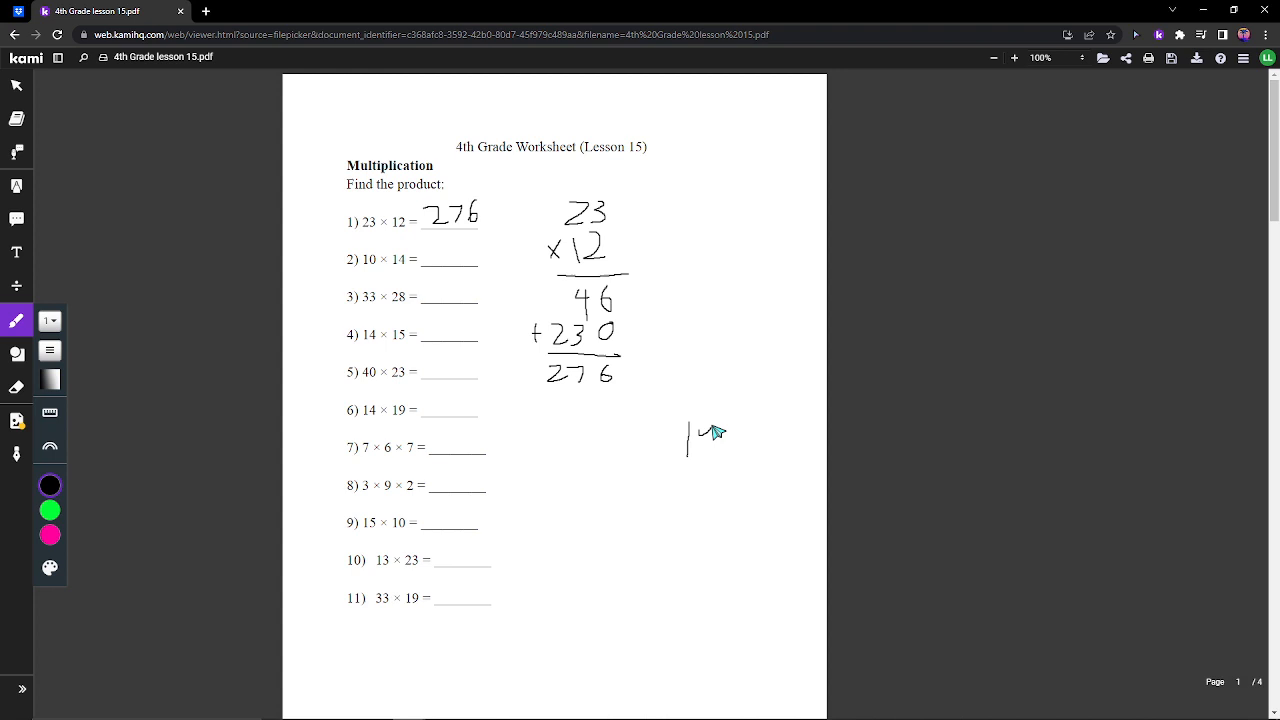
# - Write 14 × 19 vertically with carry 3, partial products 126 and 140, and an underline
pyautogui.moveTo(690, 420); pyautogui.dragTo(715, 490)
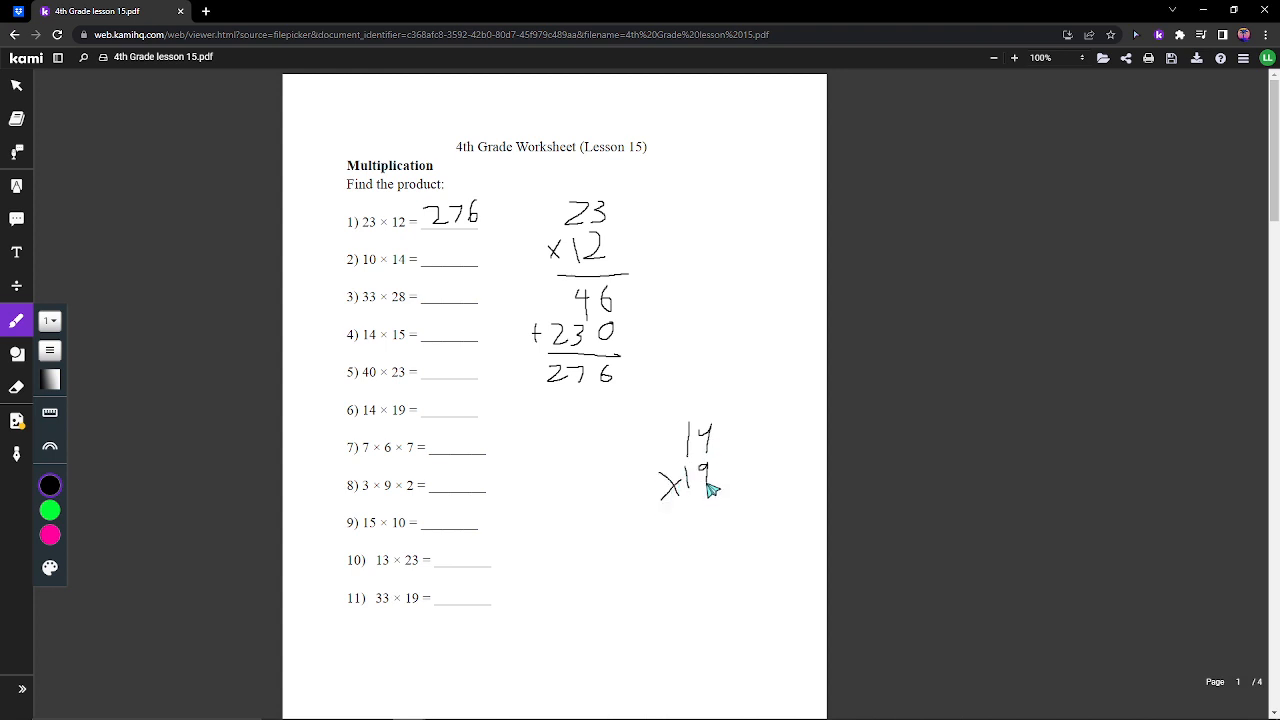
pyautogui.moveTo(650, 503); pyautogui.dragTo(742, 500)
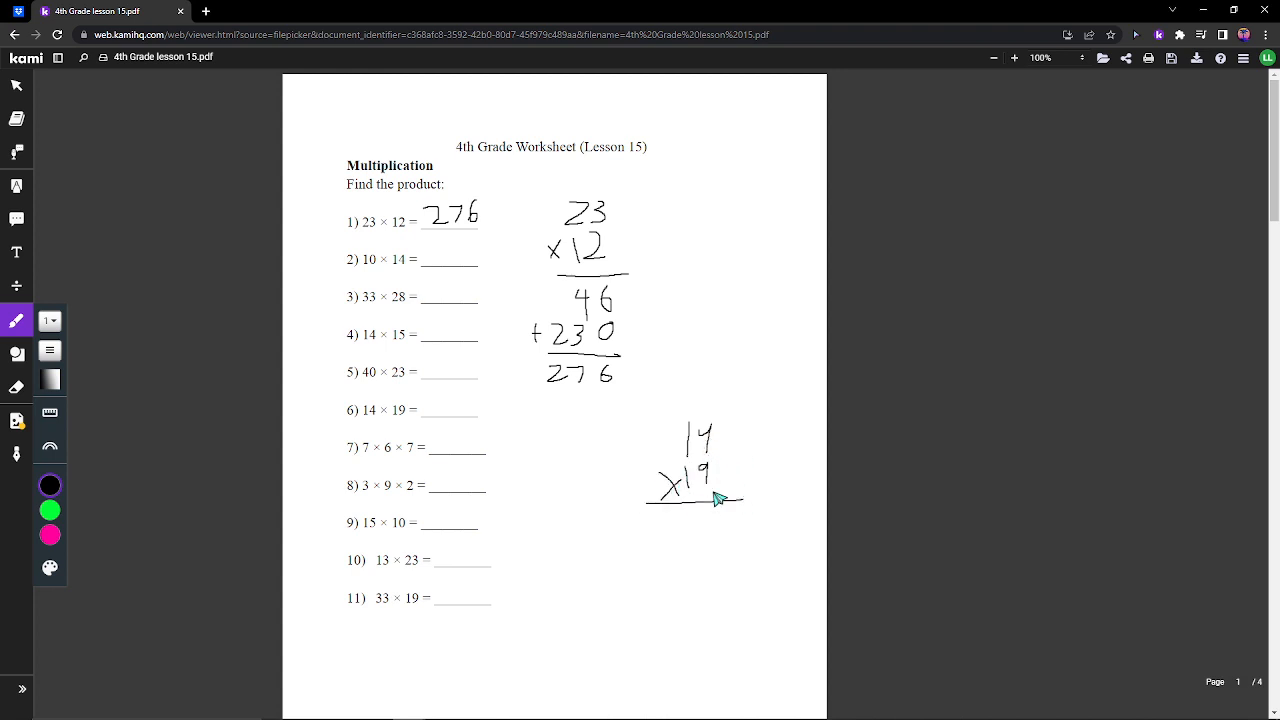
pyautogui.moveTo(708, 510); pyautogui.dragTo(715, 528)
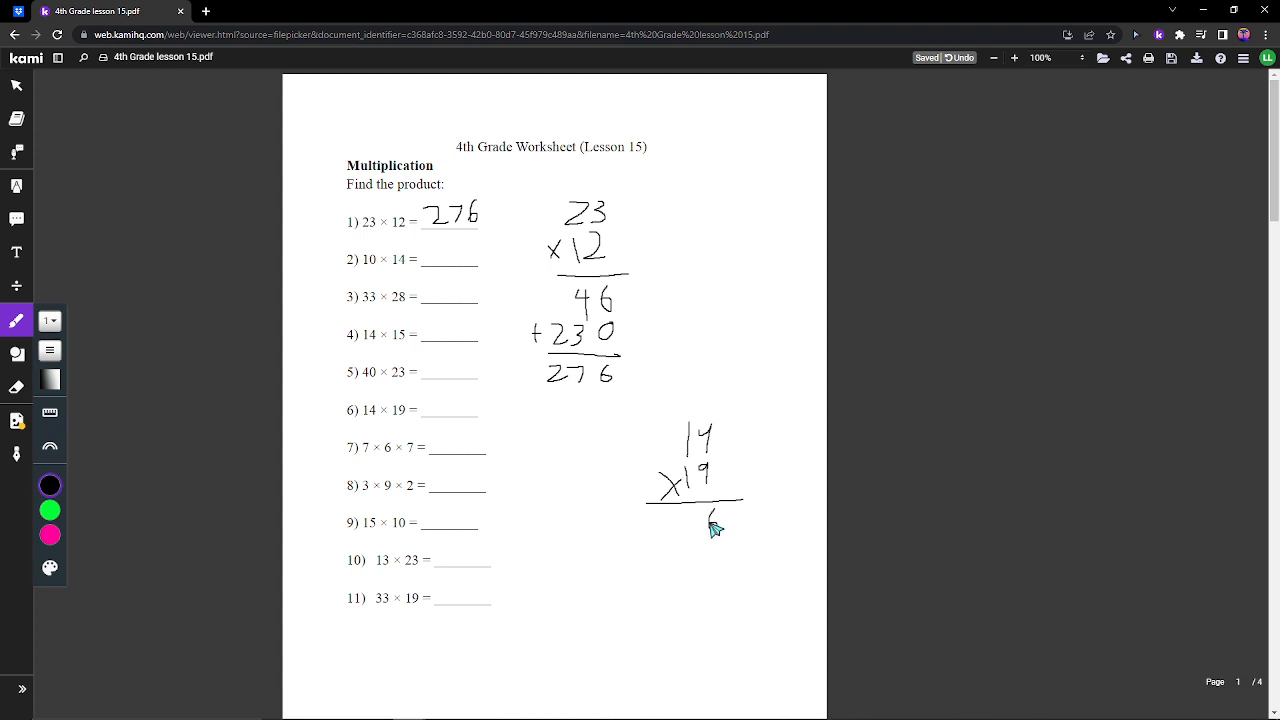
pyautogui.moveTo(712, 525); pyautogui.dragTo(682, 390)
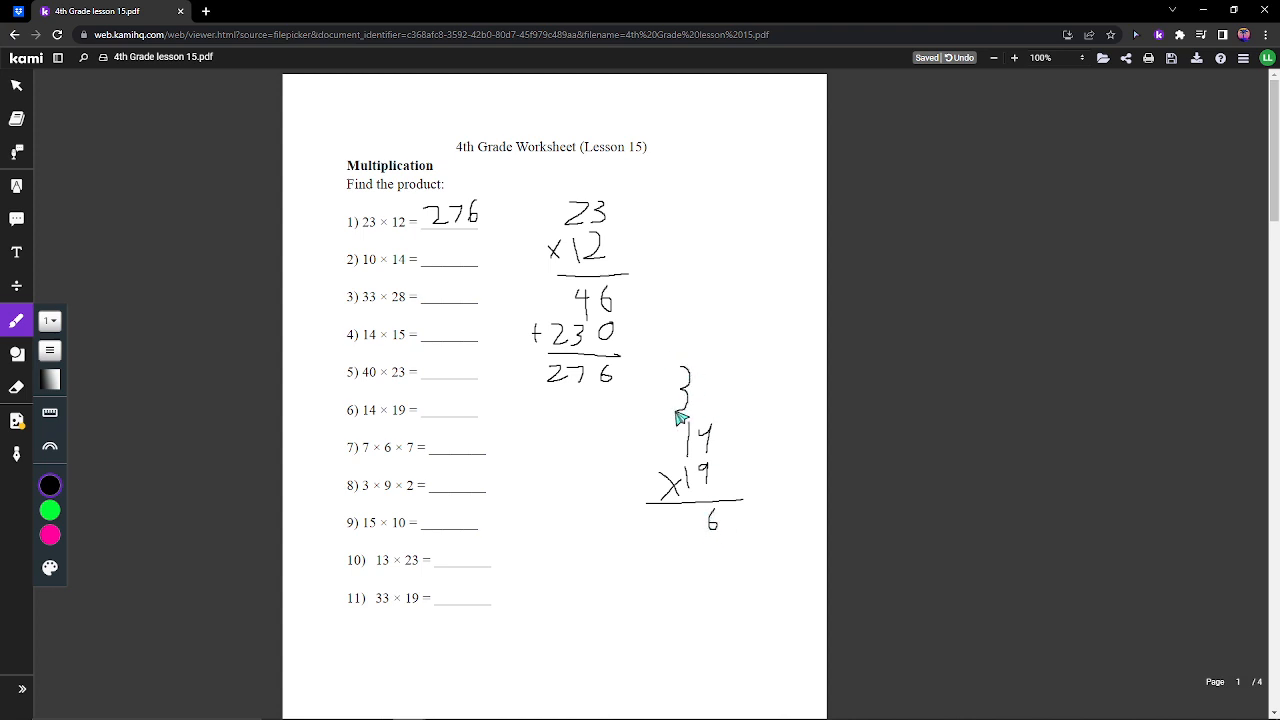
pyautogui.moveTo(693, 400)
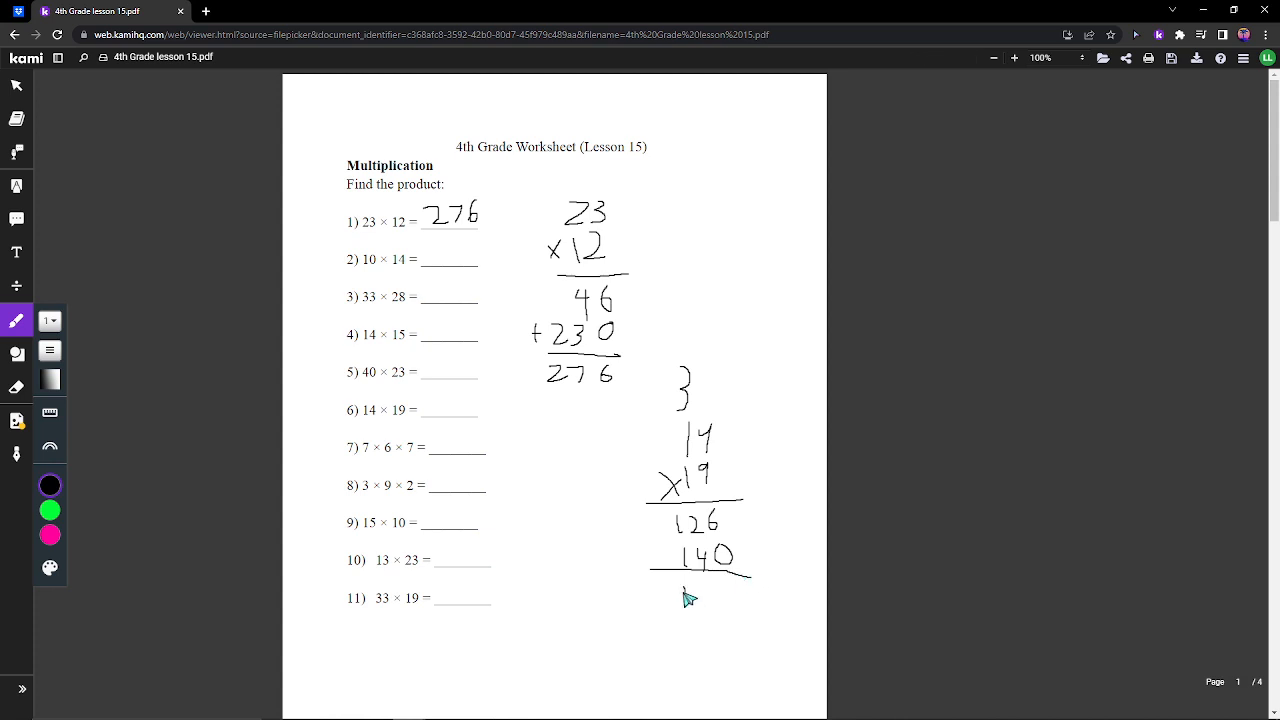
pyautogui.moveTo(680, 598); pyautogui.dragTo(720, 598)
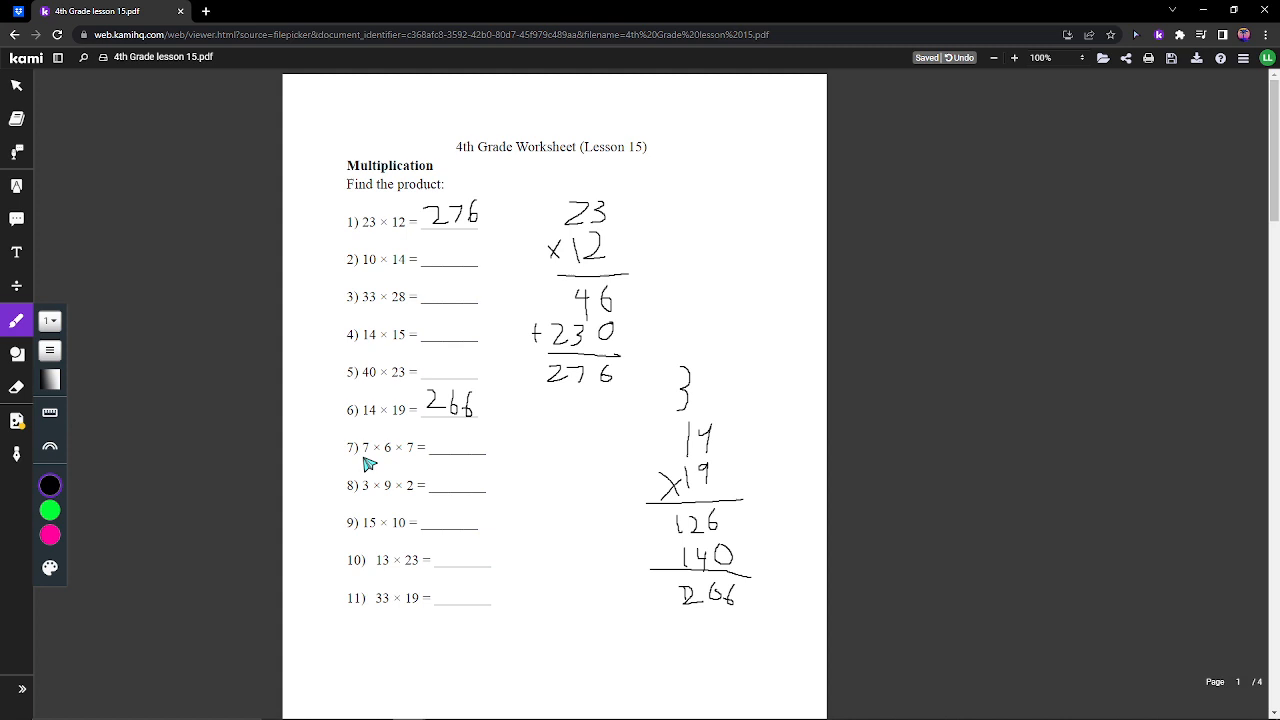
pyautogui.moveTo(507, 448)
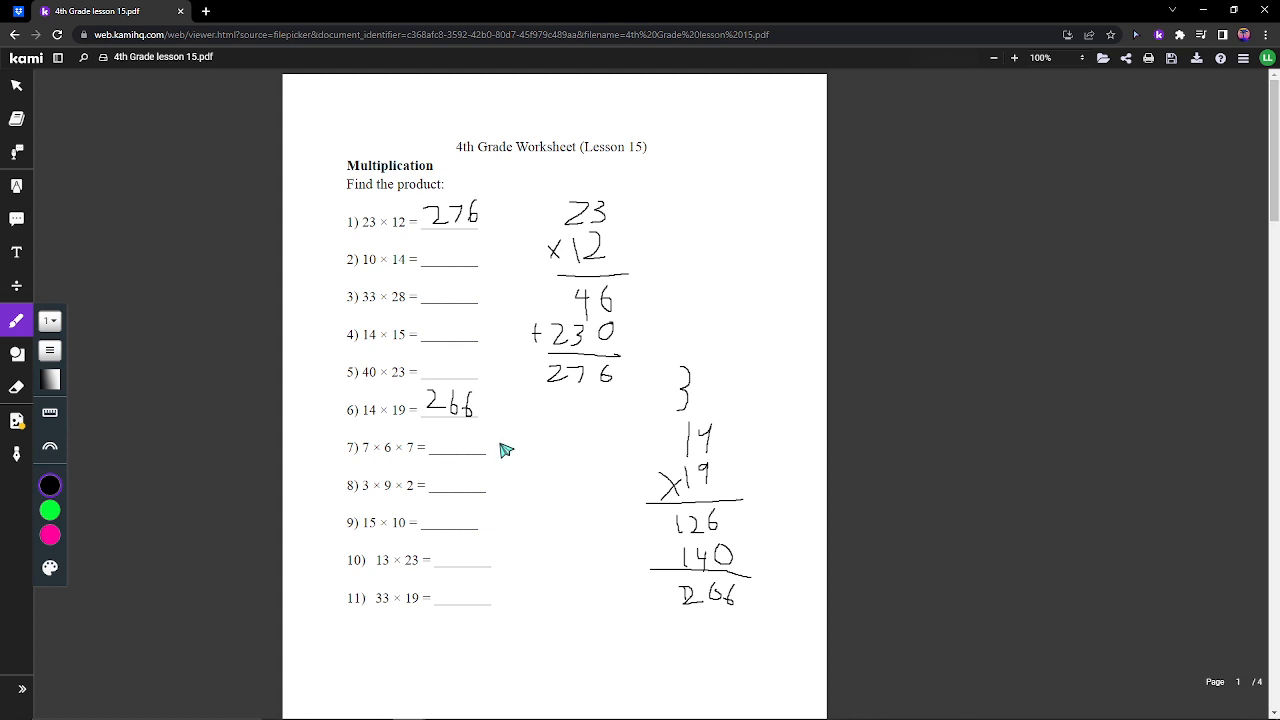
pyautogui.moveTo(538, 449)
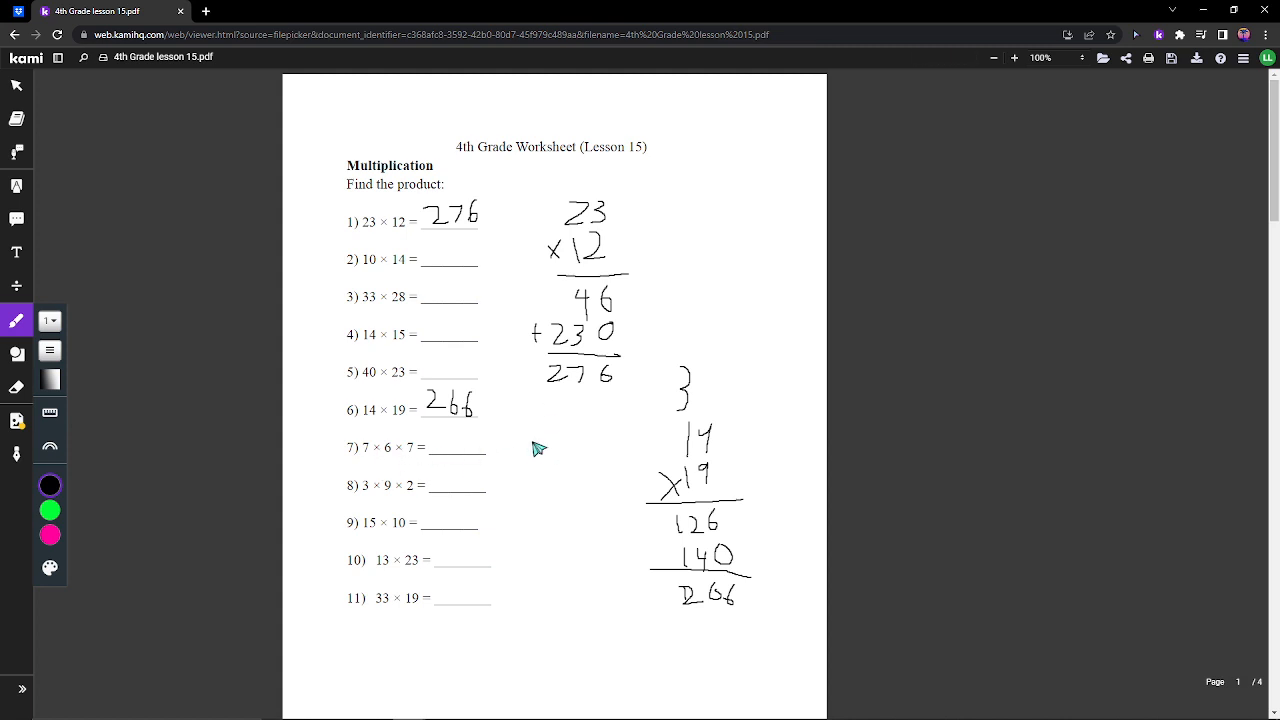
pyautogui.moveTo(530, 448)
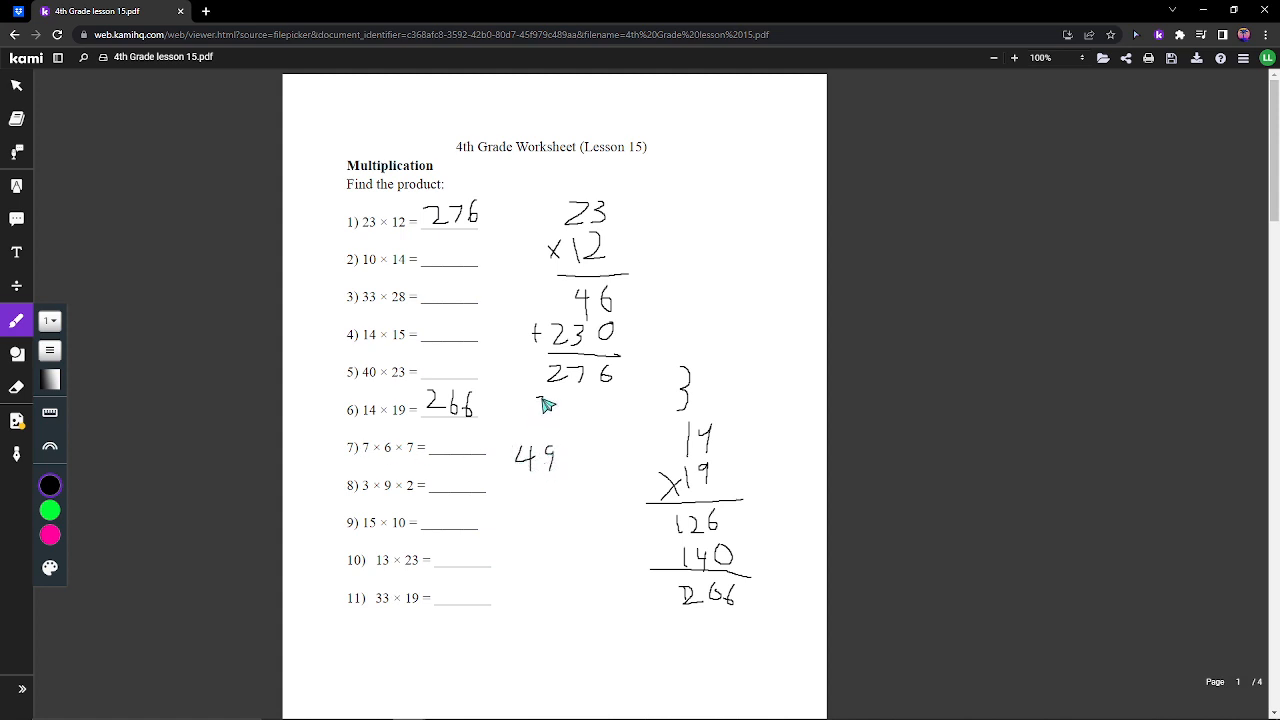
# - Add × 7 with a line above 49 and begin the next row of working
pyautogui.moveTo(515, 420); pyautogui.dragTo(540, 435)
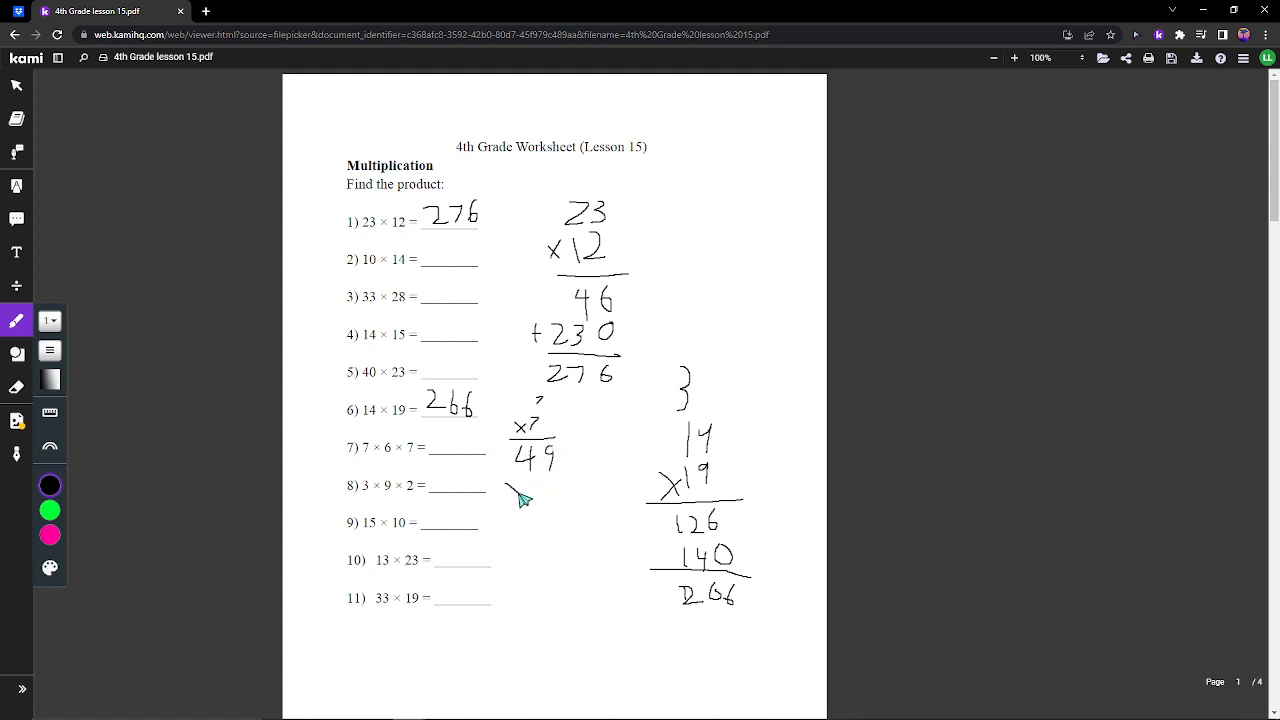
pyautogui.moveTo(510, 490); pyautogui.dragTo(580, 510)
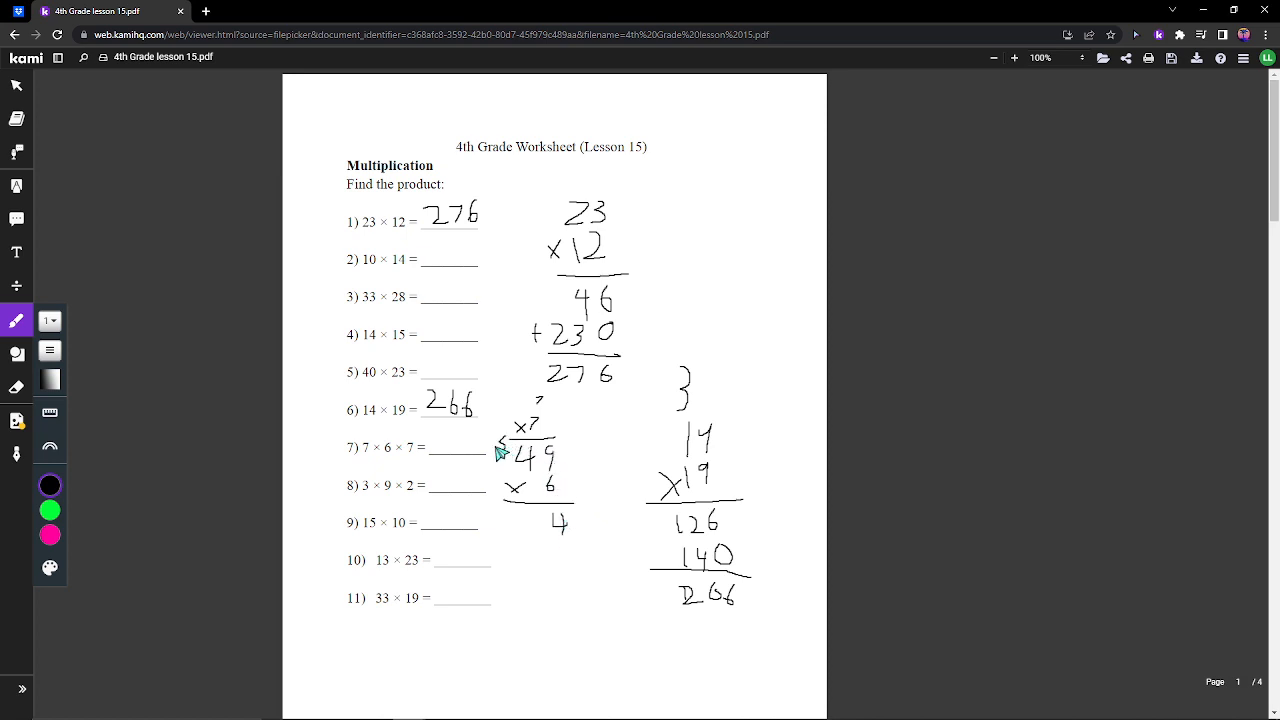
pyautogui.moveTo(523, 527)
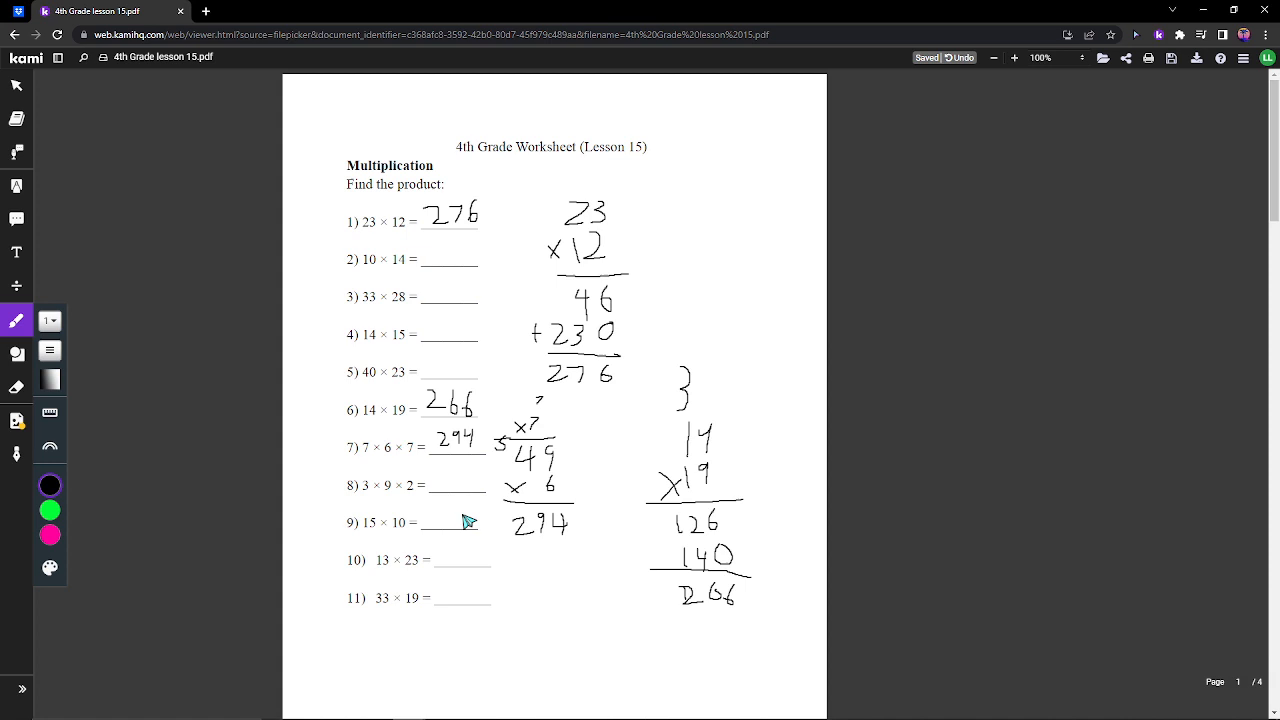
# - Move to the division page and set up long division for 99 ÷ 18
pyautogui.scroll(-3)
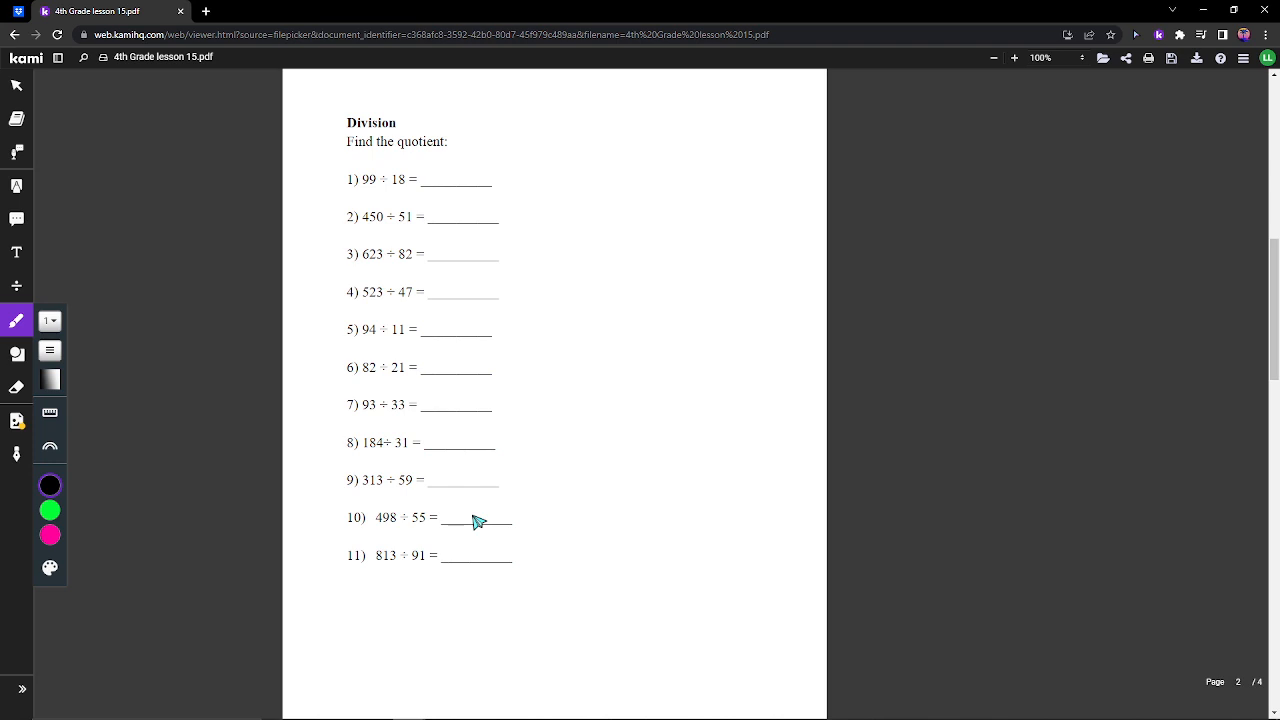
pyautogui.moveTo(607, 194)
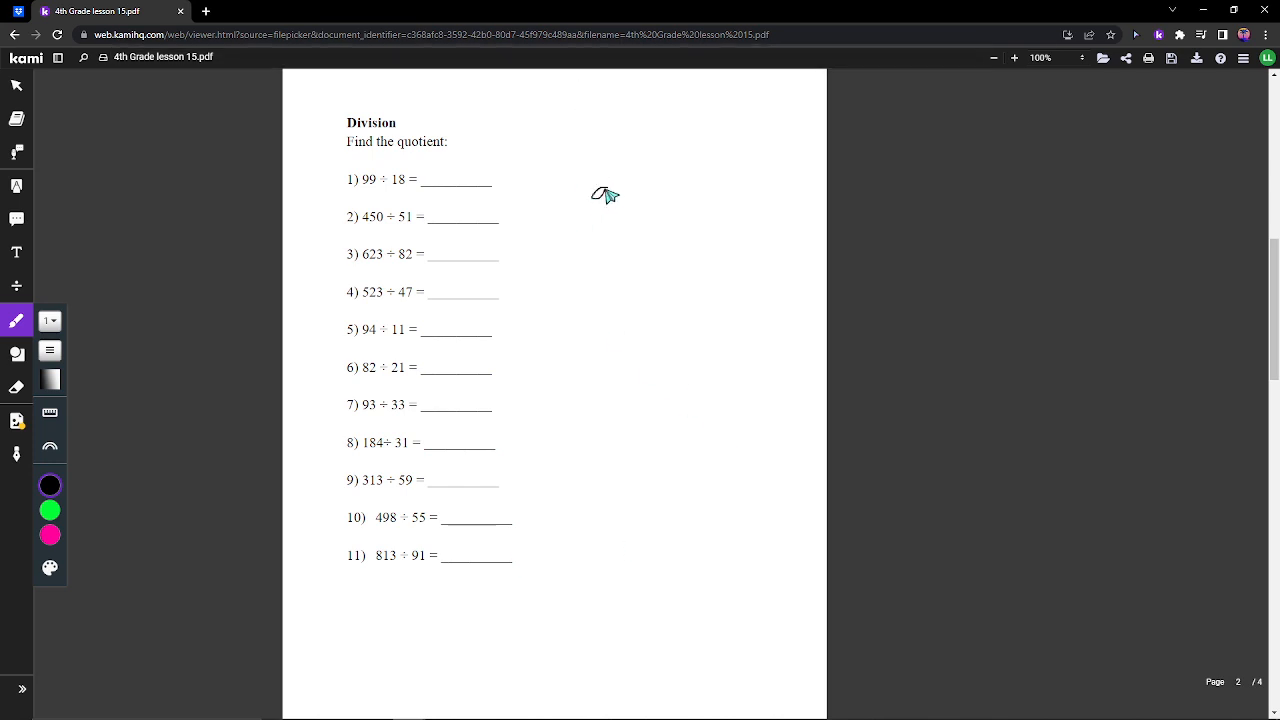
pyautogui.moveTo(615, 177); pyautogui.dragTo(585, 220)
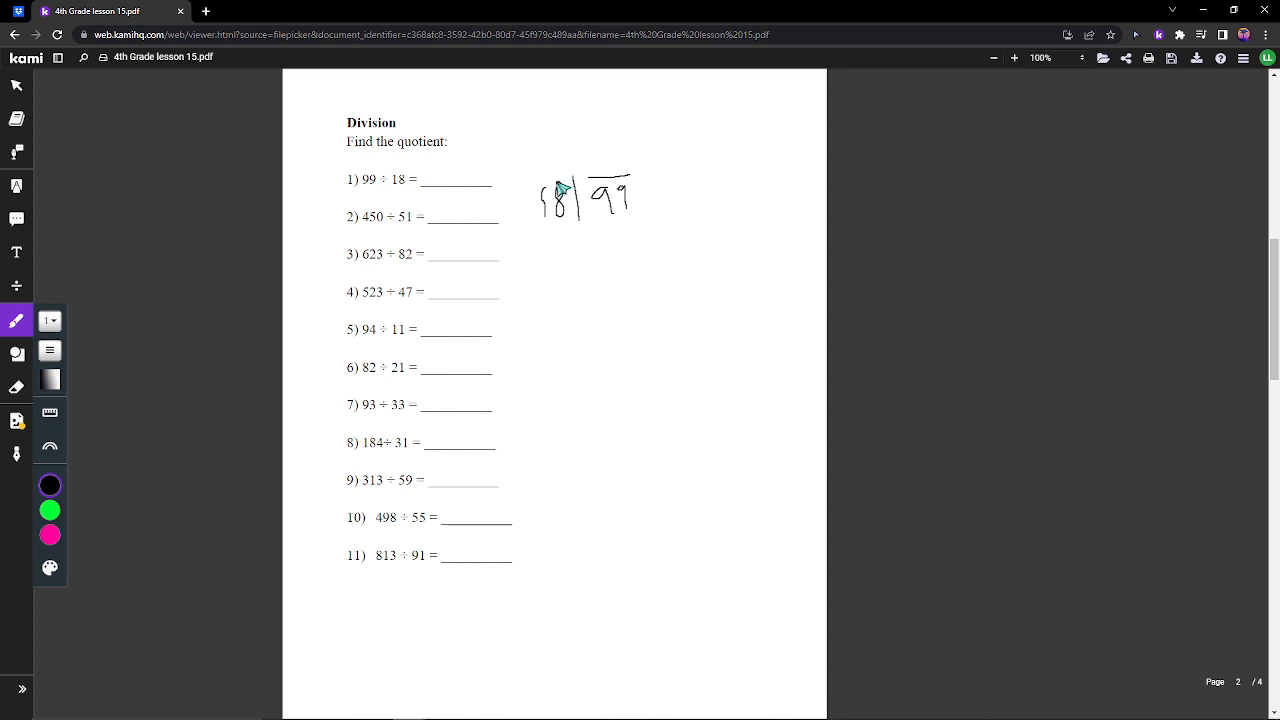
pyautogui.moveTo(585, 218)
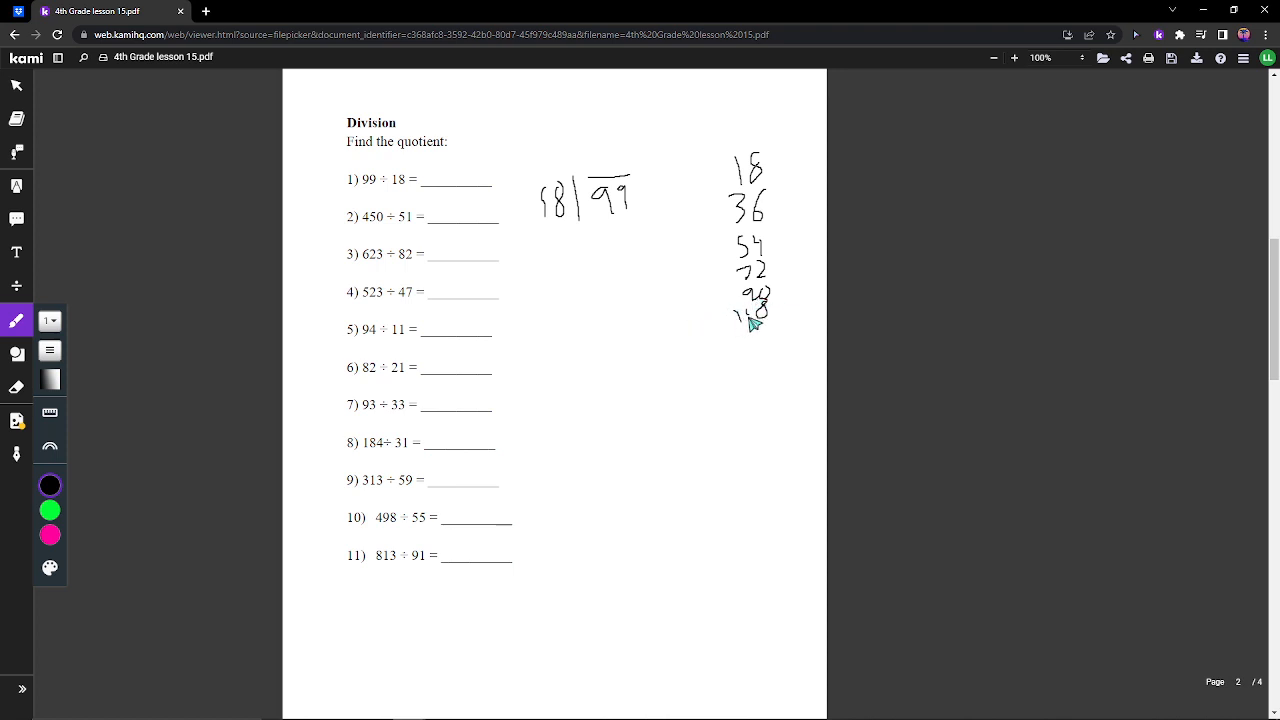
pyautogui.moveTo(712, 300)
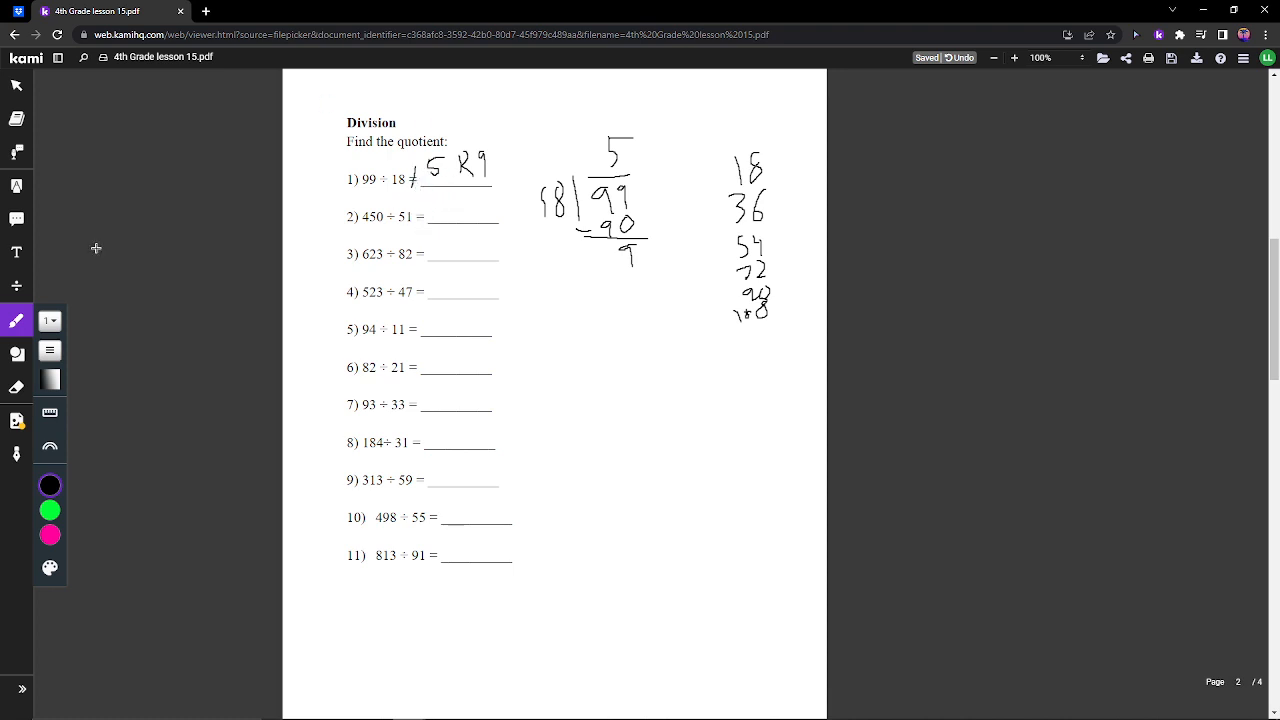
pyautogui.moveTo(17, 353)
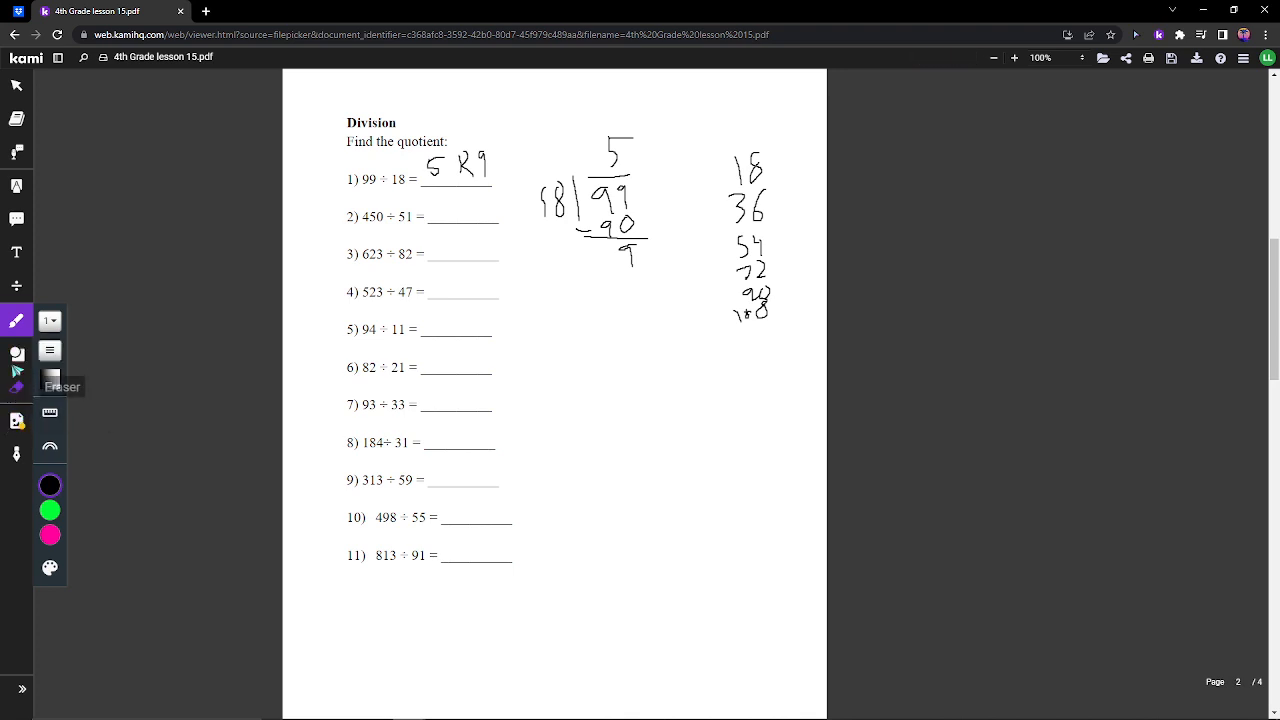
# - Draw long division for 498 ÷ 55, list multiples of 55, and answer 9 R3
pyautogui.moveTo(600, 450); pyautogui.dragTo(610, 490)
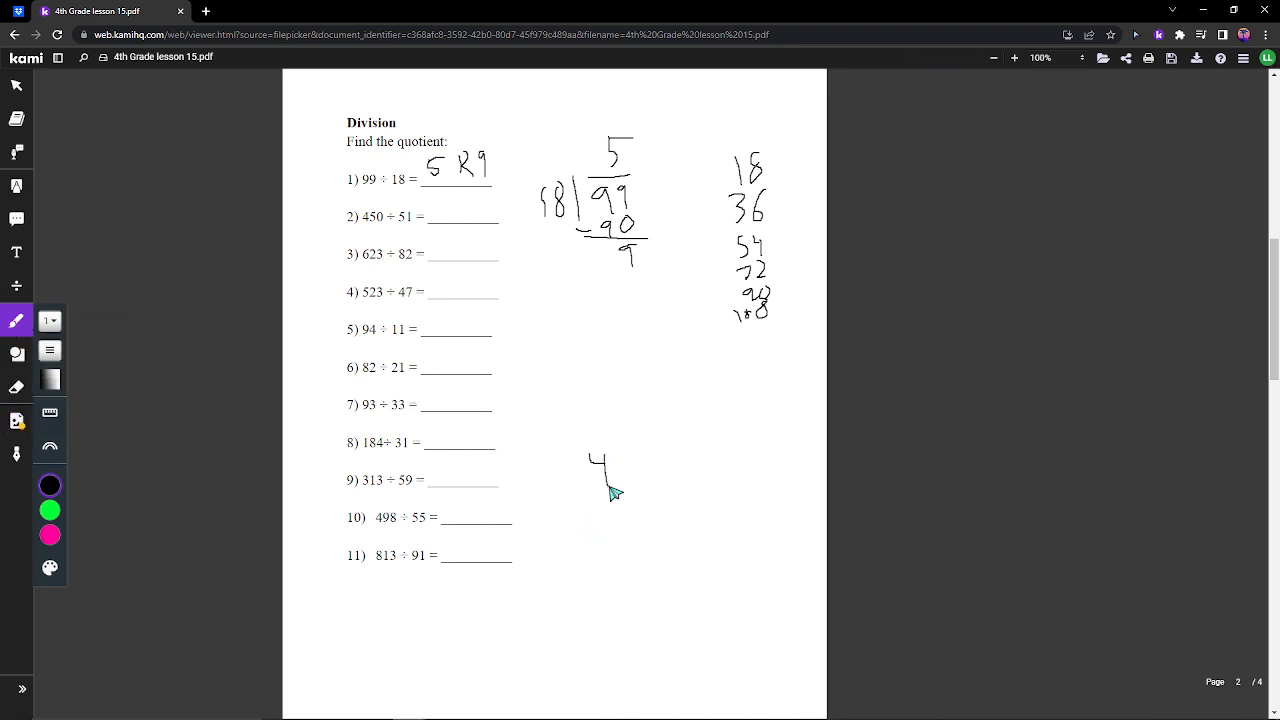
pyautogui.moveTo(600, 450); pyautogui.dragTo(660, 475)
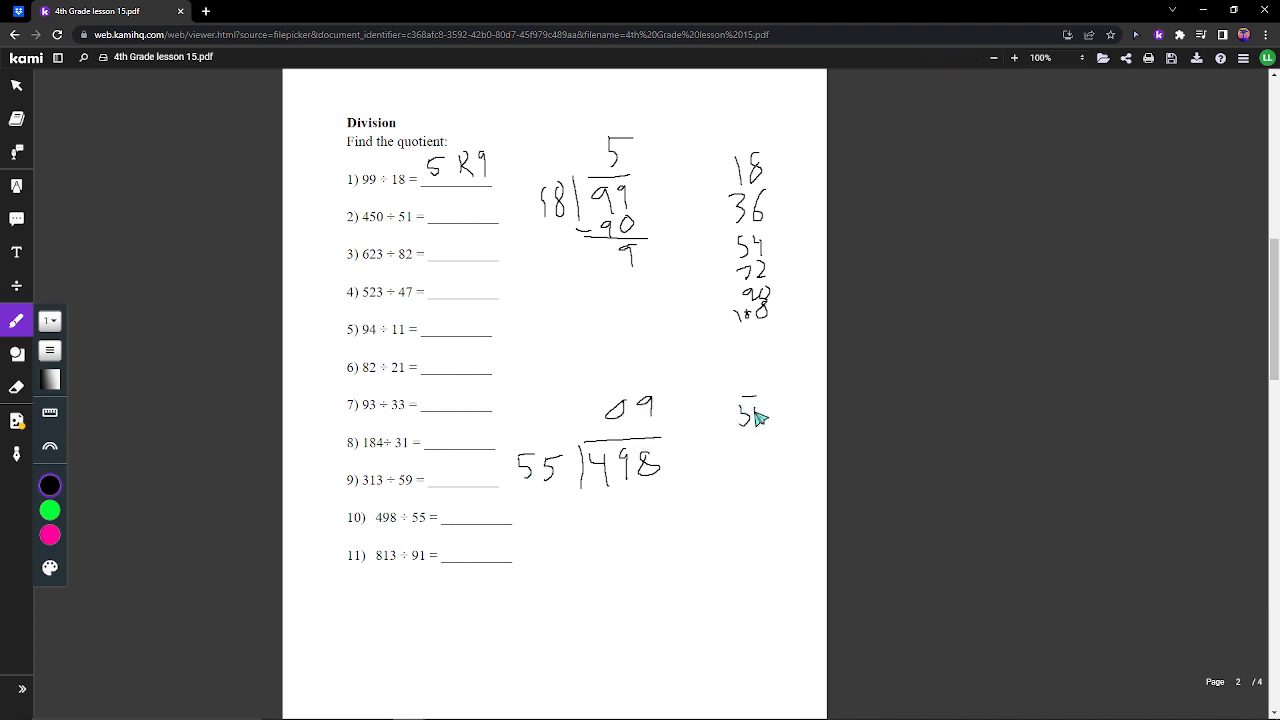
pyautogui.moveTo(760, 415); pyautogui.dragTo(770, 465)
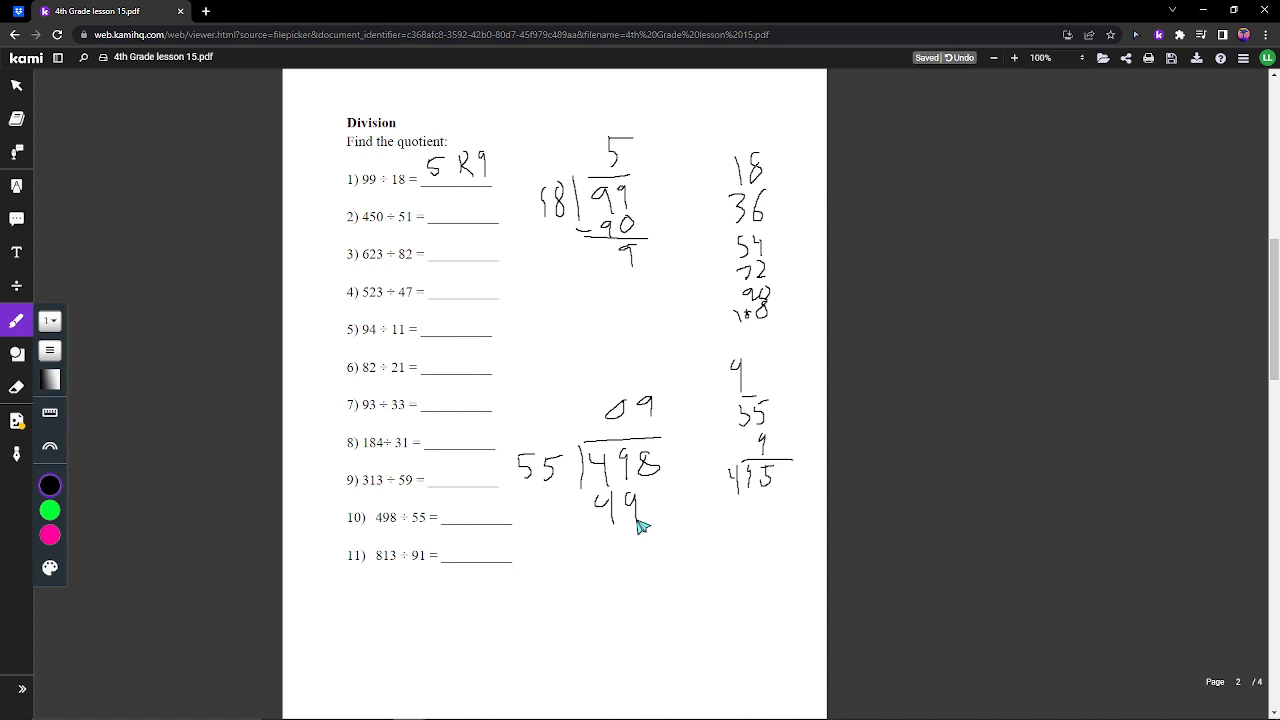
pyautogui.moveTo(605, 525); pyautogui.dragTo(678, 525)
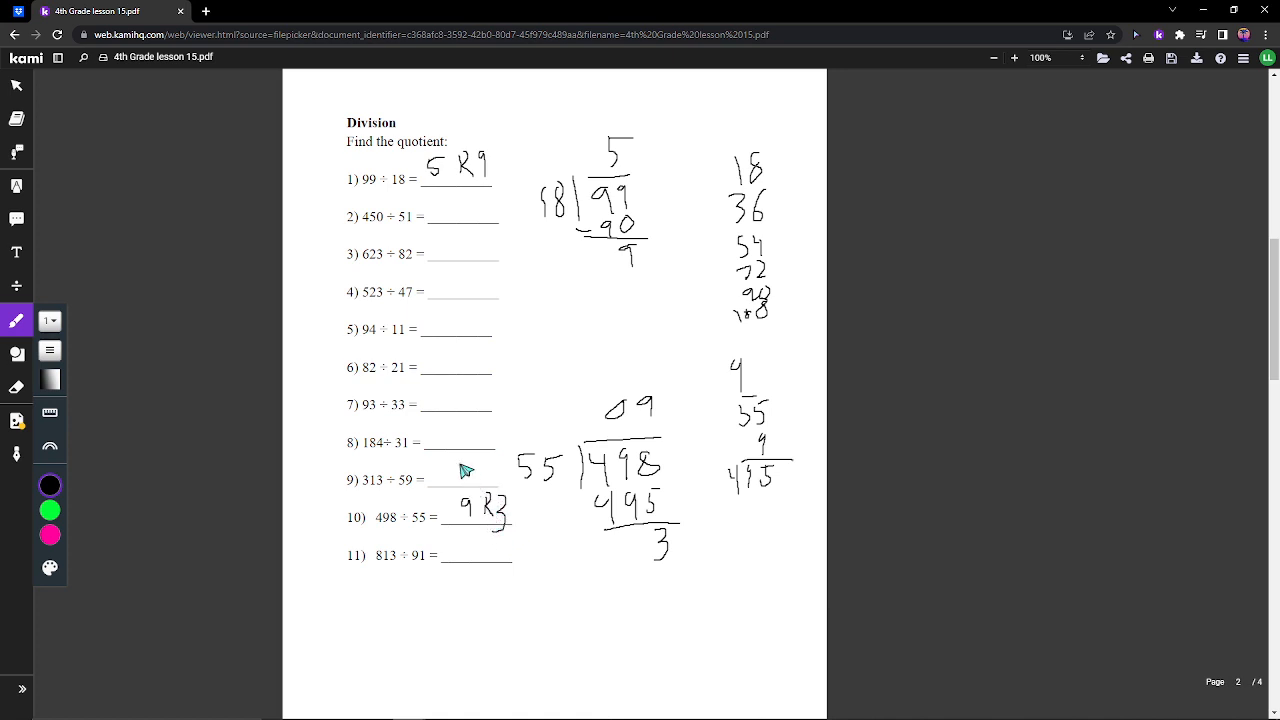
# - Subtract 2316 − 1213 in columns on page 3 and write 1103 on problem 1's blank
pyautogui.scroll(-3)
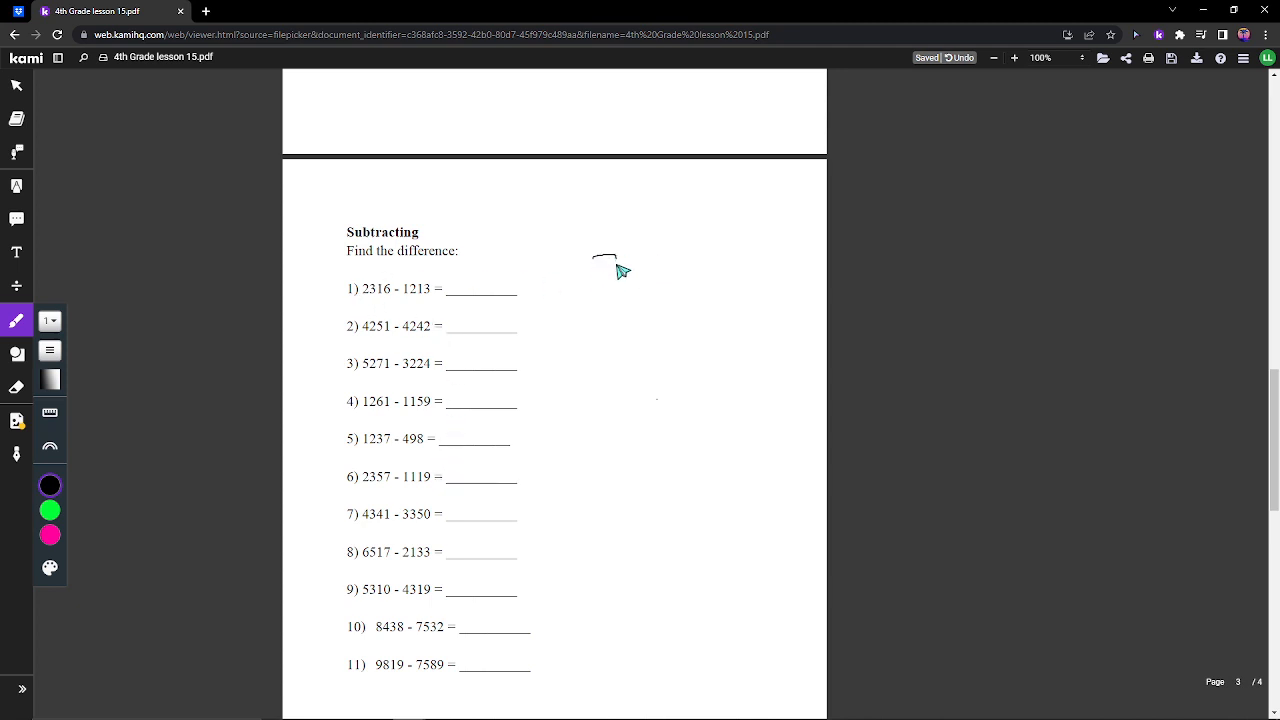
pyautogui.moveTo(595, 270); pyautogui.dragTo(700, 250)
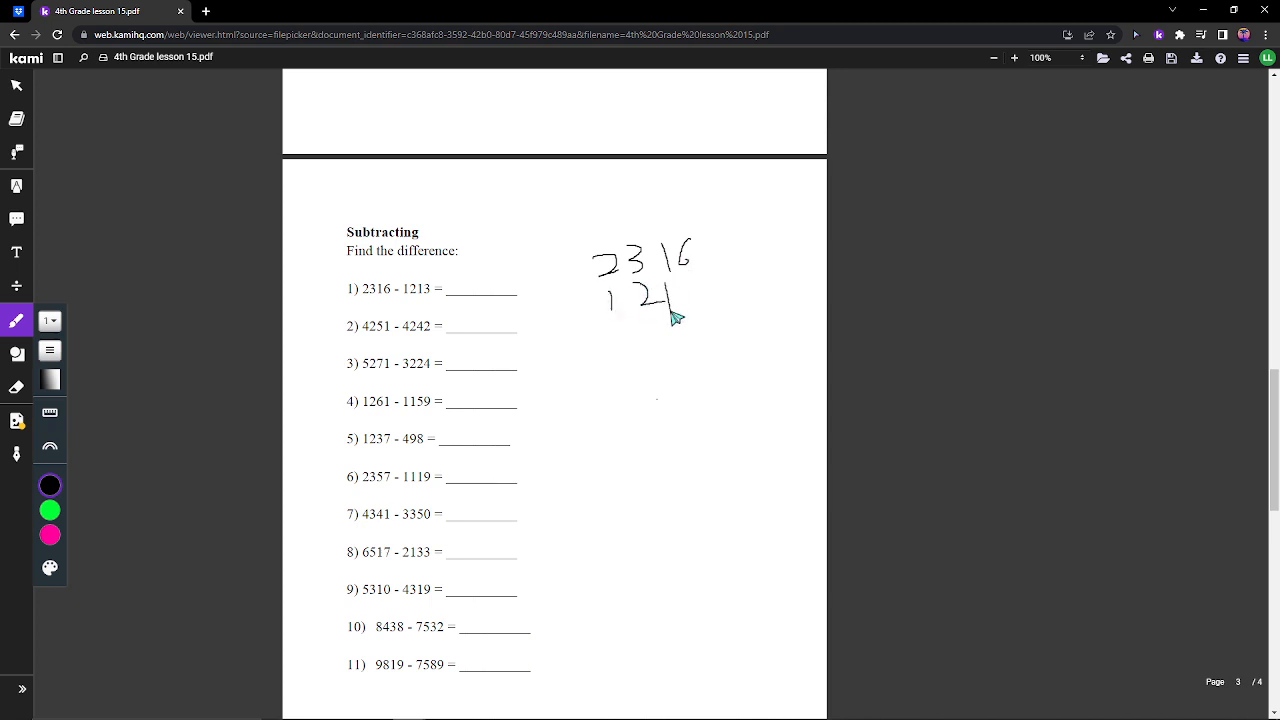
pyautogui.moveTo(590, 320); pyautogui.dragTo(700, 320)
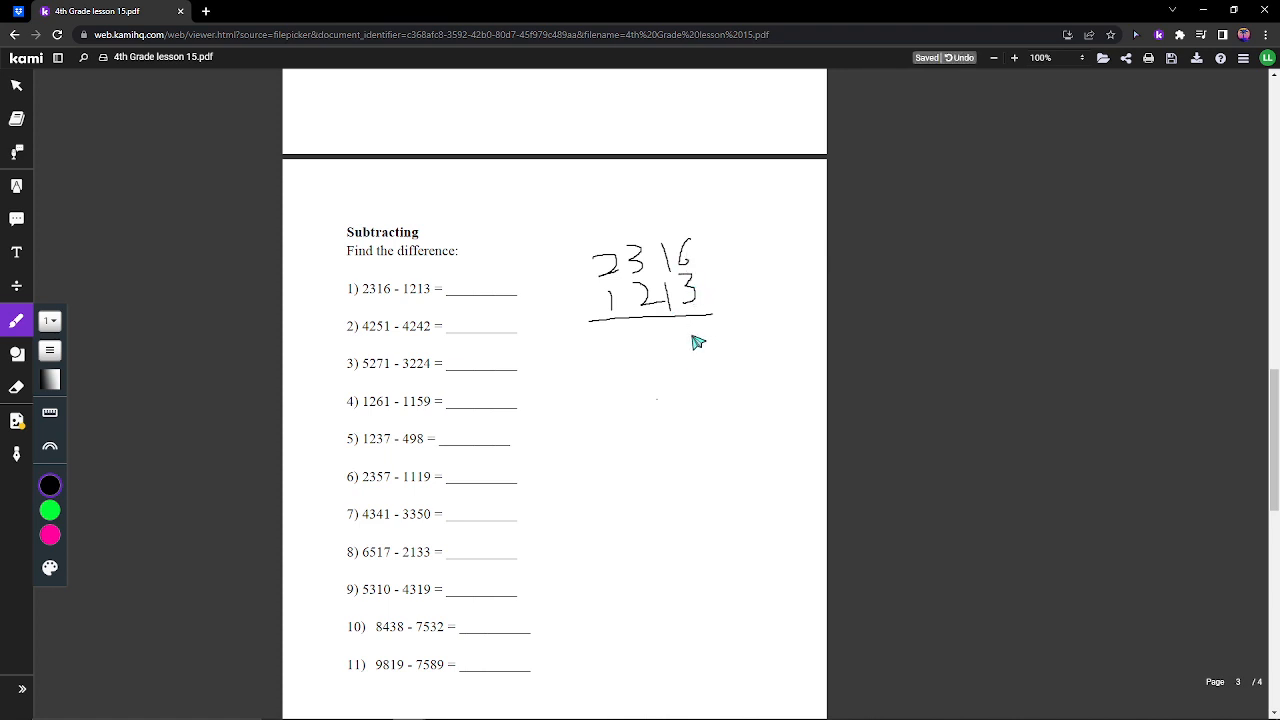
pyautogui.moveTo(675, 340); pyautogui.dragTo(705, 350)
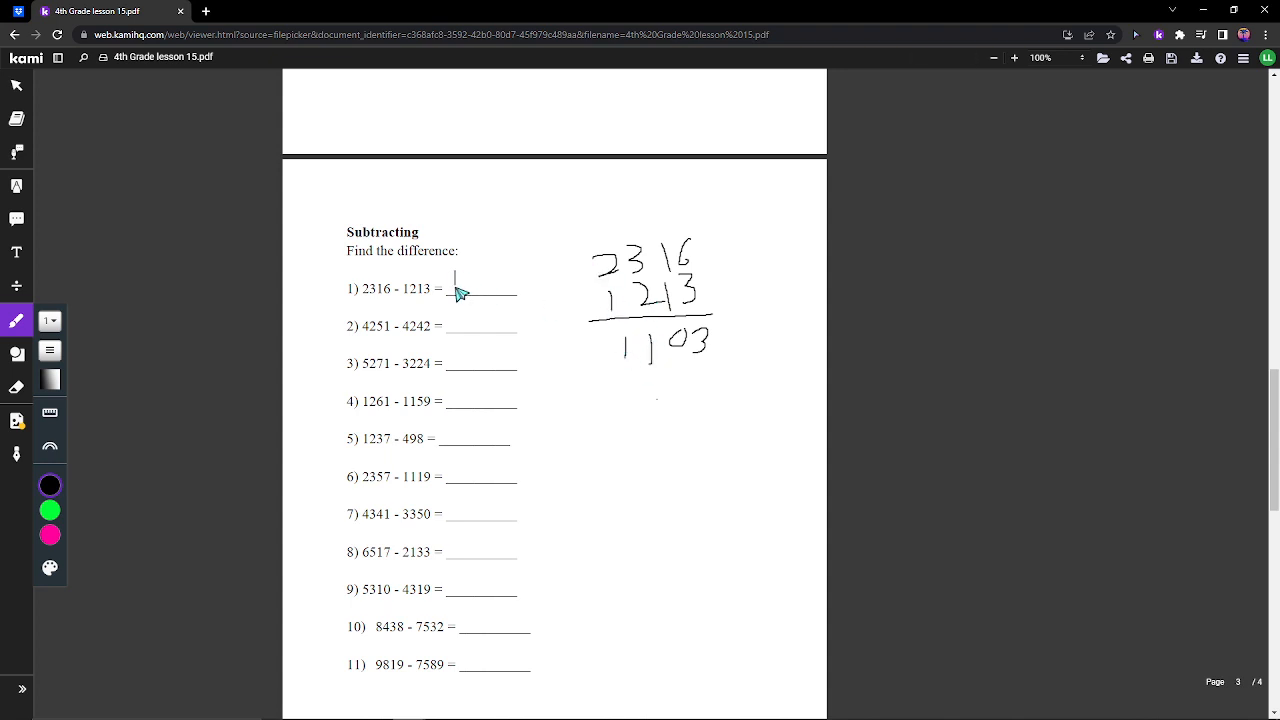
pyautogui.moveTo(455, 278); pyautogui.dragTo(505, 280)
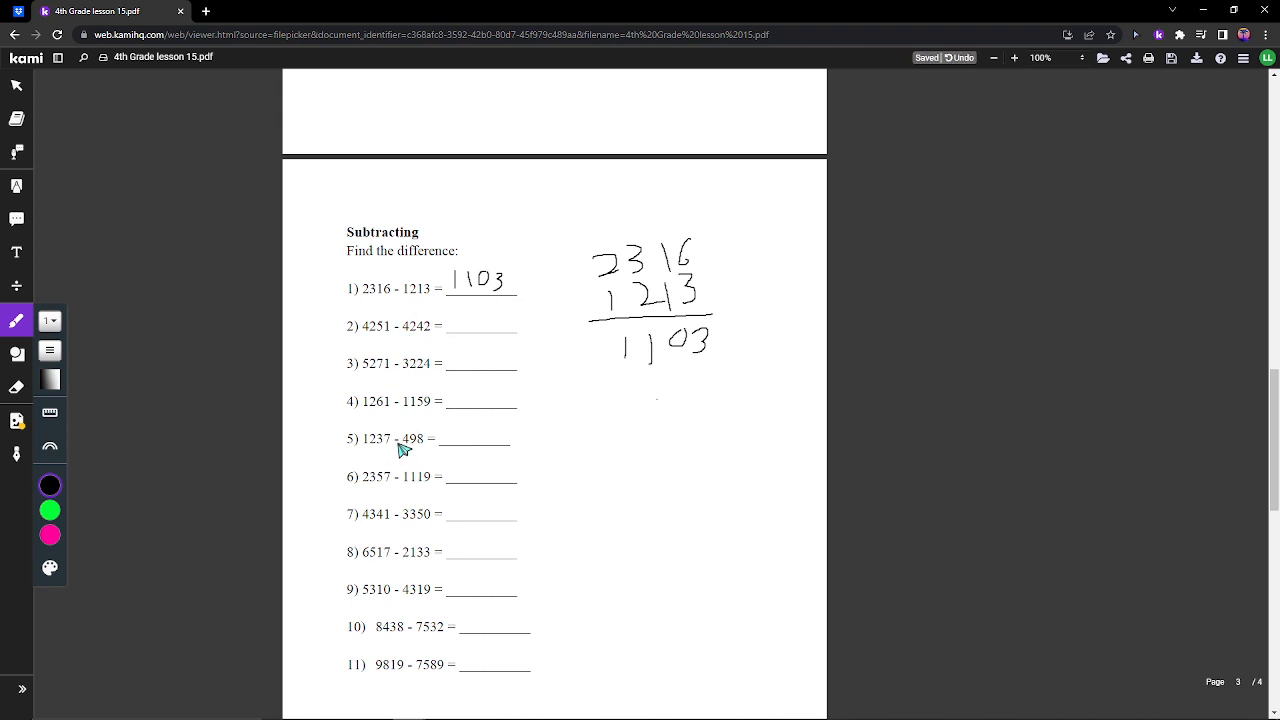
pyautogui.moveTo(410, 520)
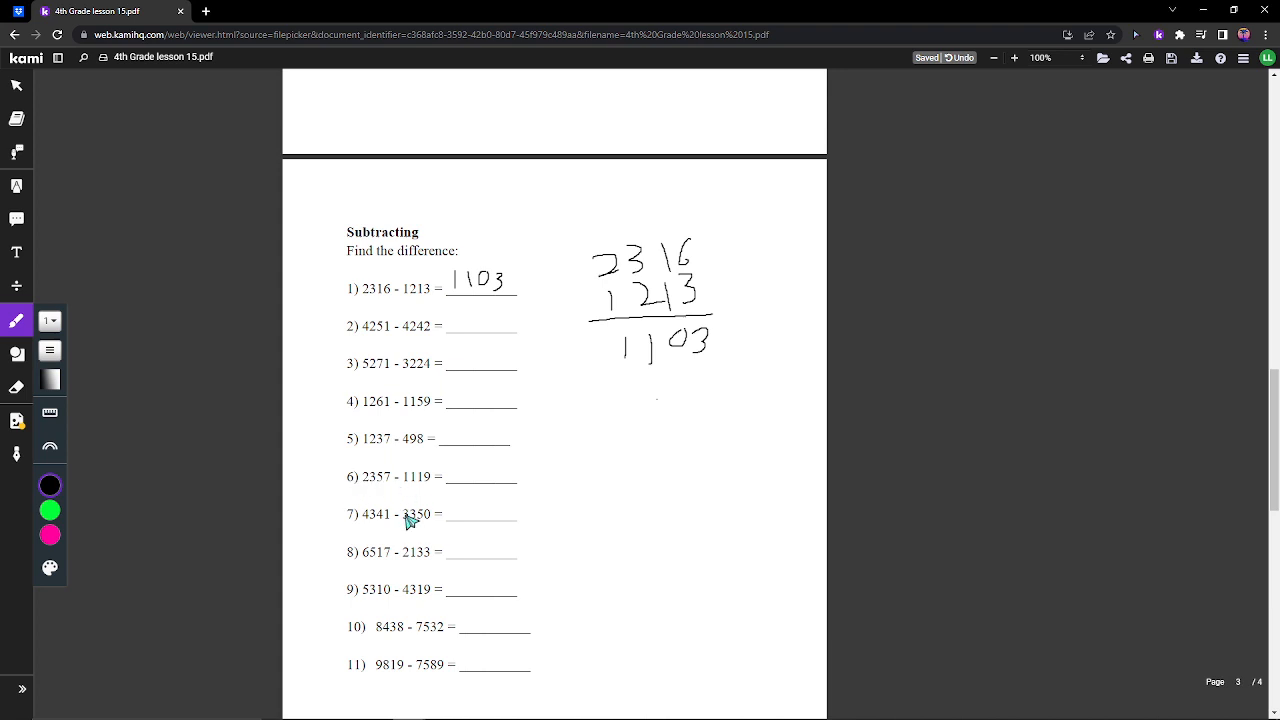
pyautogui.moveTo(608, 490)
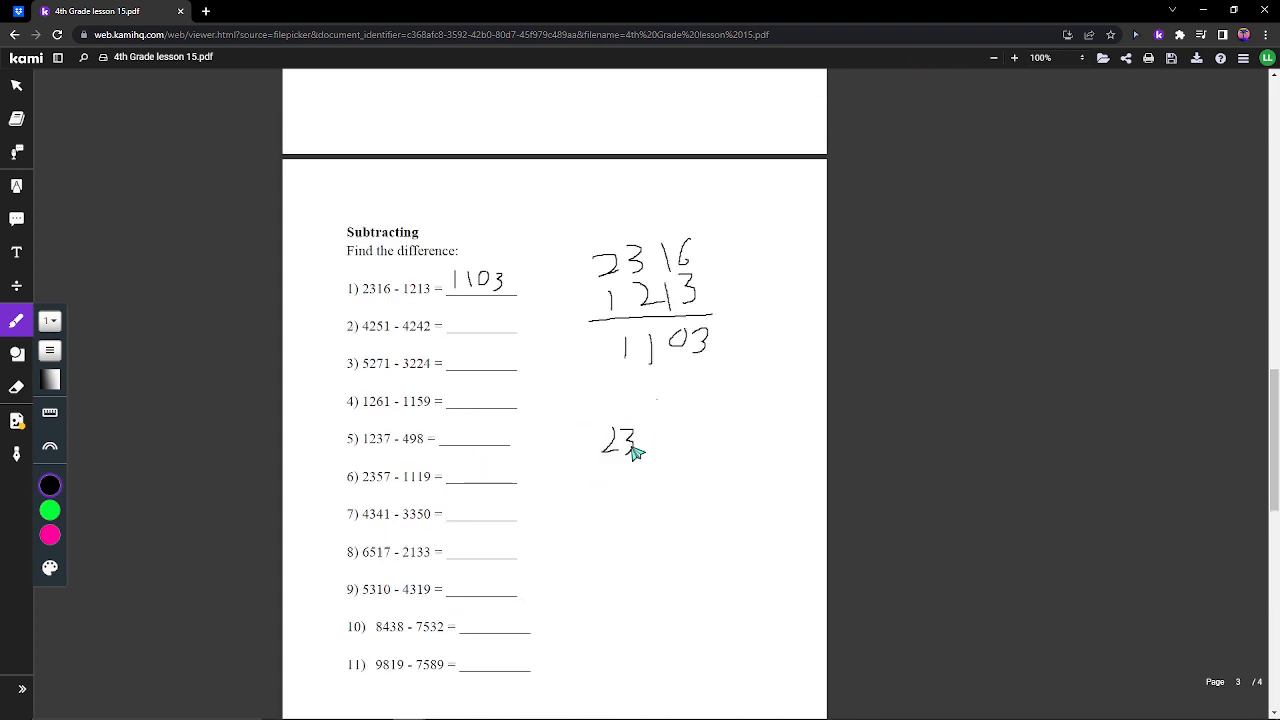
# - Work 2357 − 1119 with a borrow, getting 1238, and fill it in for problem 6
pyautogui.moveTo(605, 440); pyautogui.dragTo(670, 445)
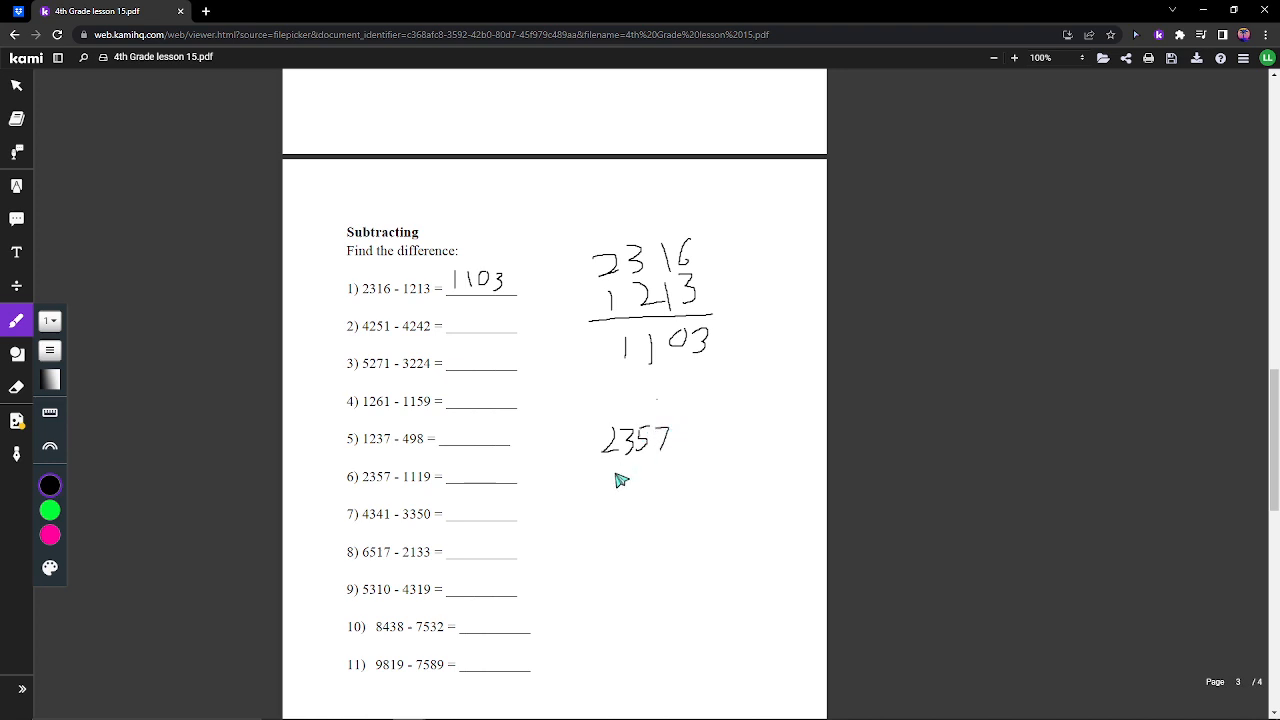
pyautogui.moveTo(608, 480); pyautogui.dragTo(660, 485)
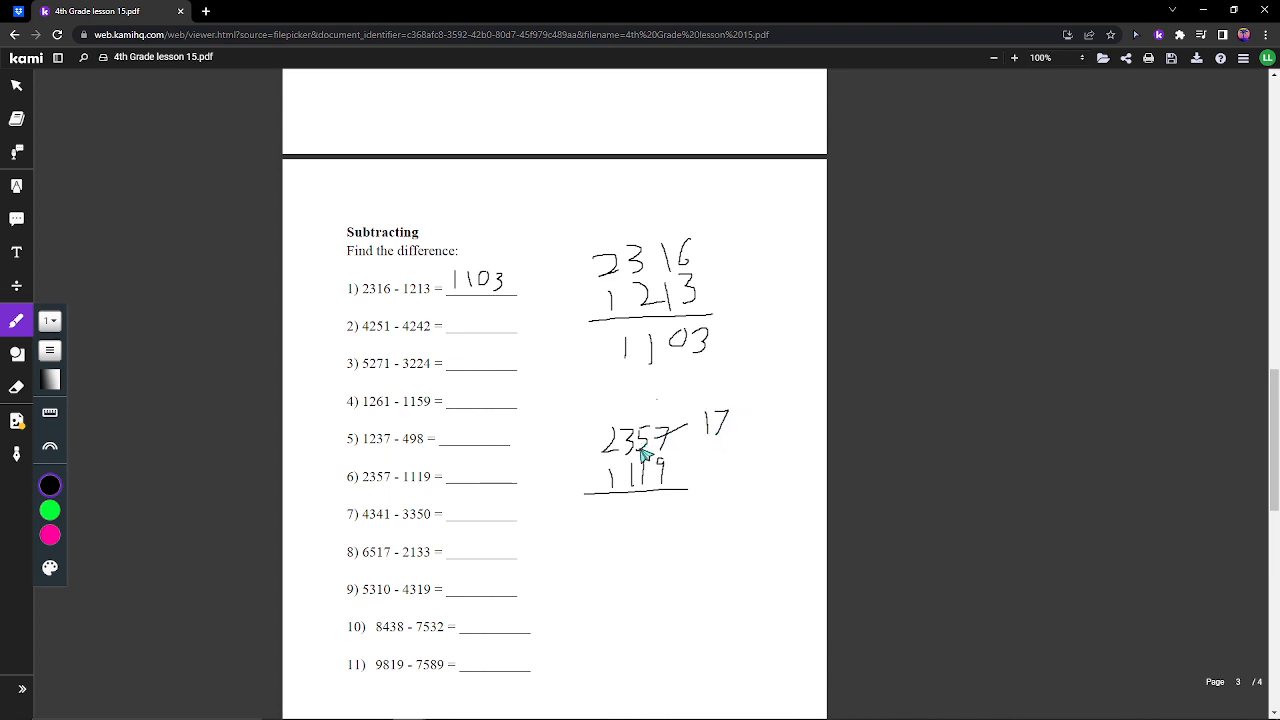
pyautogui.moveTo(645, 430); pyautogui.dragTo(640, 405)
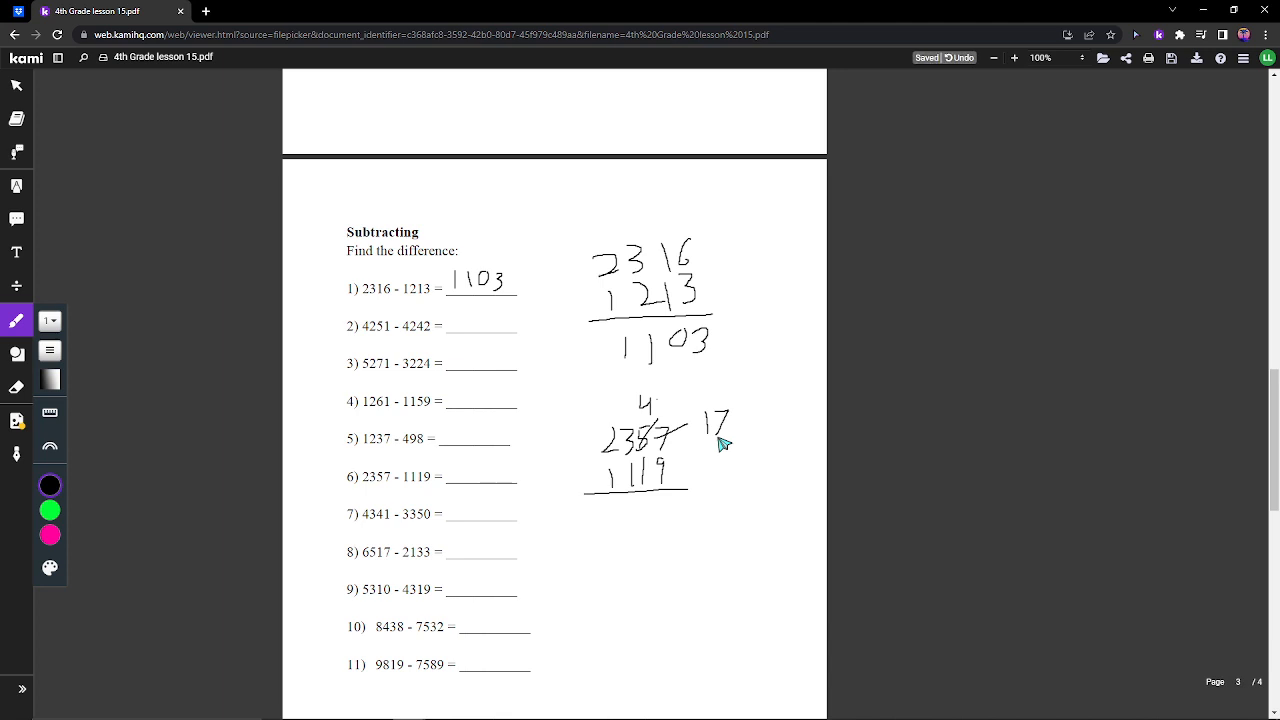
pyautogui.moveTo(670, 510)
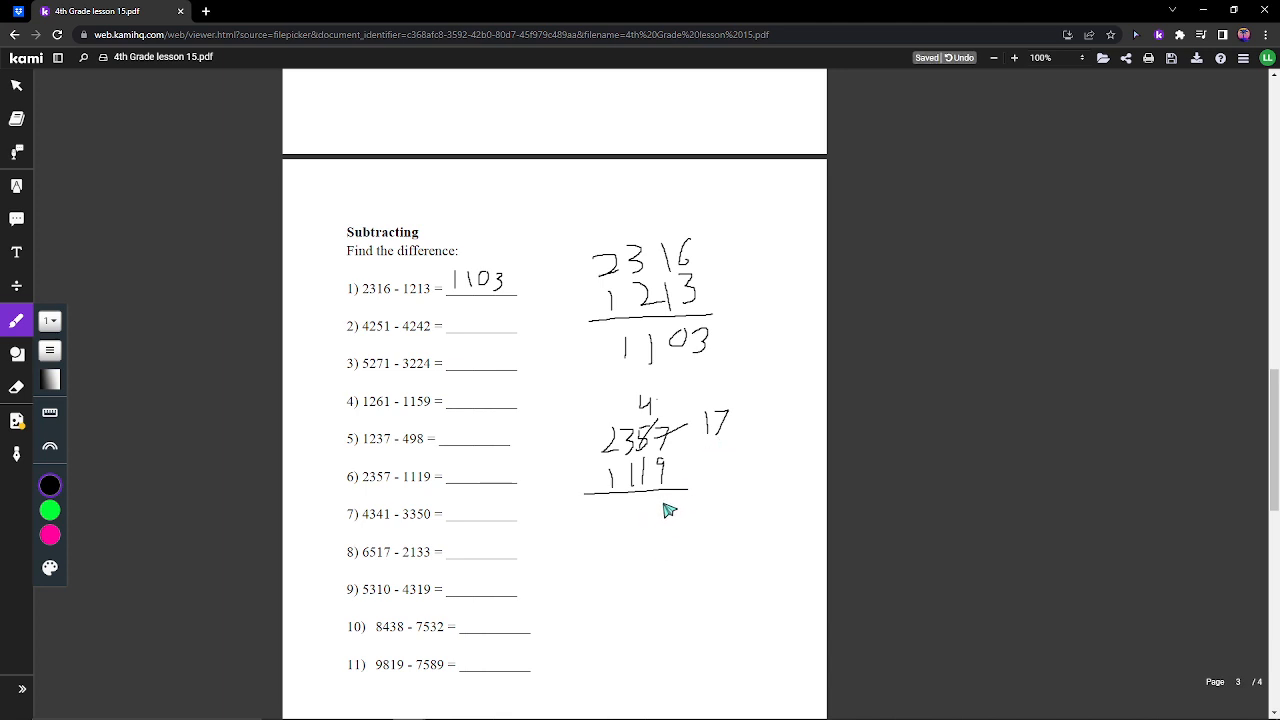
pyautogui.moveTo(660, 505); pyautogui.dragTo(672, 527)
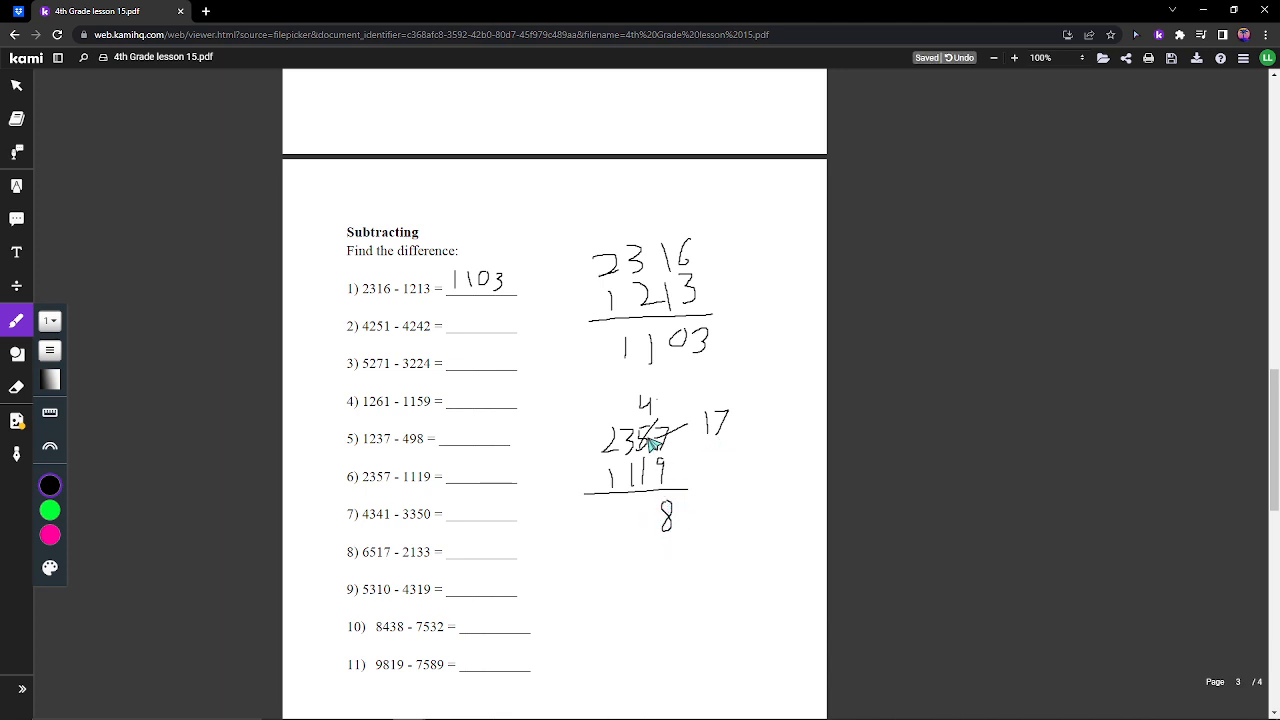
pyautogui.moveTo(648, 520); pyautogui.dragTo(655, 510)
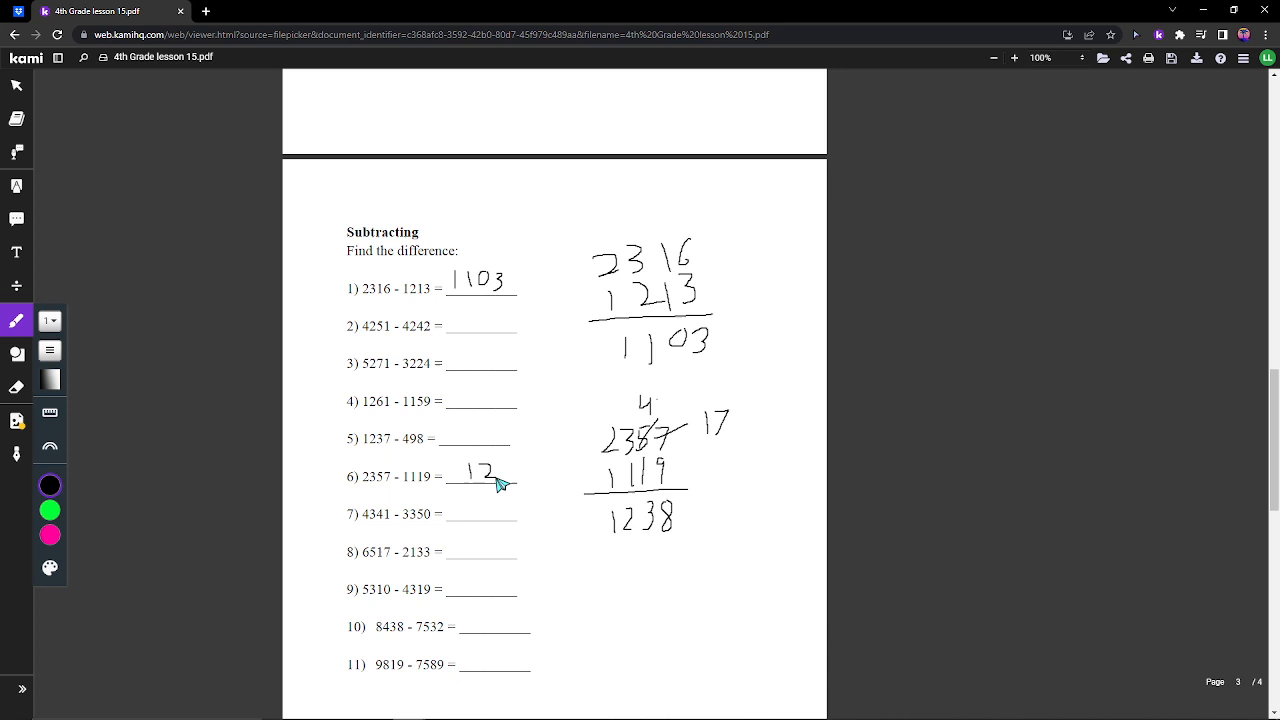
pyautogui.moveTo(490, 475); pyautogui.dragTo(515, 478)
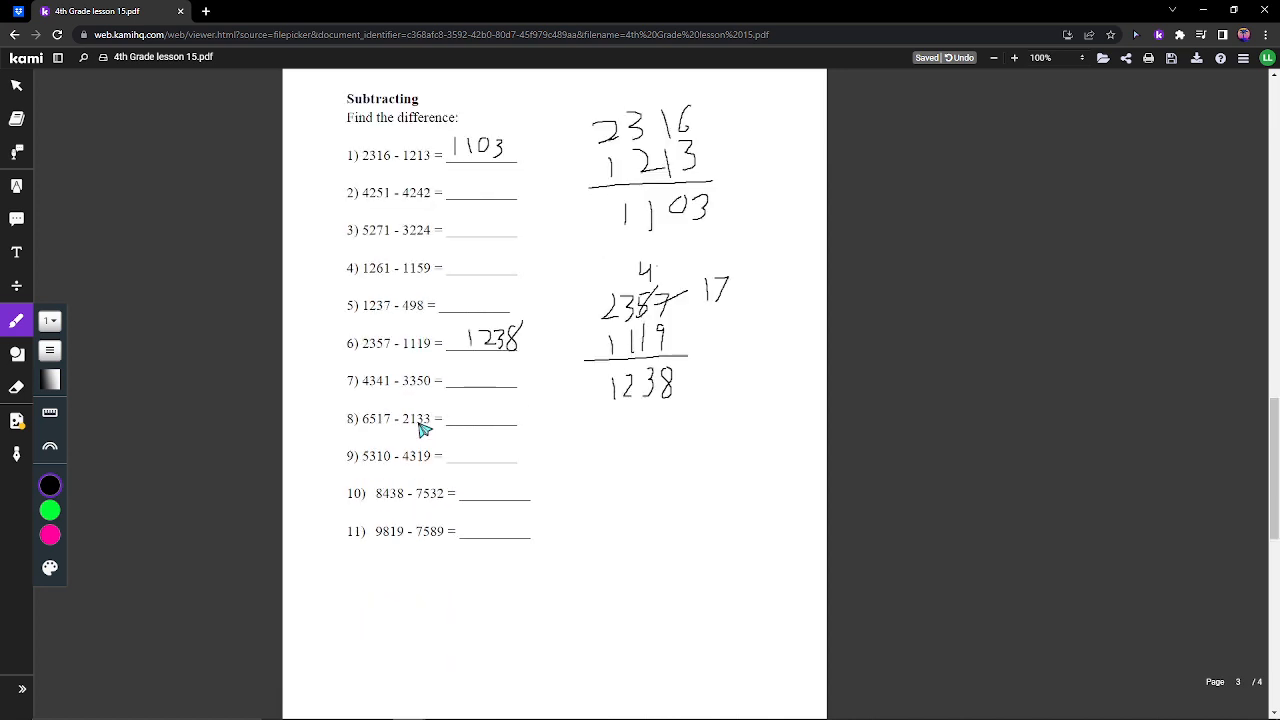
pyautogui.moveTo(474, 507)
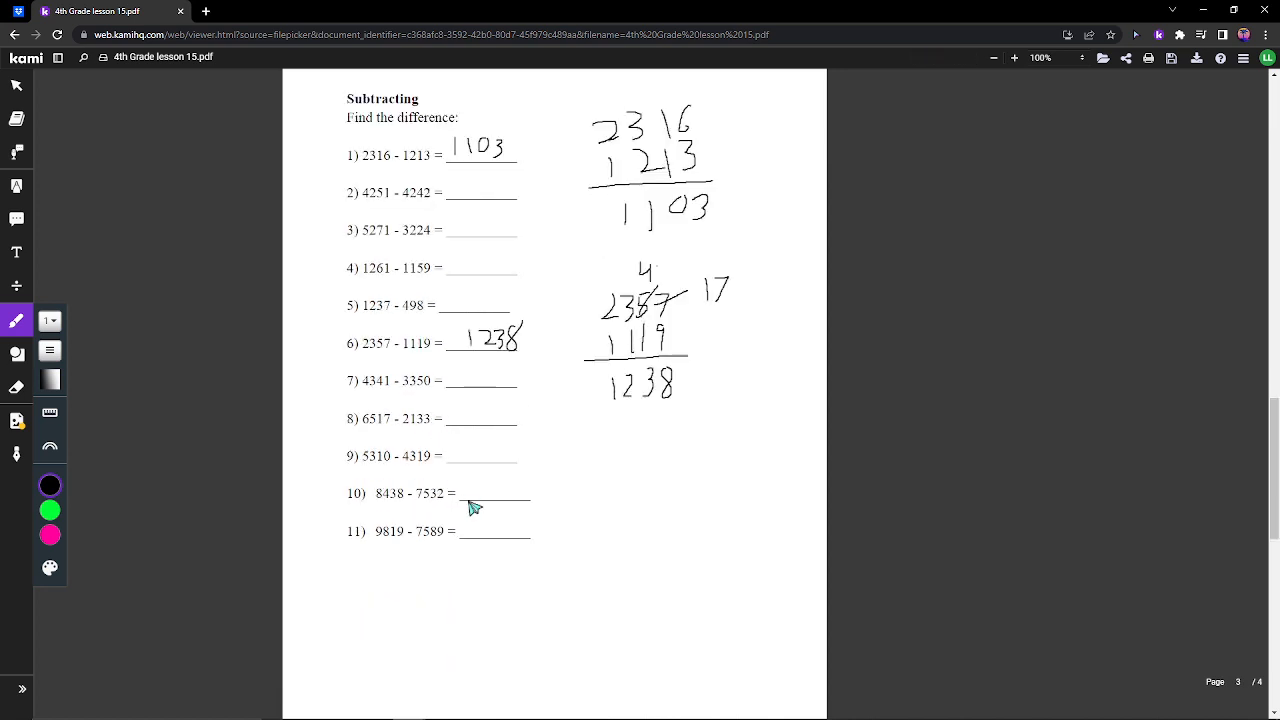
# - Write 8438 over 7532 in the margin, borrow, and get the difference 906
pyautogui.moveTo(590, 458); pyautogui.dragTo(588, 490)
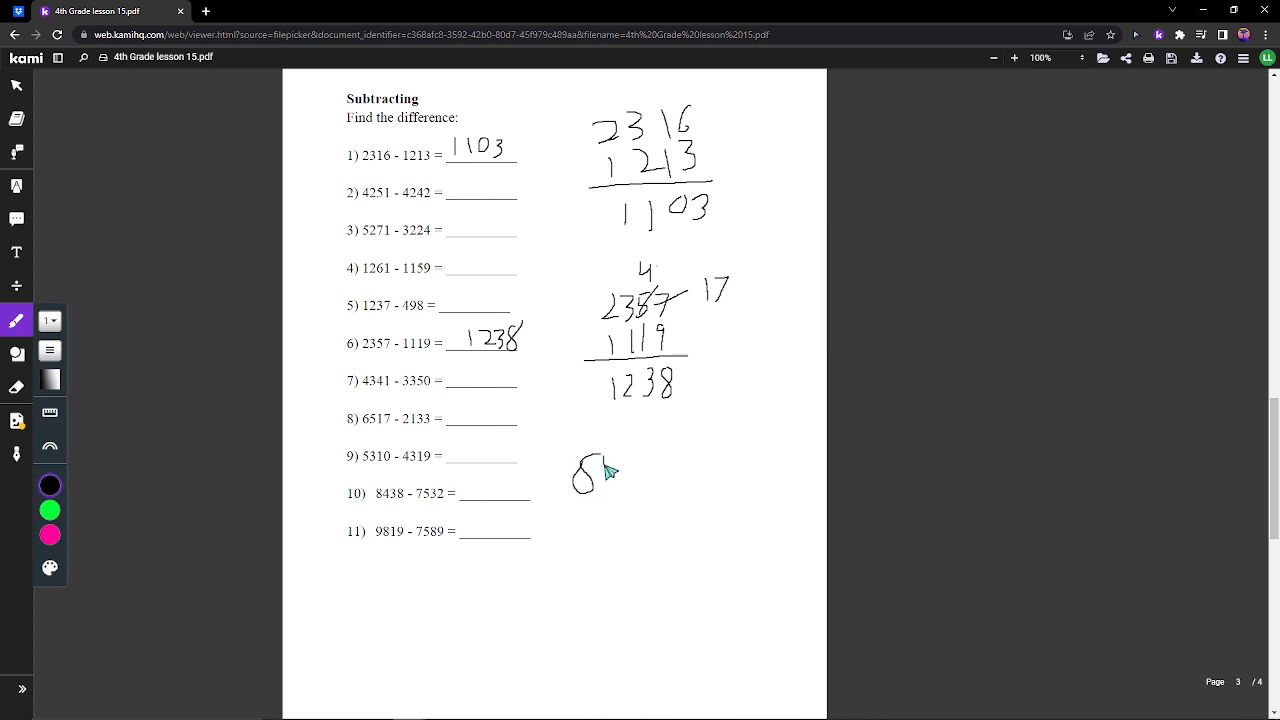
pyautogui.moveTo(600, 475); pyautogui.dragTo(645, 470)
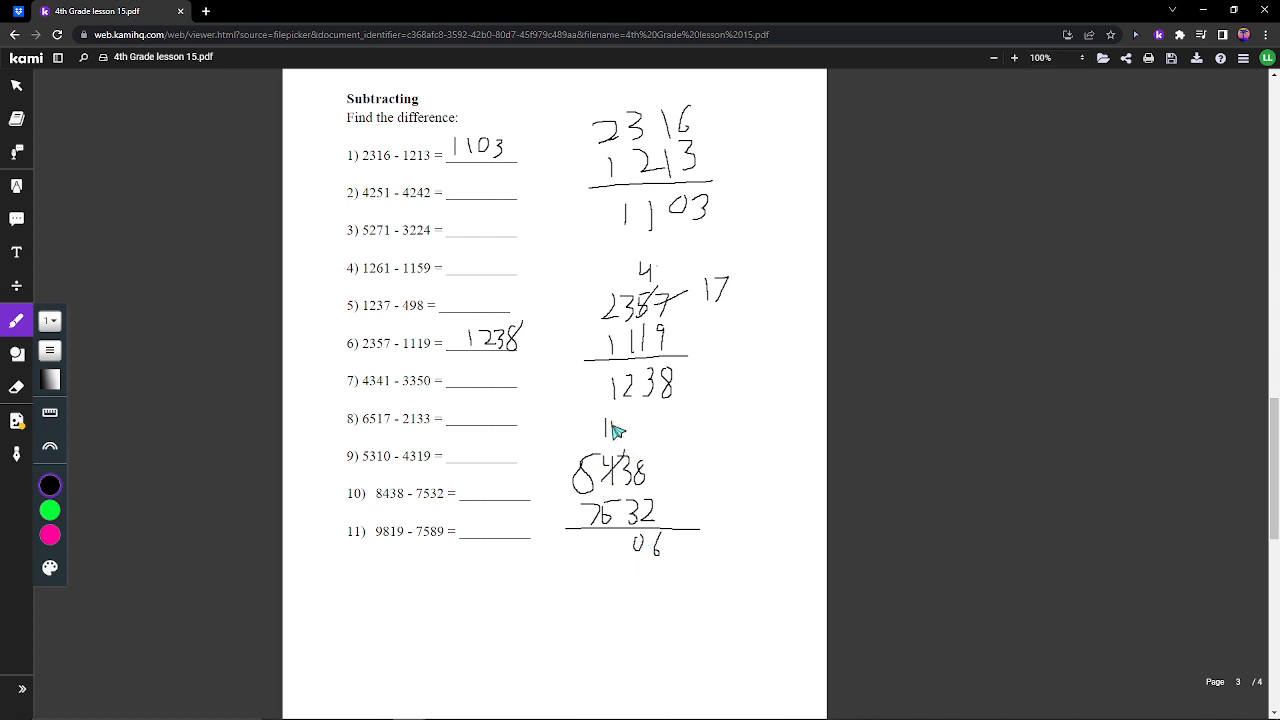
pyautogui.moveTo(600, 425); pyautogui.dragTo(575, 490)
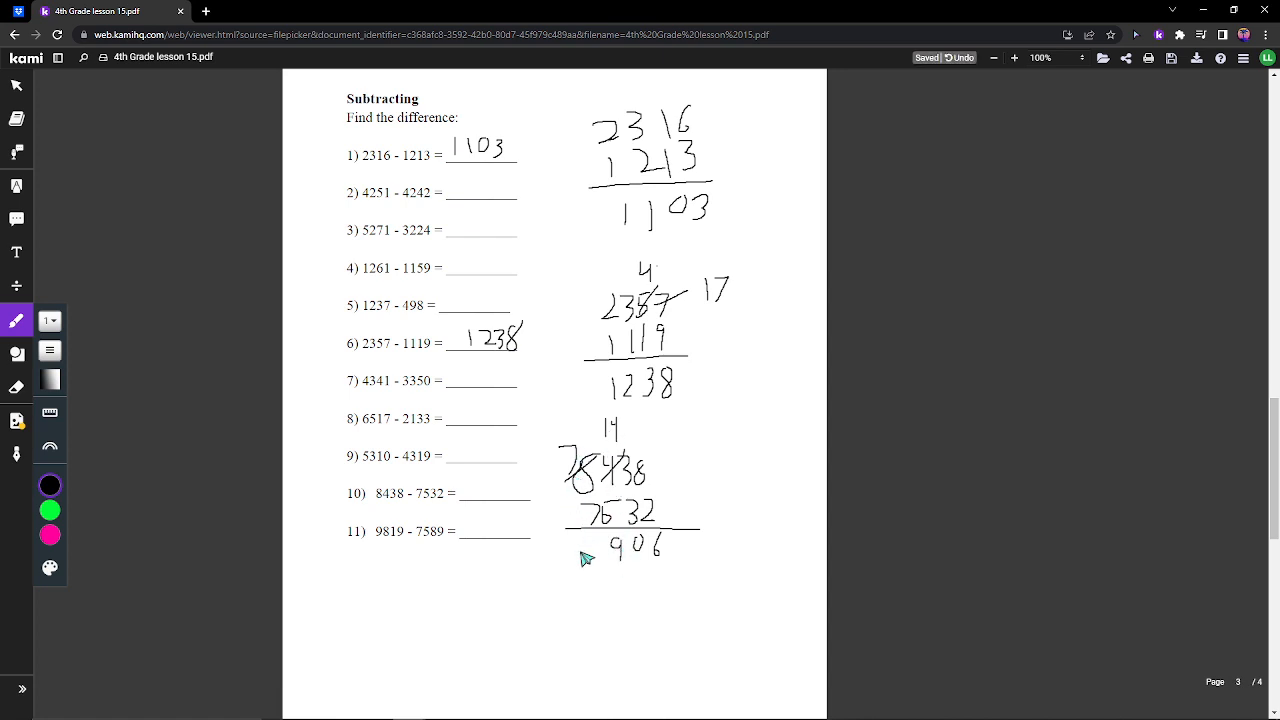
pyautogui.moveTo(487, 488)
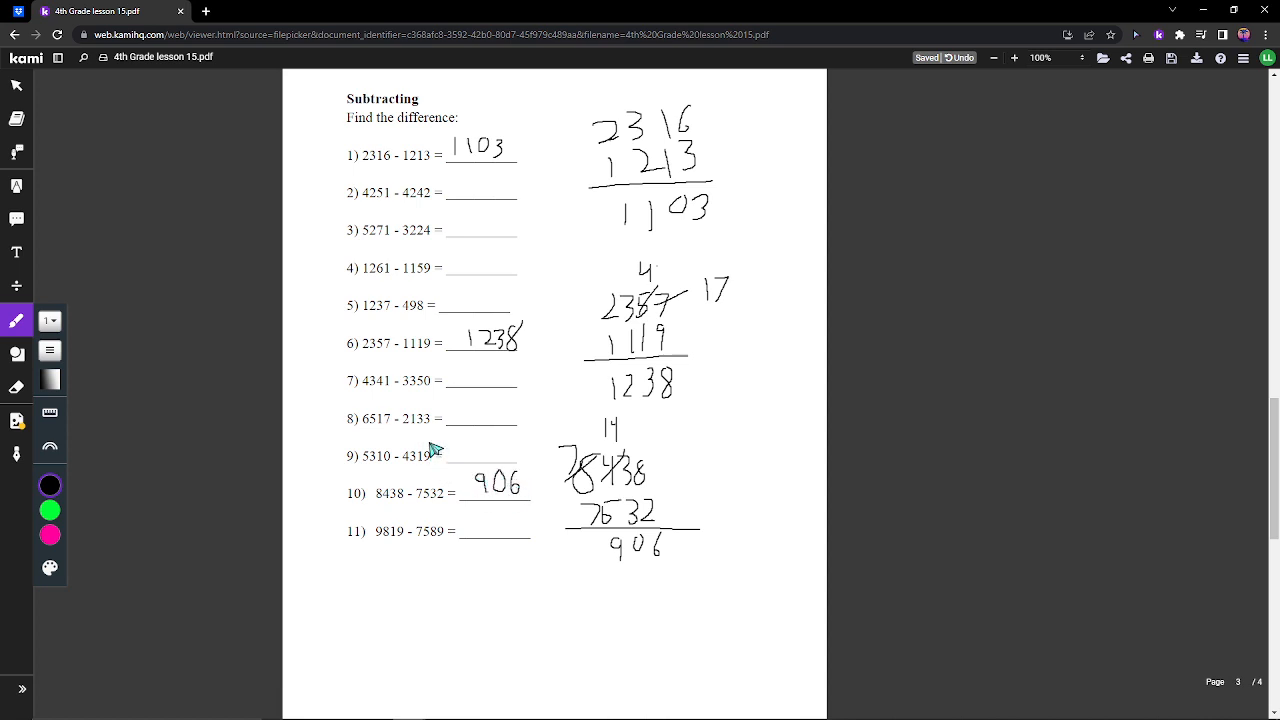
pyautogui.moveTo(405, 485)
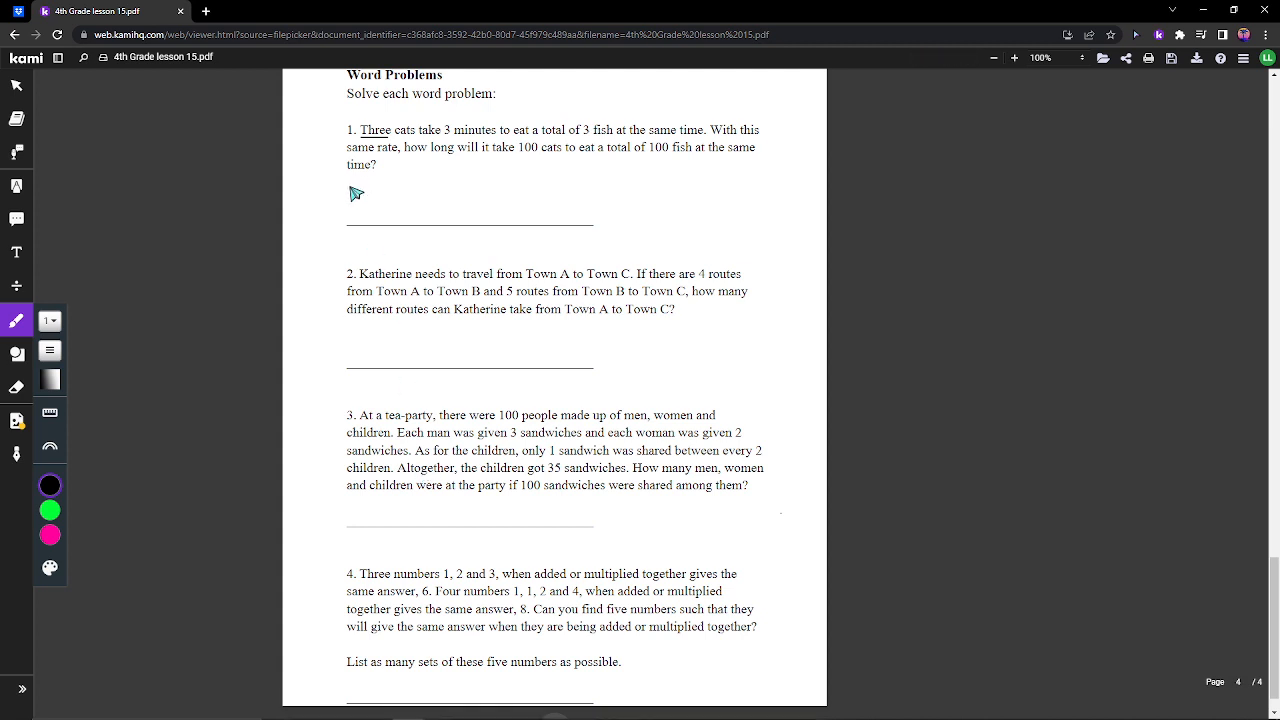
pyautogui.moveTo(532, 92)
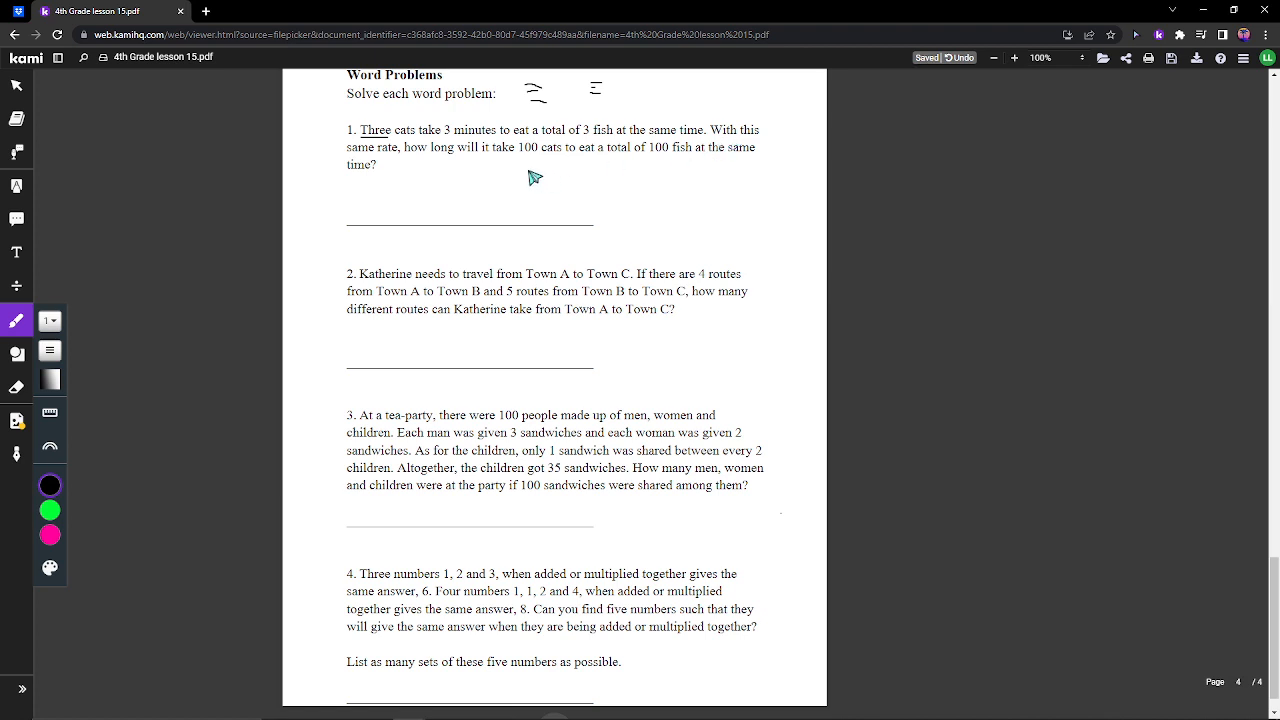
pyautogui.moveTo(509, 181)
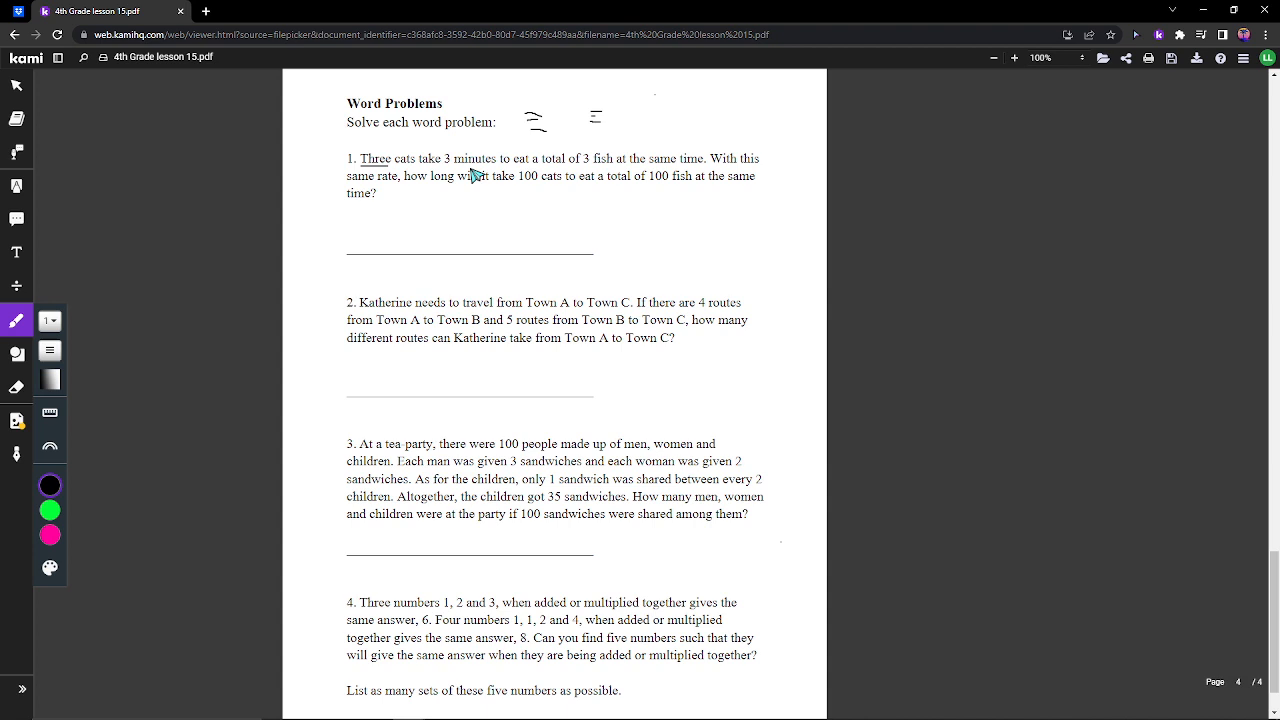
pyautogui.moveTo(637, 221)
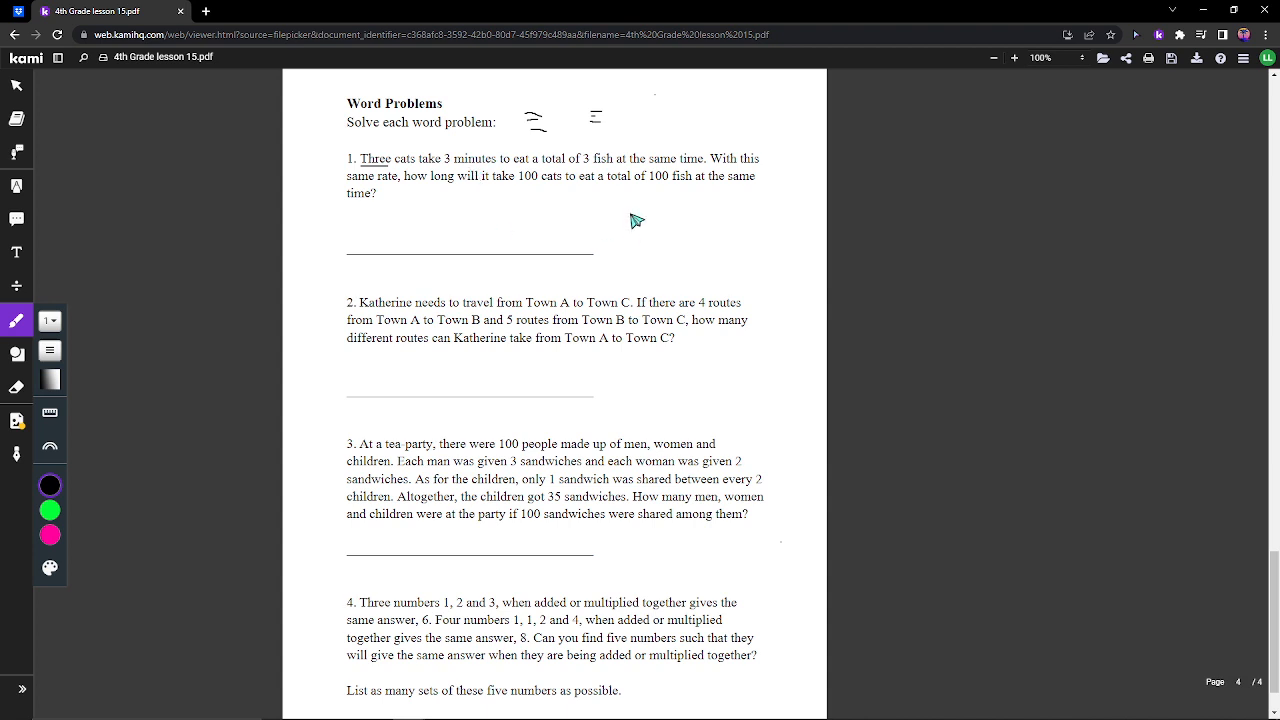
pyautogui.moveTo(662, 196)
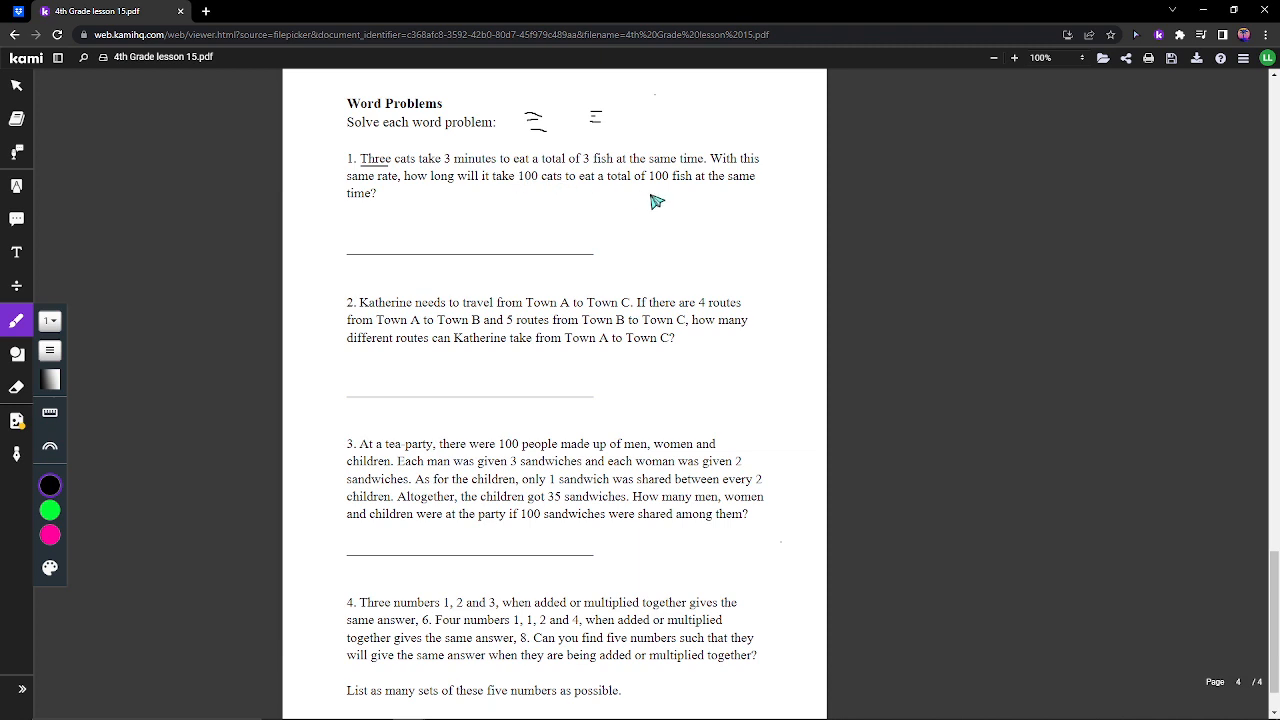
pyautogui.moveTo(527, 191)
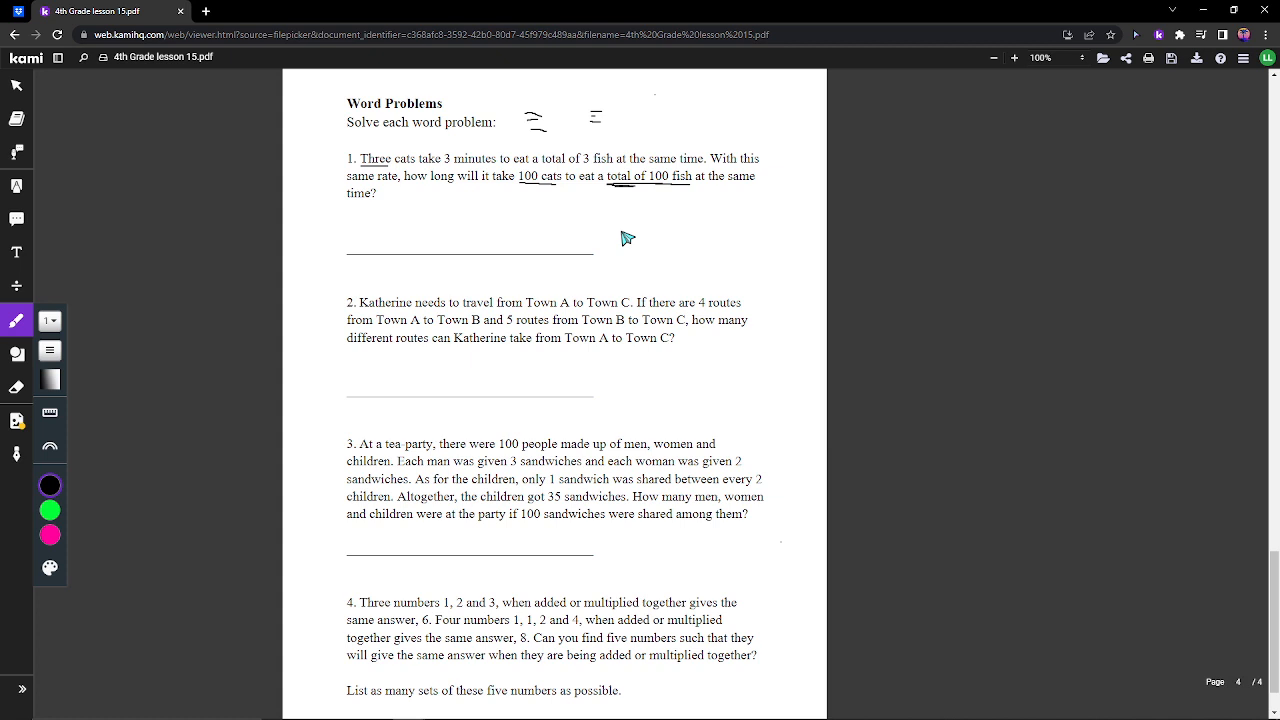
# - Circle '3 minutes' in problem 1 and write '3 minutes' on its answer line
pyautogui.moveTo(430, 165); pyautogui.dragTo(510, 168)
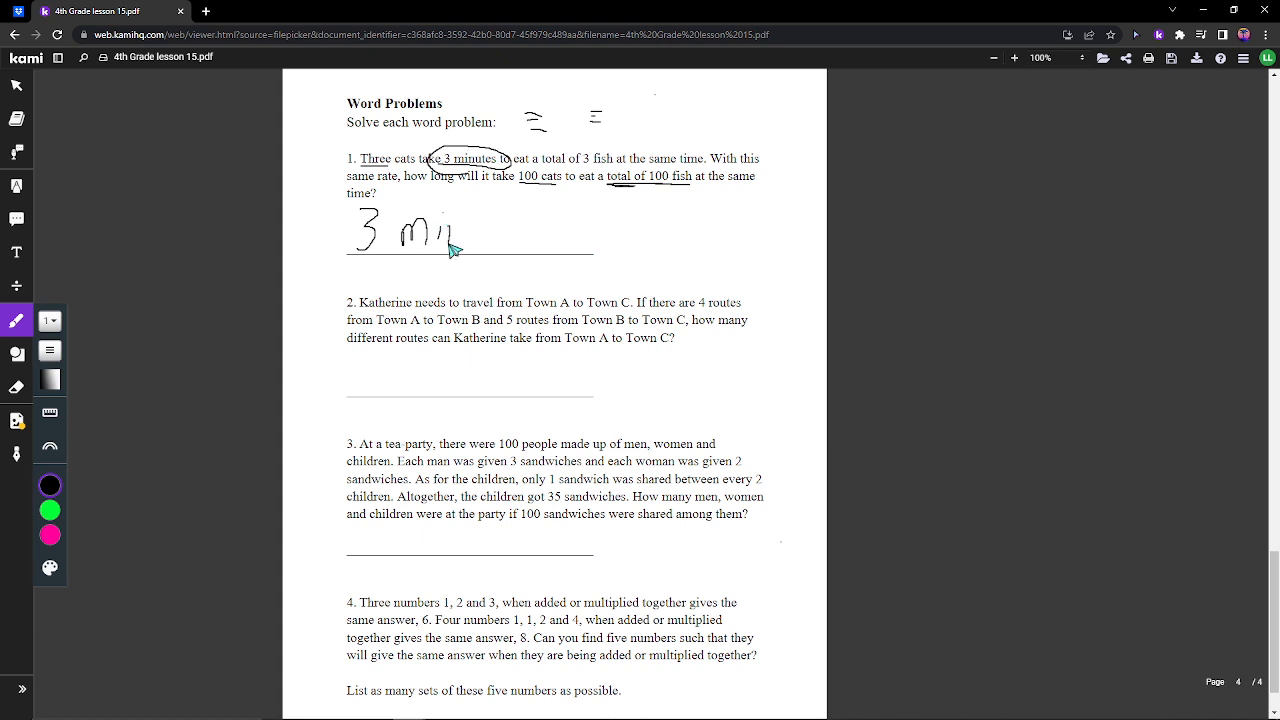
pyautogui.moveTo(450, 230); pyautogui.dragTo(520, 230)
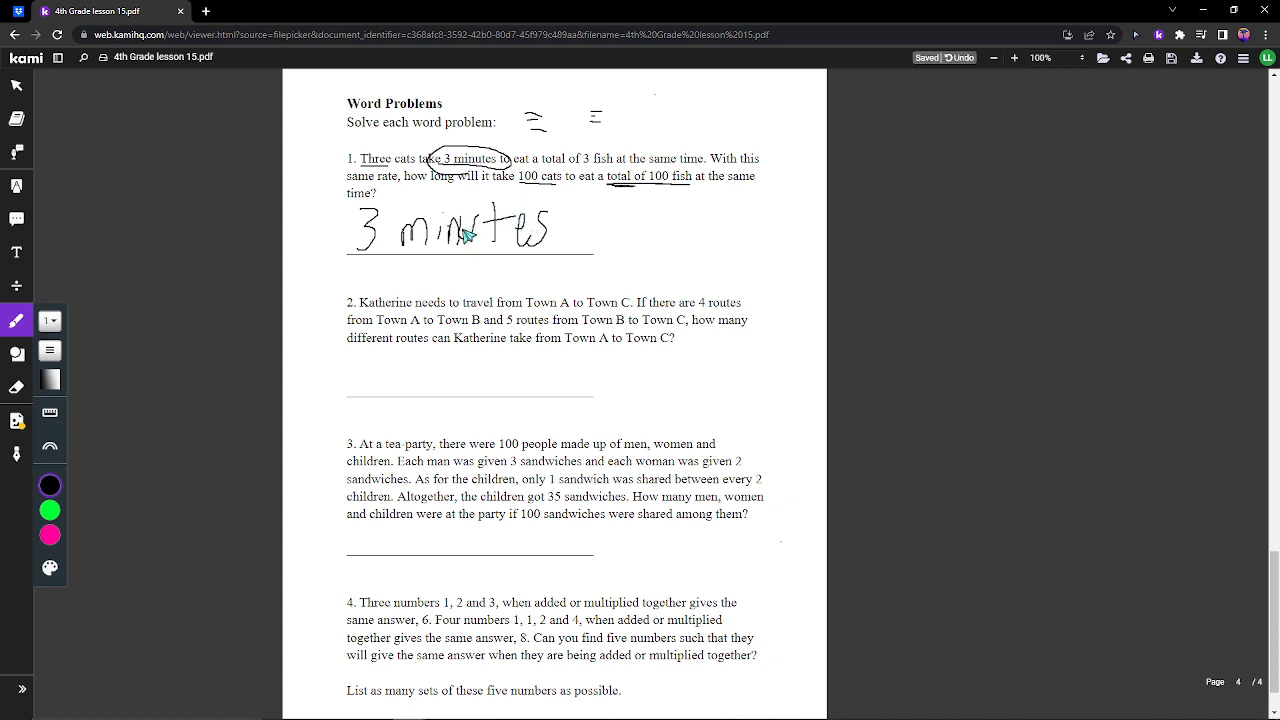
pyautogui.moveTo(435, 318)
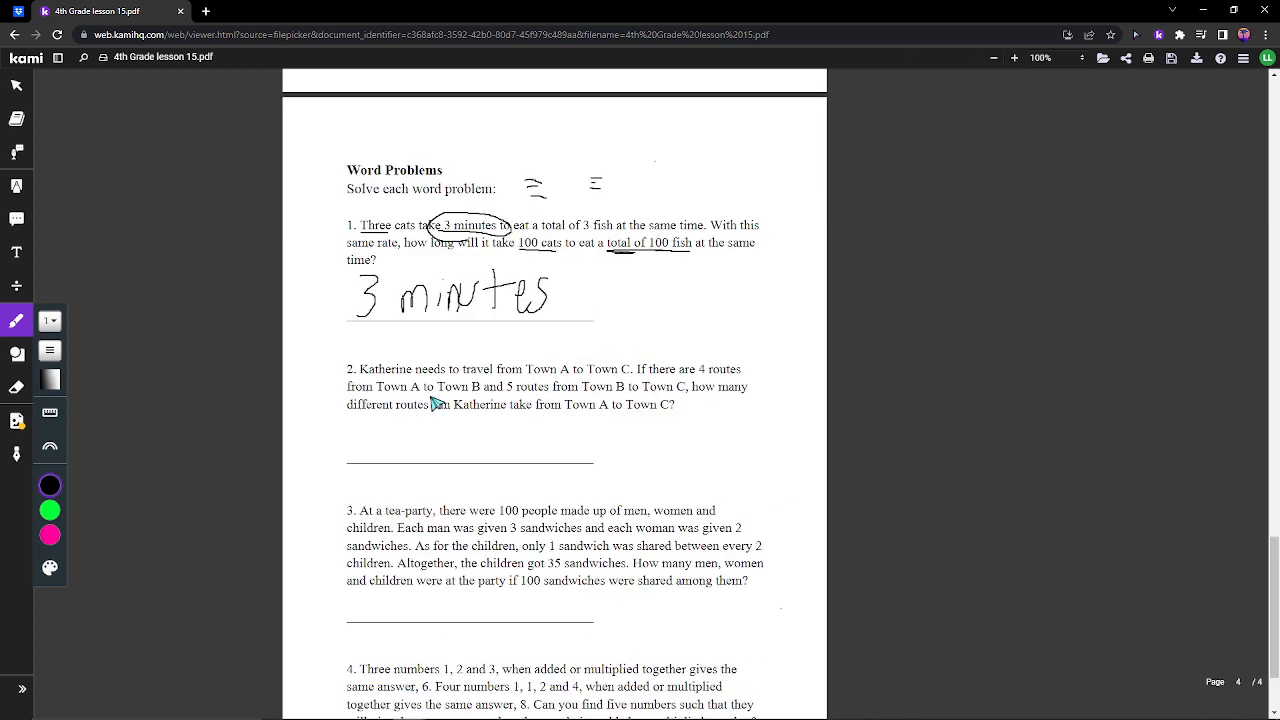
pyautogui.moveTo(631, 402)
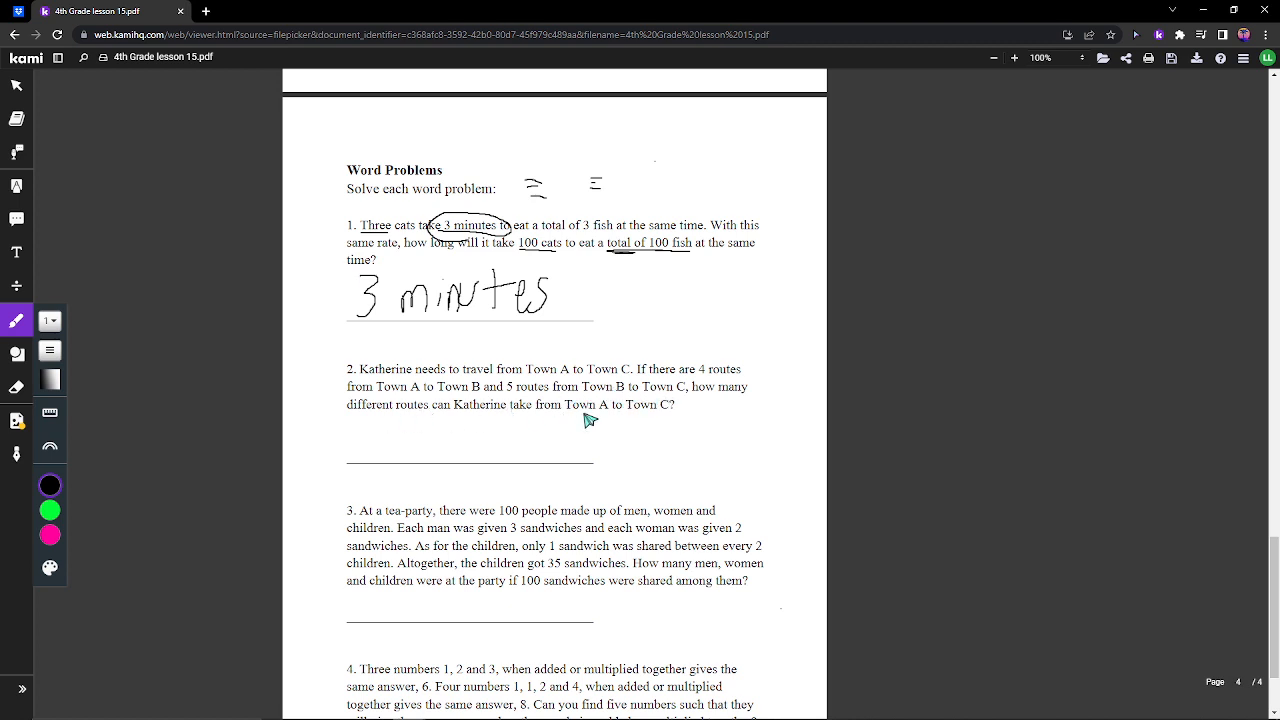
pyautogui.moveTo(640, 435)
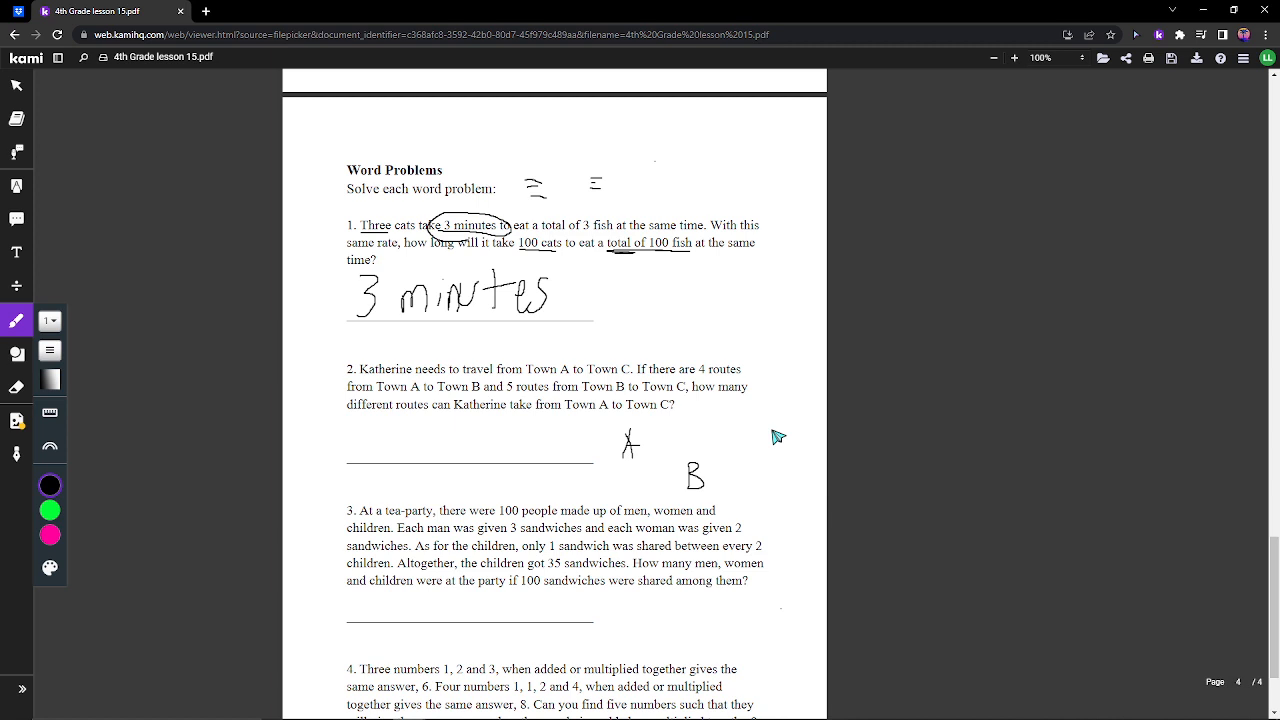
# - Sketch the A–B–C route diagram with 4 and 5 connecting lines, and write 4 × 5 = 20
pyautogui.moveTo(765, 425); pyautogui.dragTo(758, 455)
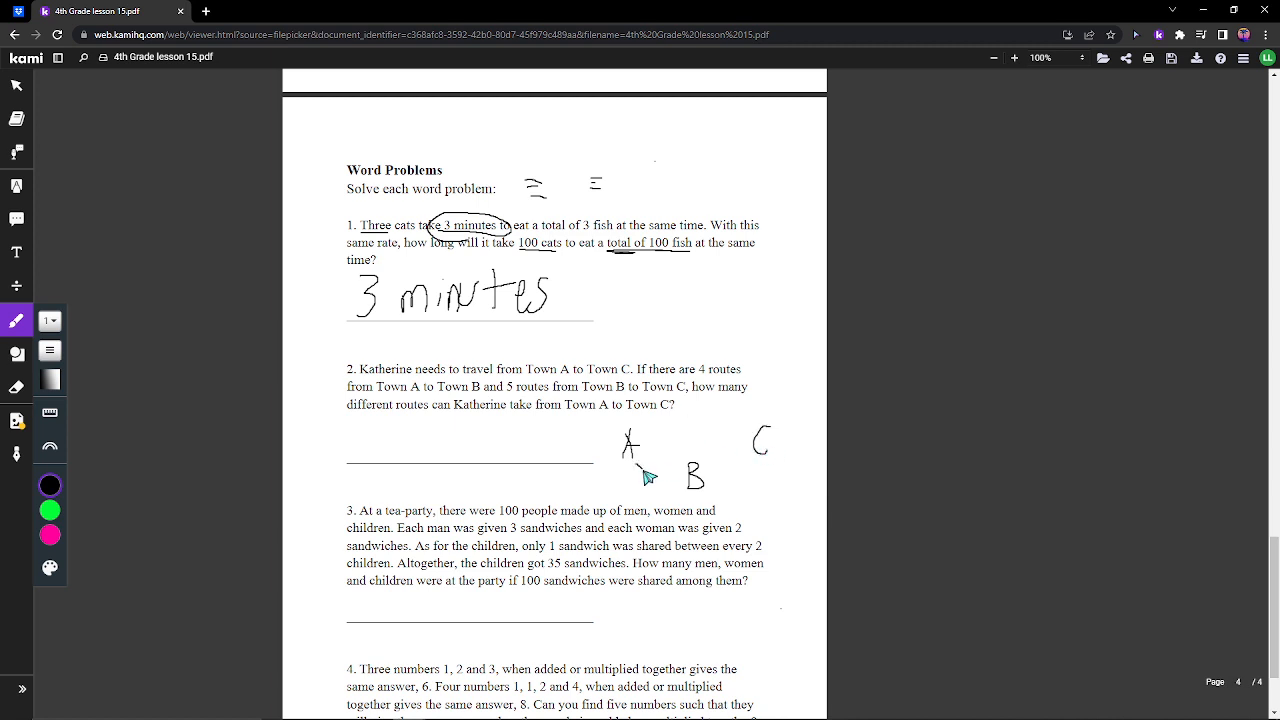
pyautogui.moveTo(645, 448); pyautogui.dragTo(685, 470)
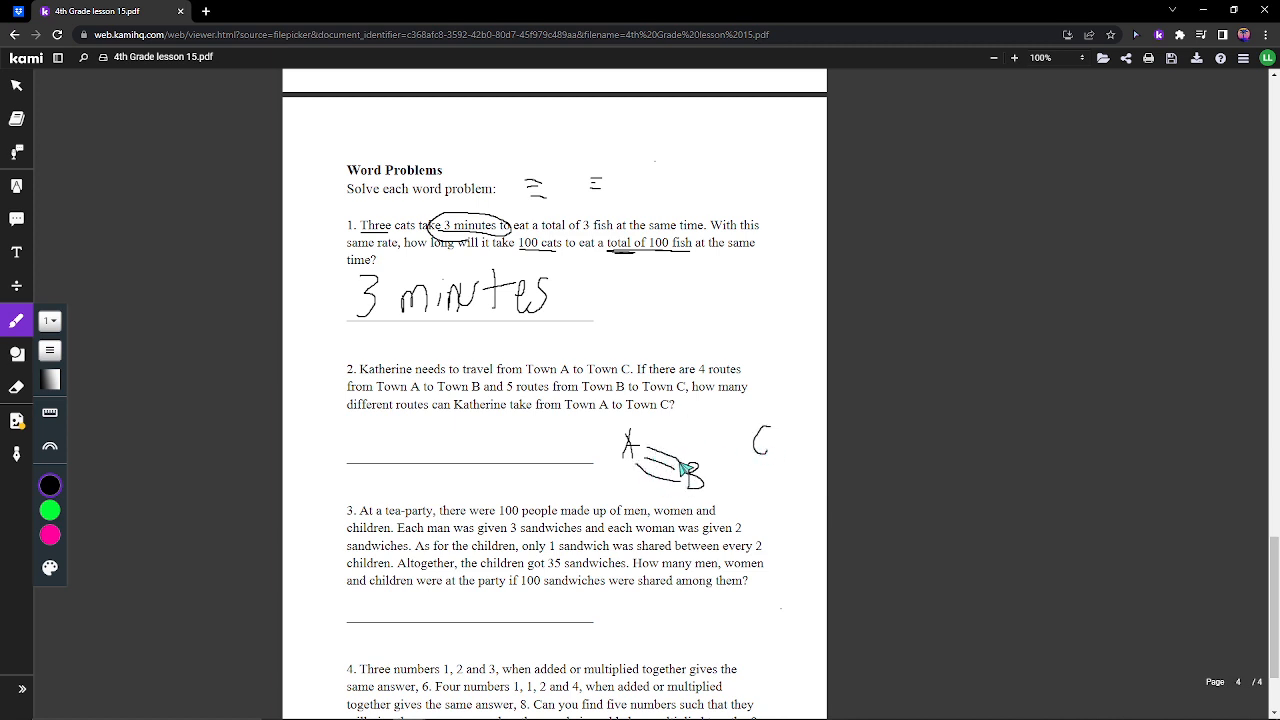
pyautogui.moveTo(690, 455); pyautogui.dragTo(730, 465)
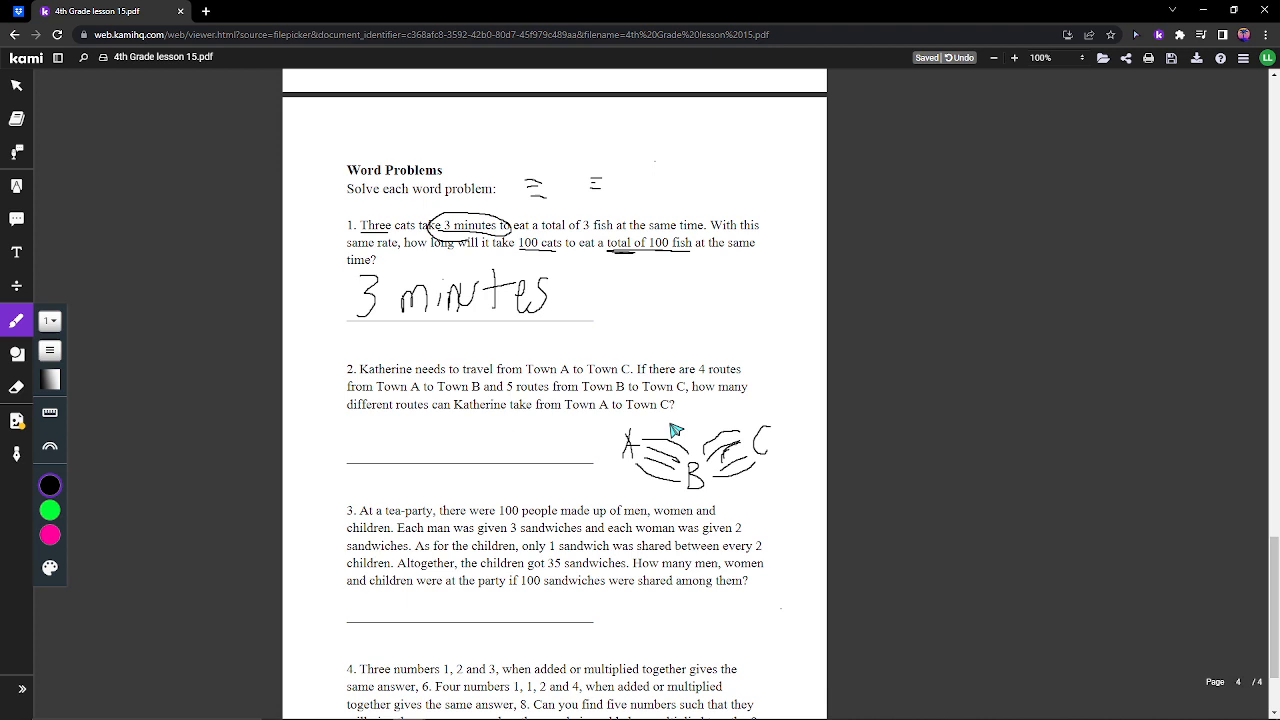
pyautogui.moveTo(660, 430); pyautogui.dragTo(660, 410)
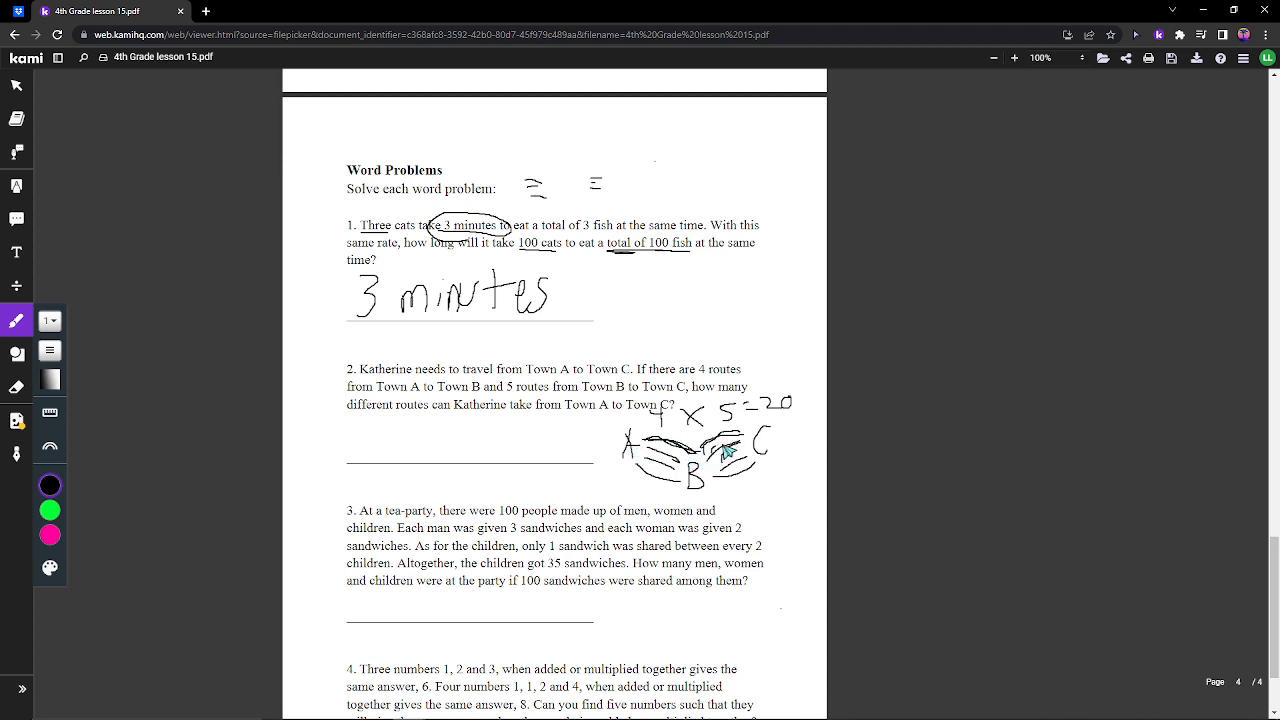
pyautogui.moveTo(748, 527)
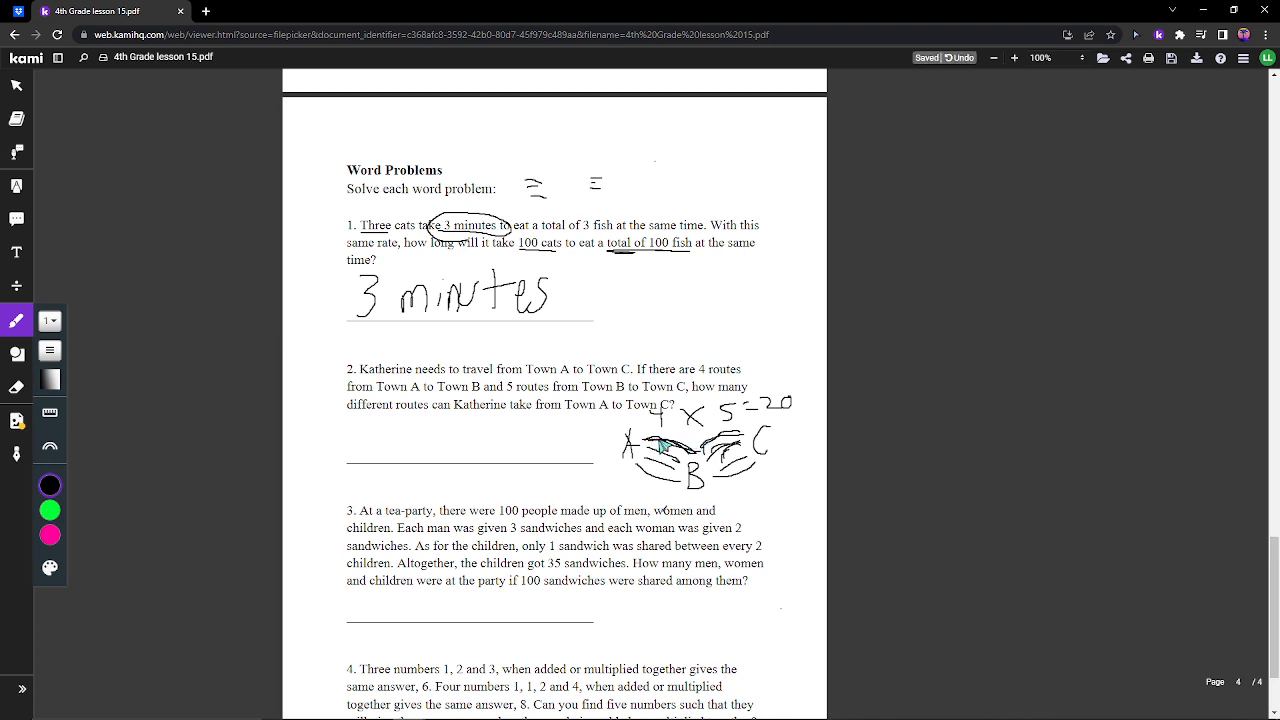
pyautogui.moveTo(690, 455)
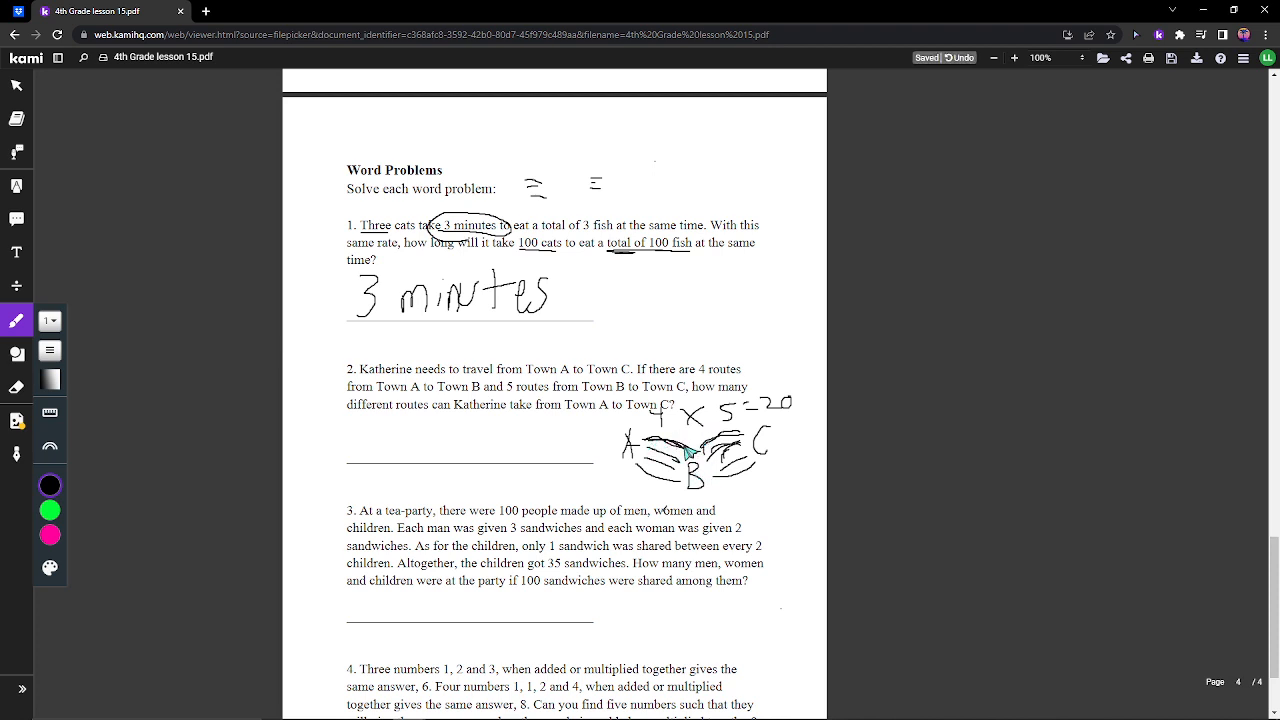
pyautogui.moveTo(668, 504)
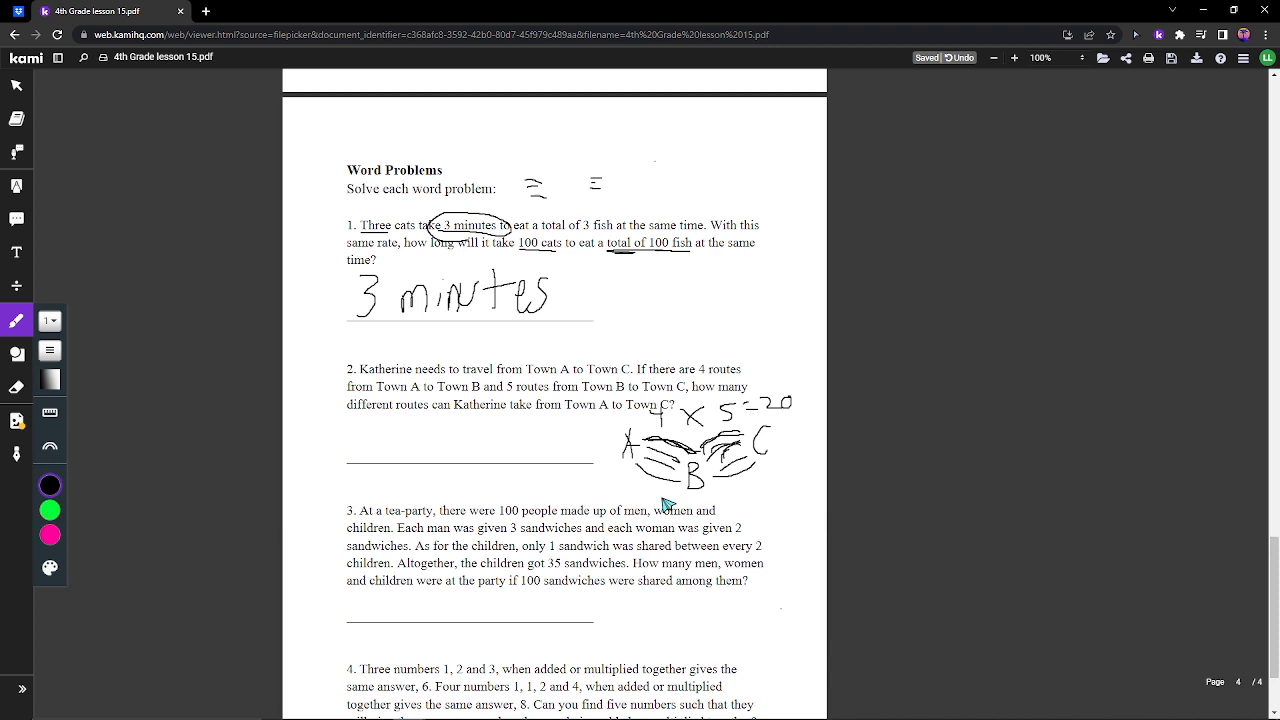
pyautogui.moveTo(348, 430)
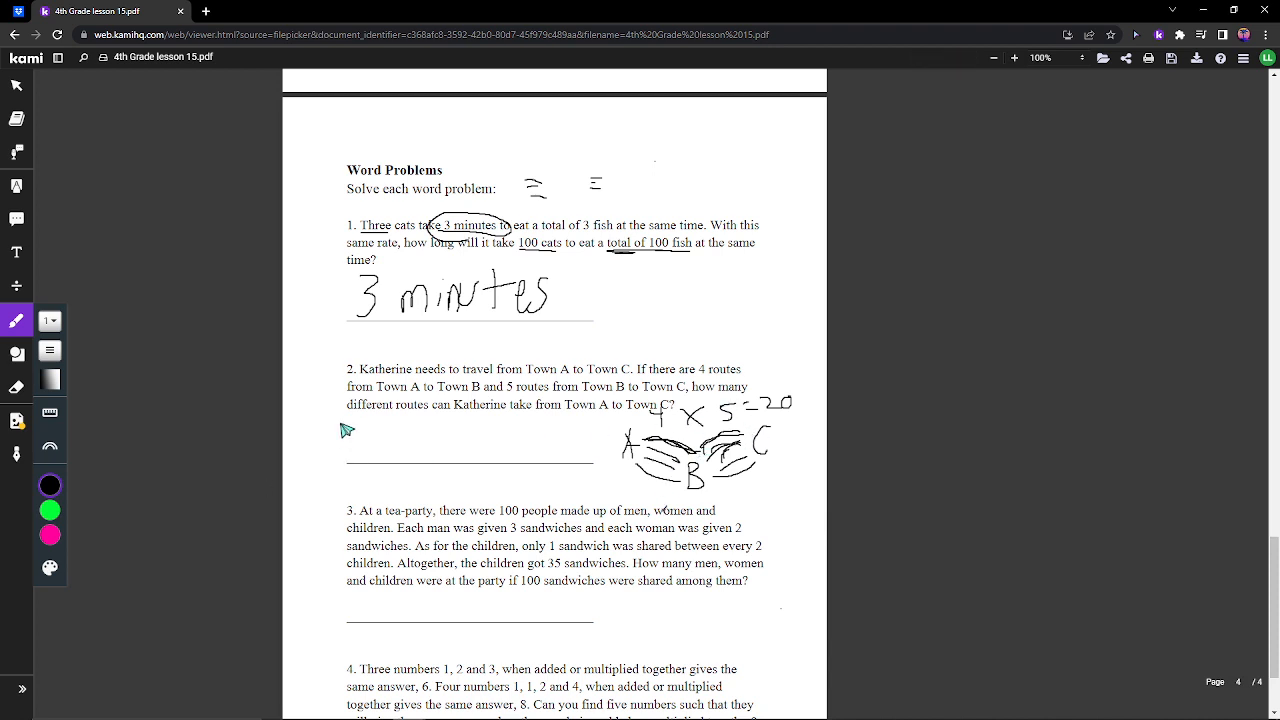
# - Write '20 different routes' on problem 2's answer line
pyautogui.moveTo(355, 420); pyautogui.dragTo(420, 455)
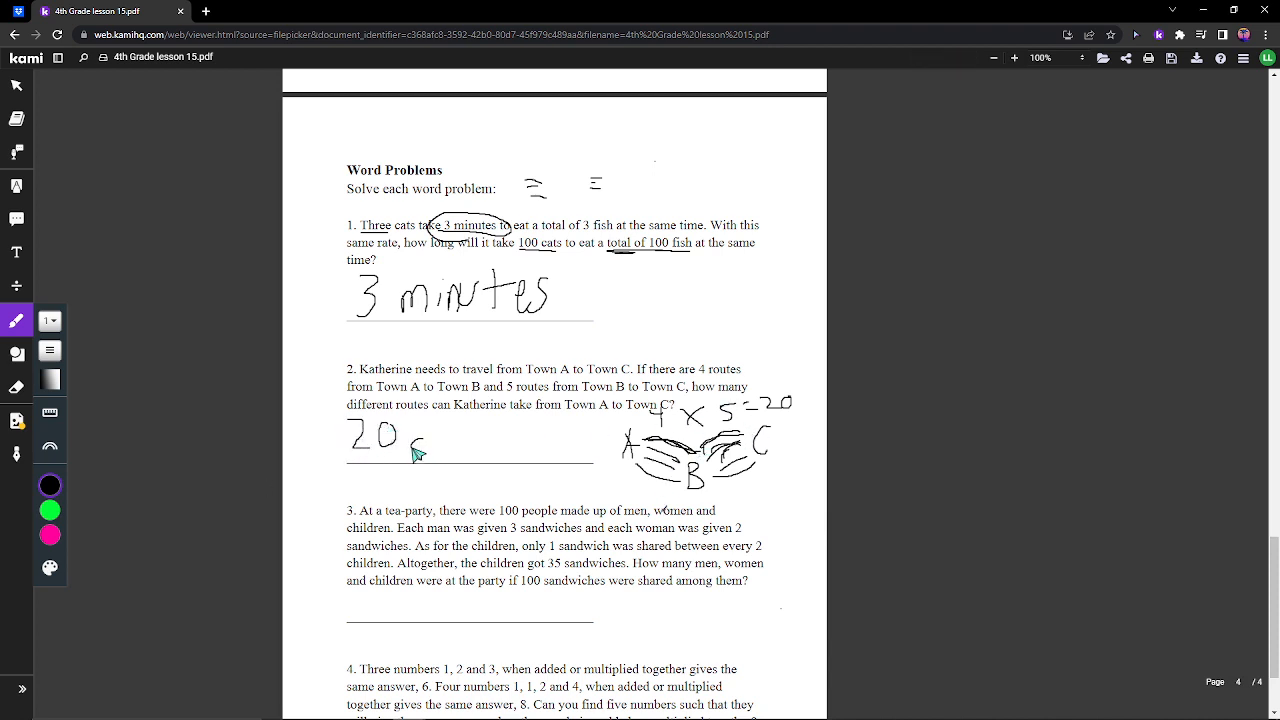
pyautogui.moveTo(415, 445); pyautogui.dragTo(460, 435)
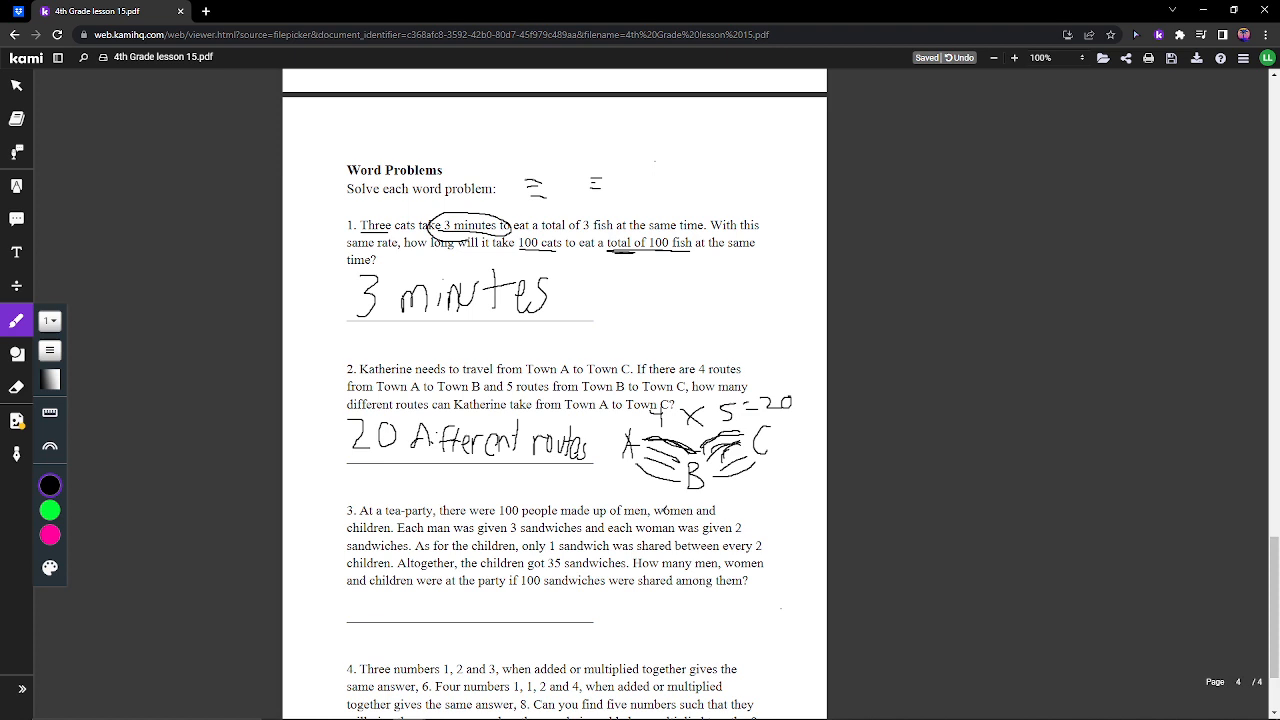
pyautogui.scroll(-3)
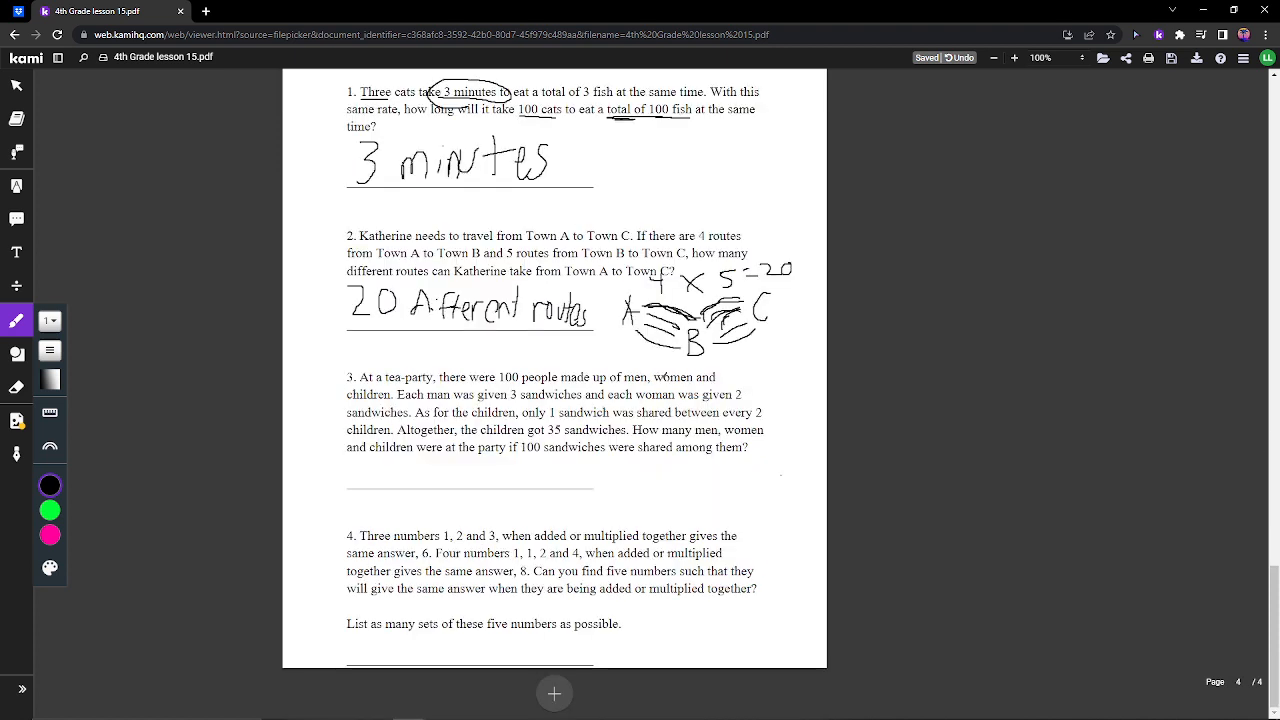